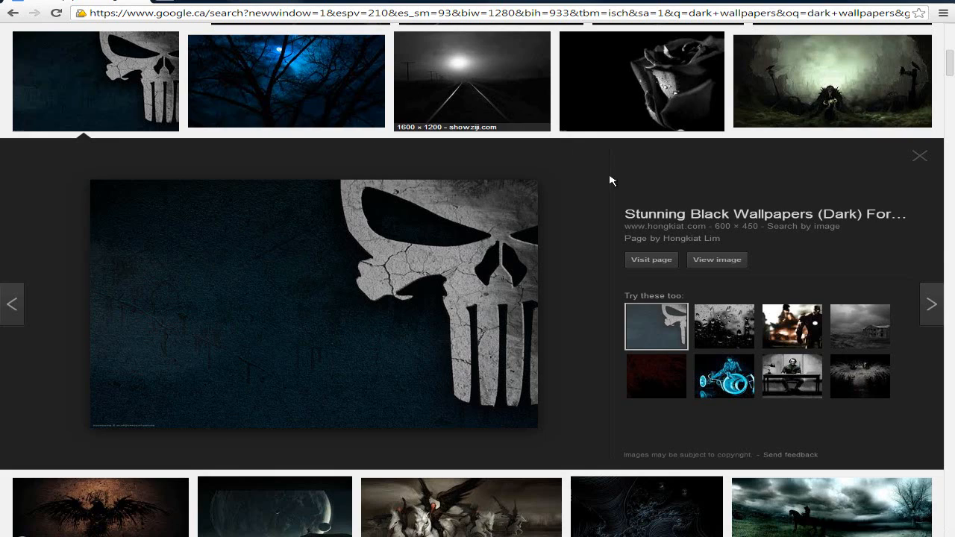
# Step: Import the skull wallpaper image 'tutorial bg.jpg' into the clip bin
pyautogui.scroll(-3)
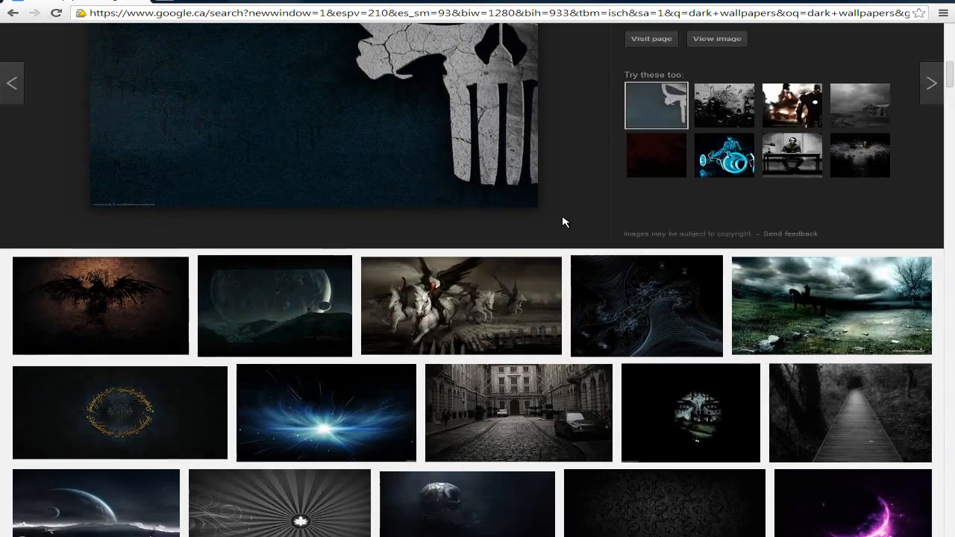
pyautogui.scroll(-3)
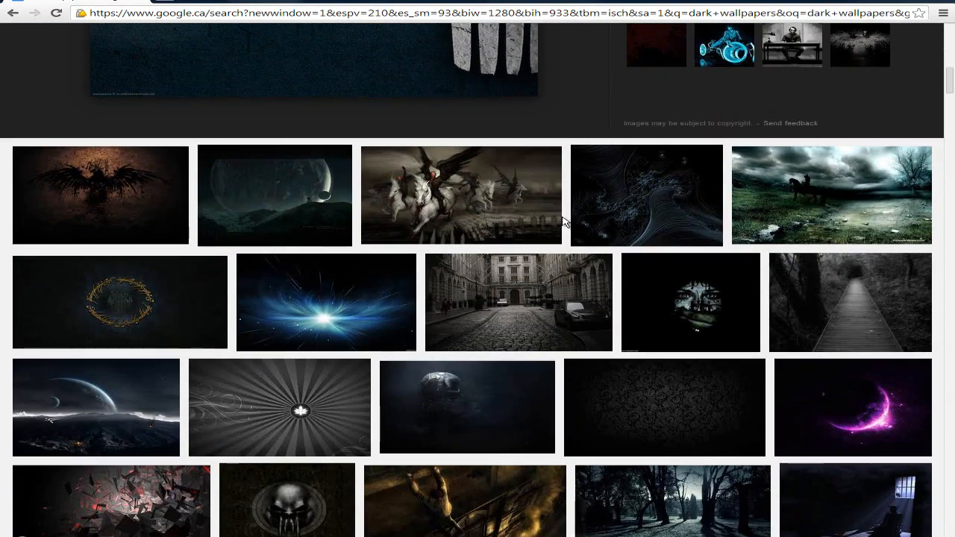
pyautogui.scroll(-3)
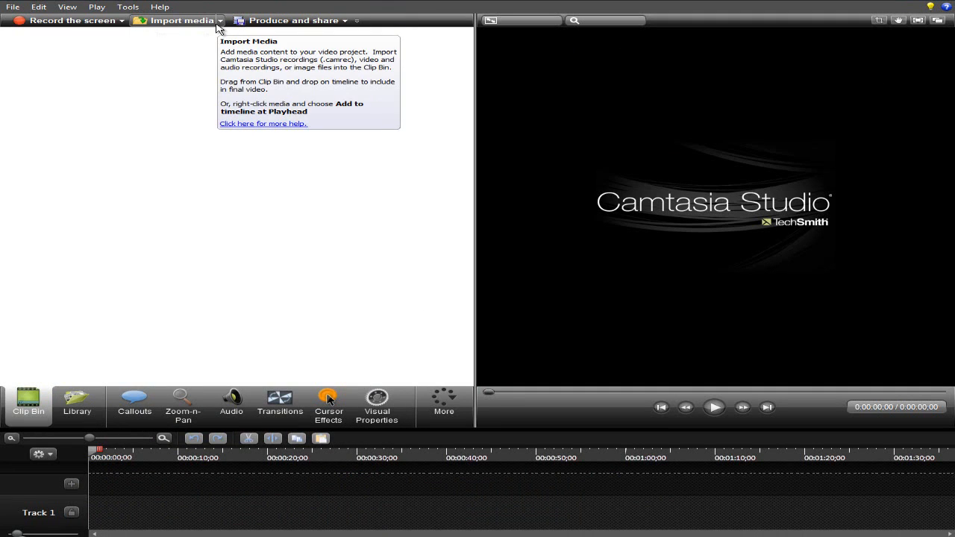
pyautogui.click(181, 20)
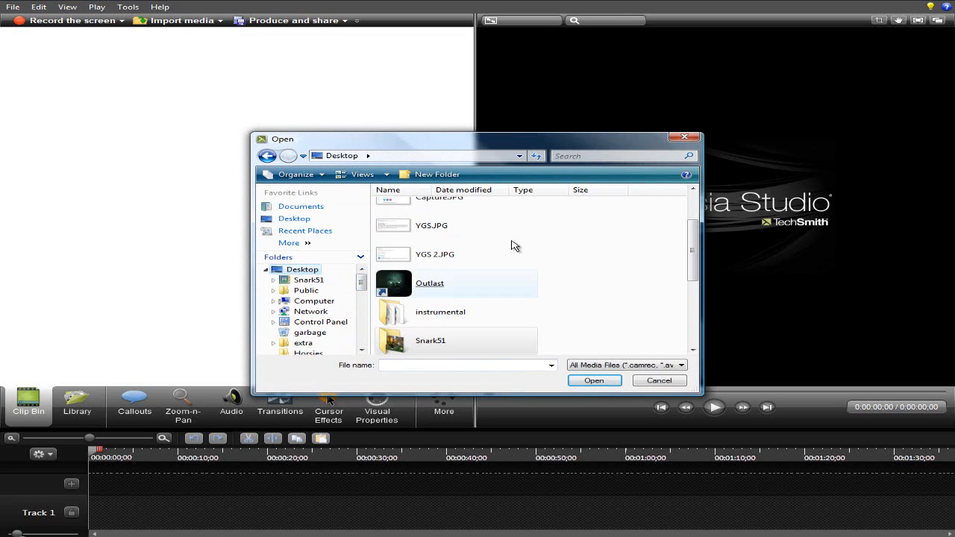
pyautogui.scroll(-3)
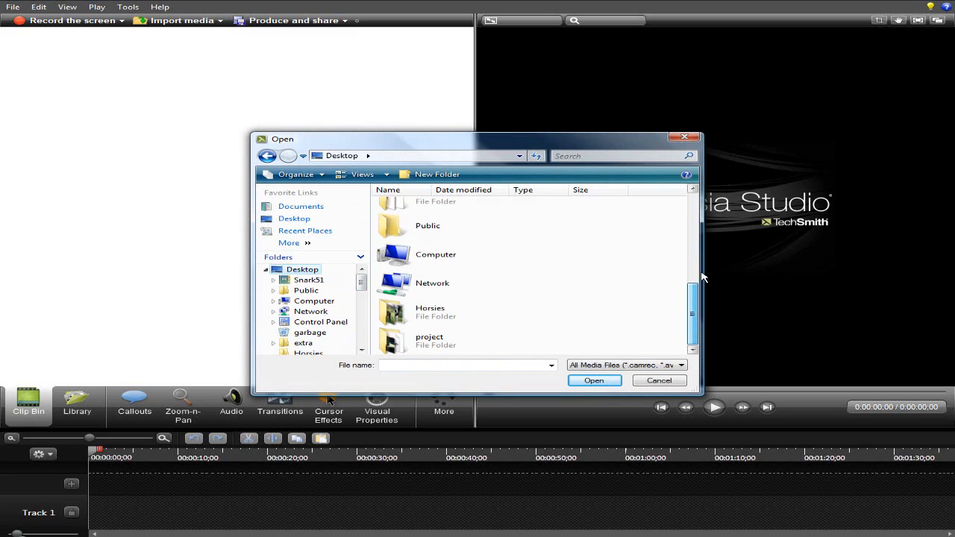
pyautogui.click(594, 381)
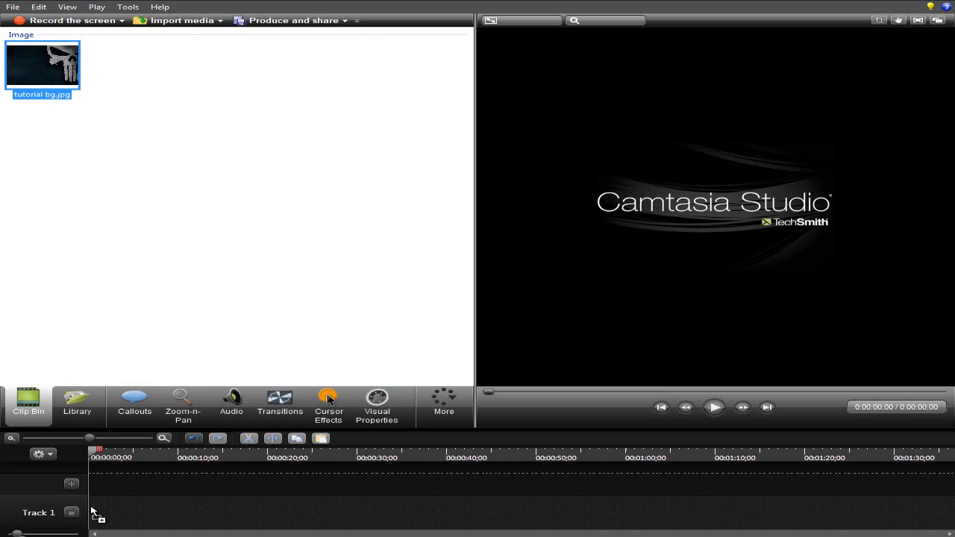
pyautogui.moveTo(59, 521)
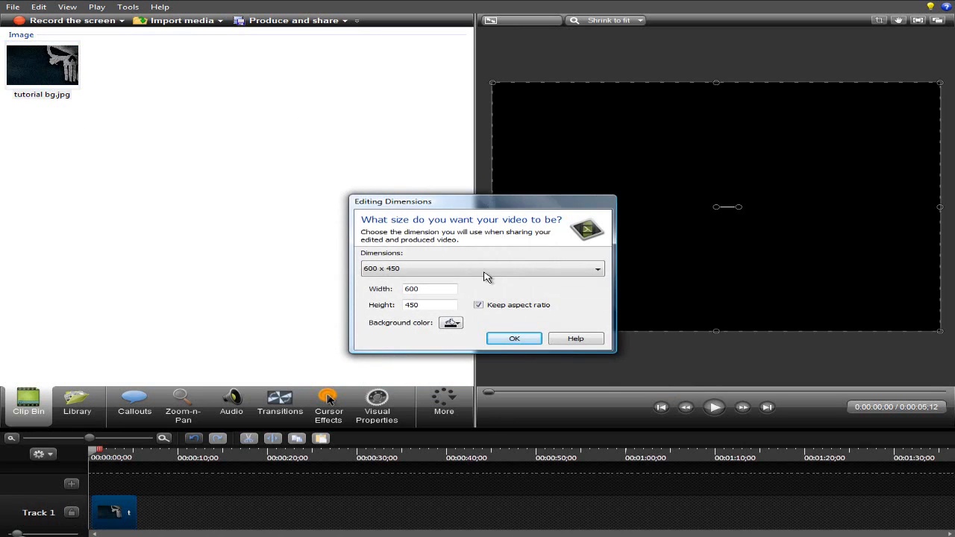
# Step: Set editing dimensions to 1280 x 720 and drag the skull image to cover the canvas
pyautogui.click(483, 268)
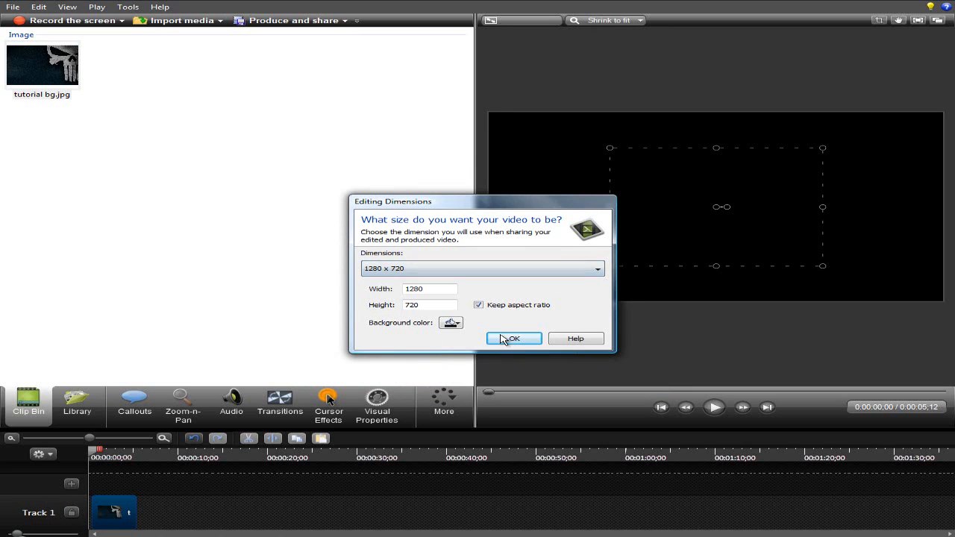
pyautogui.click(514, 338)
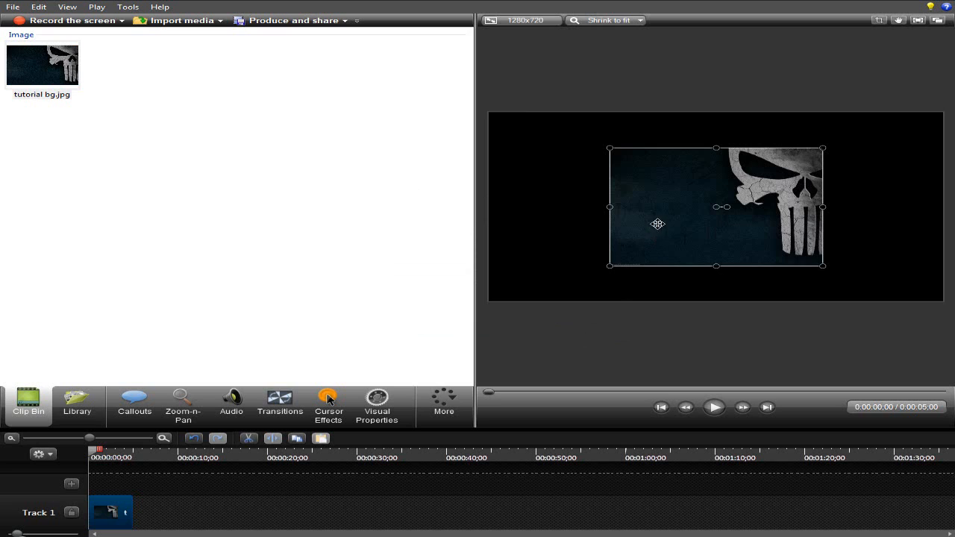
pyautogui.moveTo(657, 224); pyautogui.dragTo(536, 259)
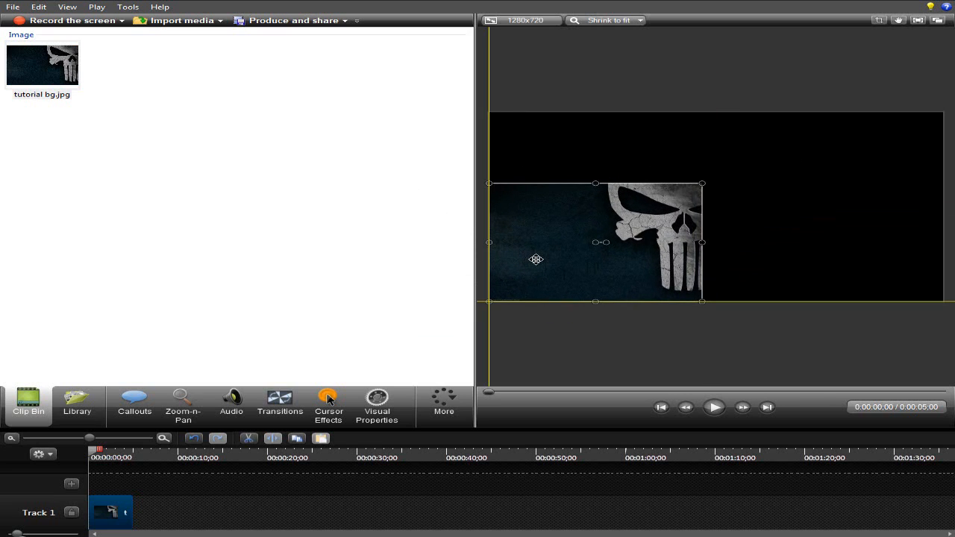
pyautogui.moveTo(701, 182); pyautogui.dragTo(817, 119)
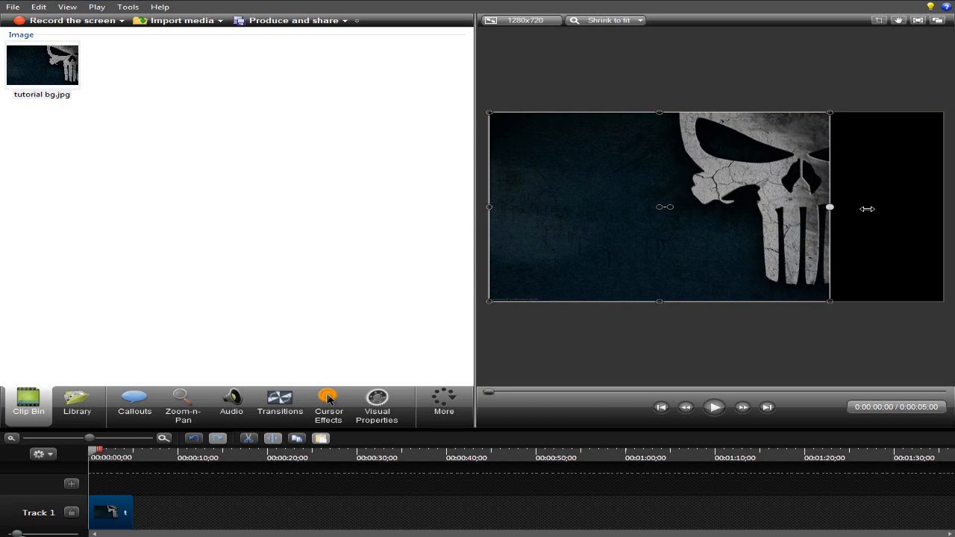
pyautogui.moveTo(830, 208); pyautogui.dragTo(943, 216)
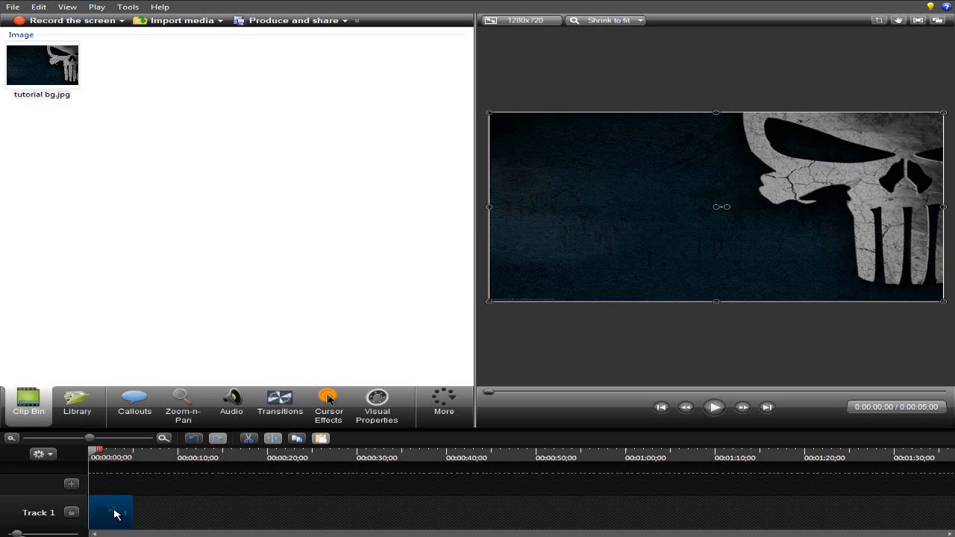
# Step: Switch from Callouts to the Clip Bin, then to the built-in Library
pyautogui.click(134, 403)
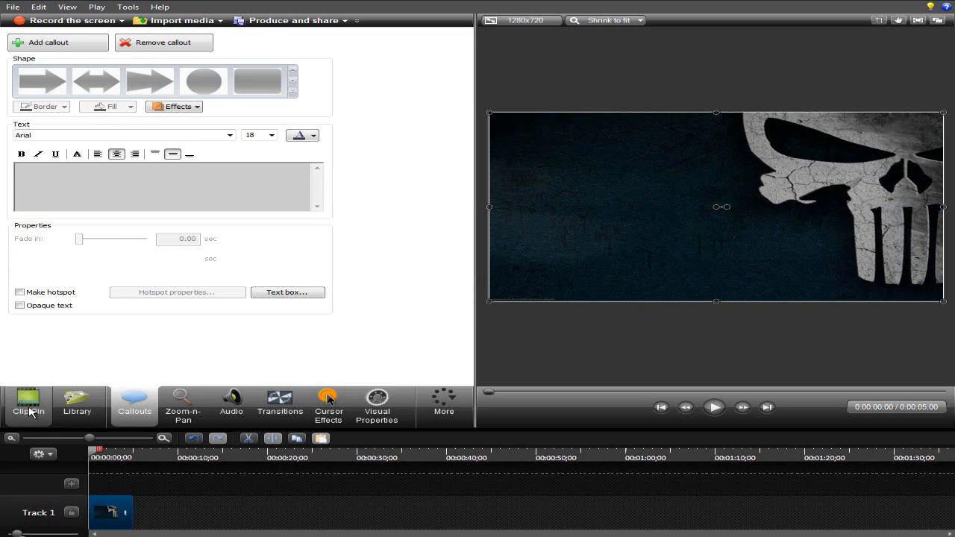
pyautogui.click(29, 406)
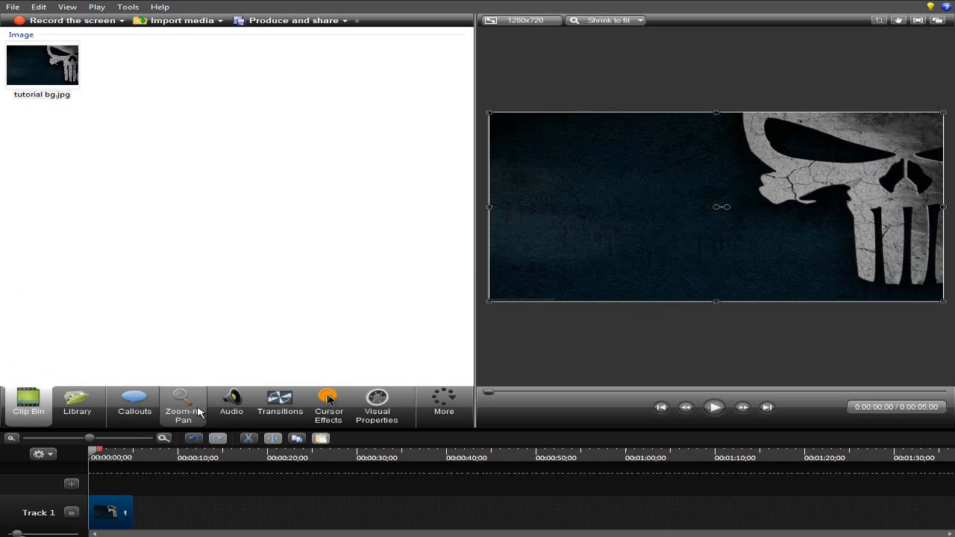
pyautogui.moveTo(212, 91)
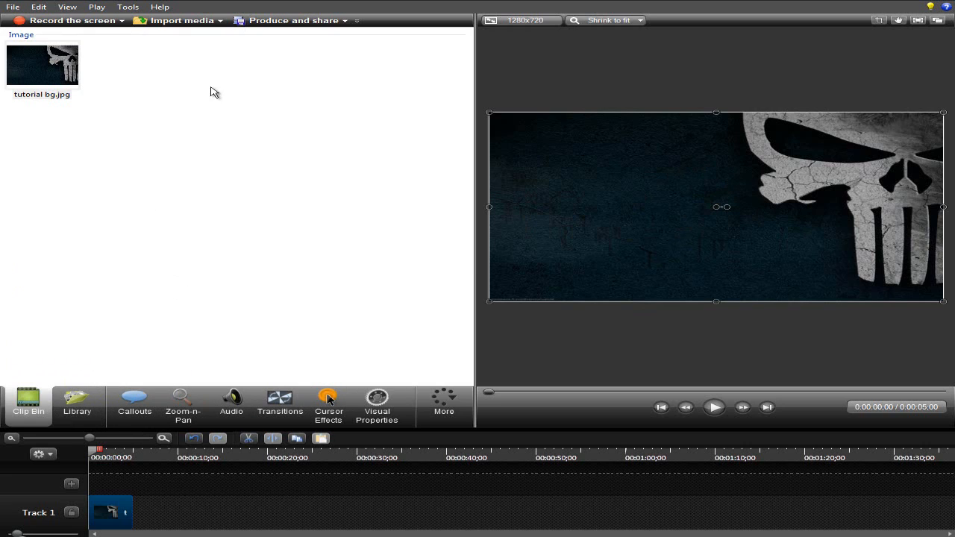
pyautogui.moveTo(685, 180)
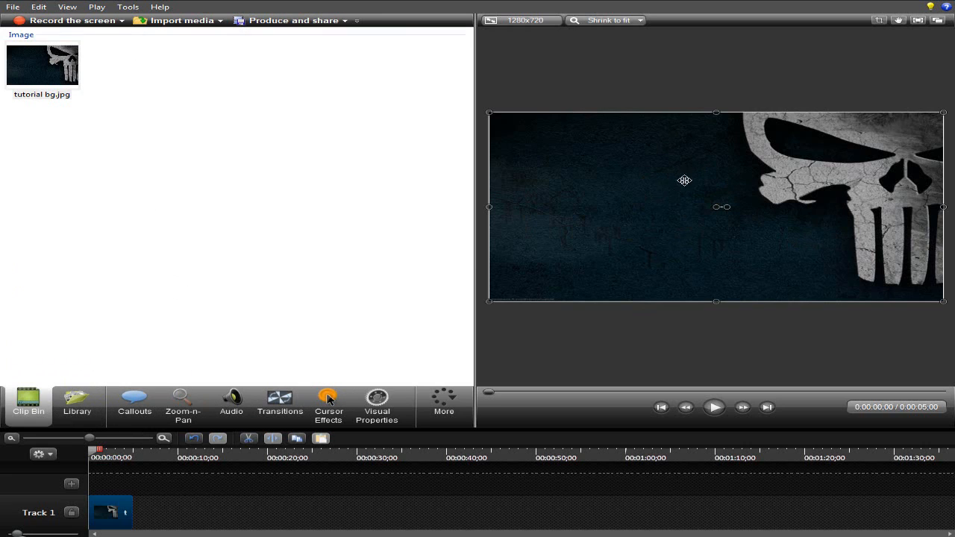
pyautogui.moveTo(743, 182)
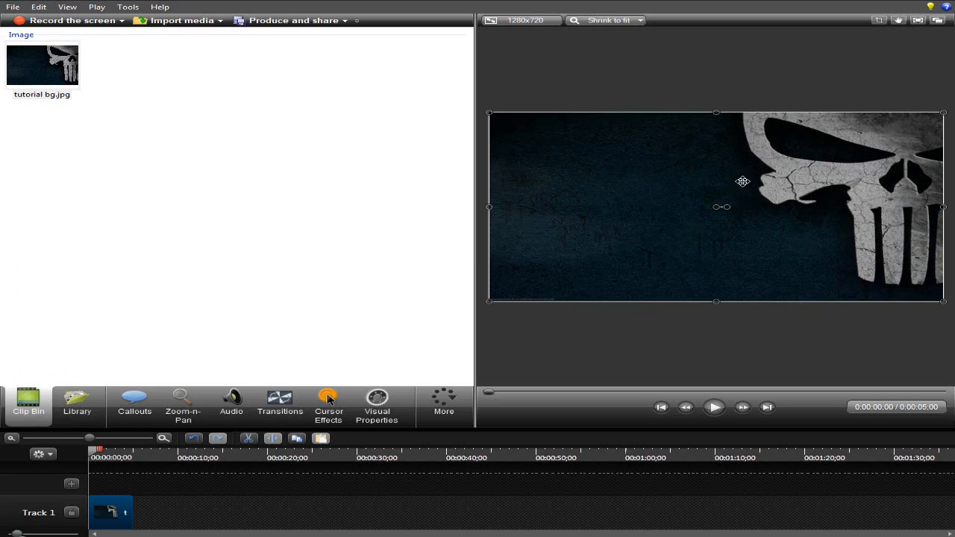
pyautogui.moveTo(147, 454)
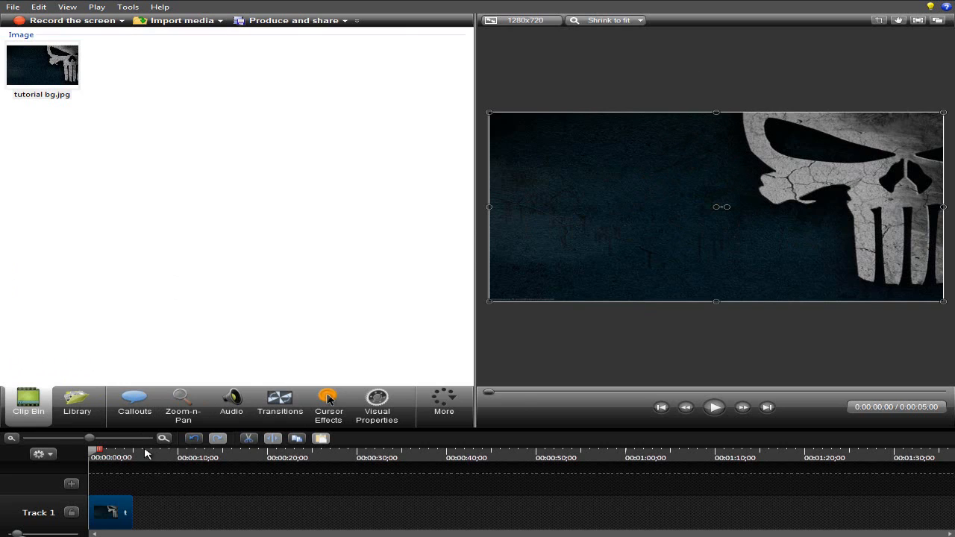
pyautogui.moveTo(135, 360)
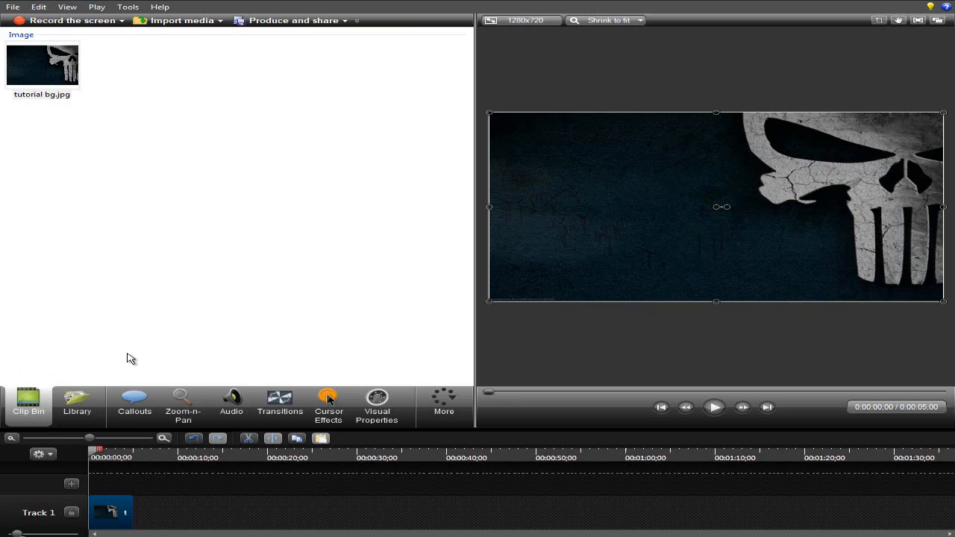
pyautogui.click(77, 407)
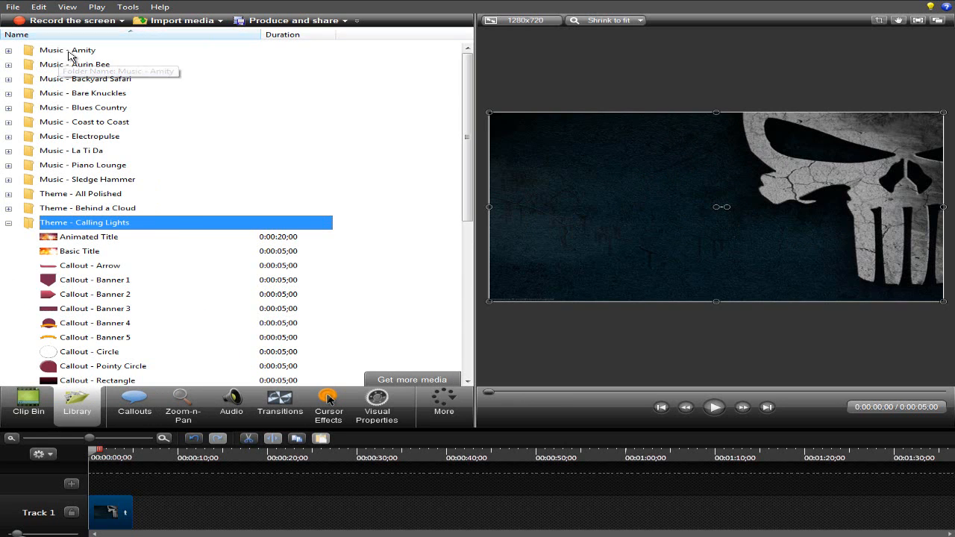
# Step: Collapse Calling Lights and expand the All Polished, Piano Lounge and Bare Knuckles folders
pyautogui.click(8, 222)
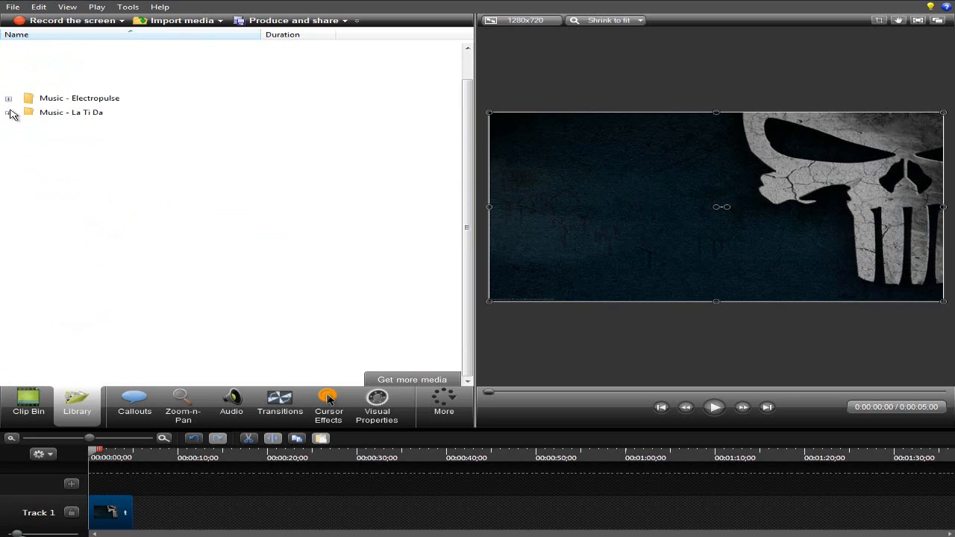
pyautogui.click(9, 108)
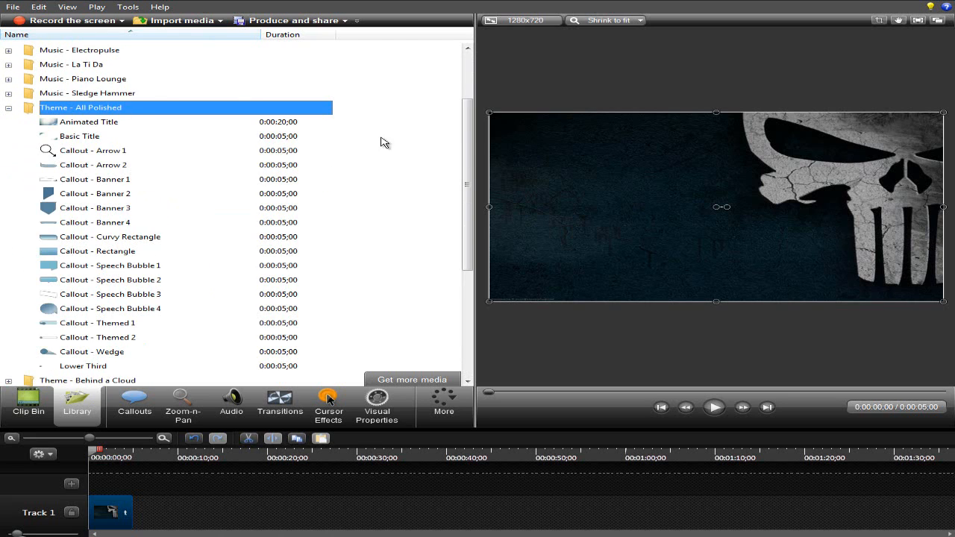
pyautogui.scroll(3)
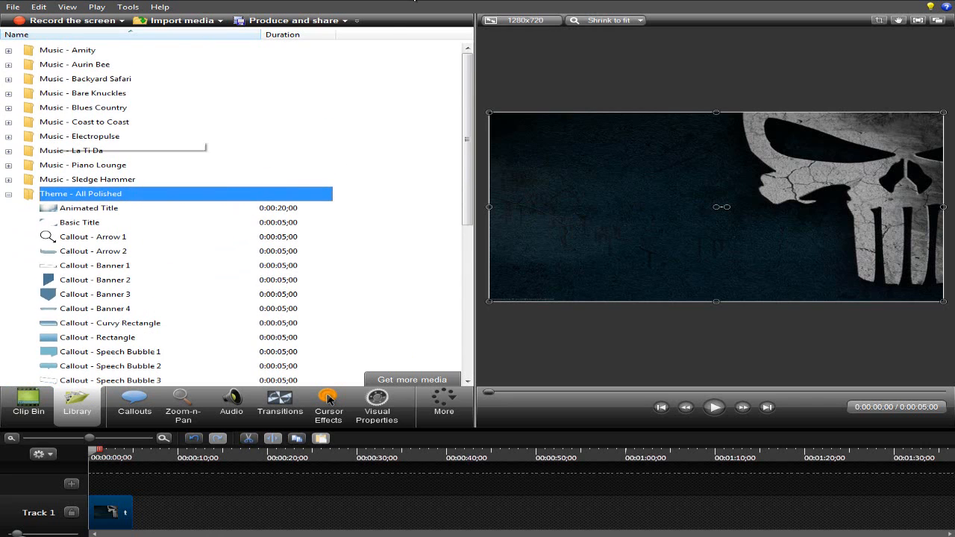
pyautogui.moveTo(109, 180)
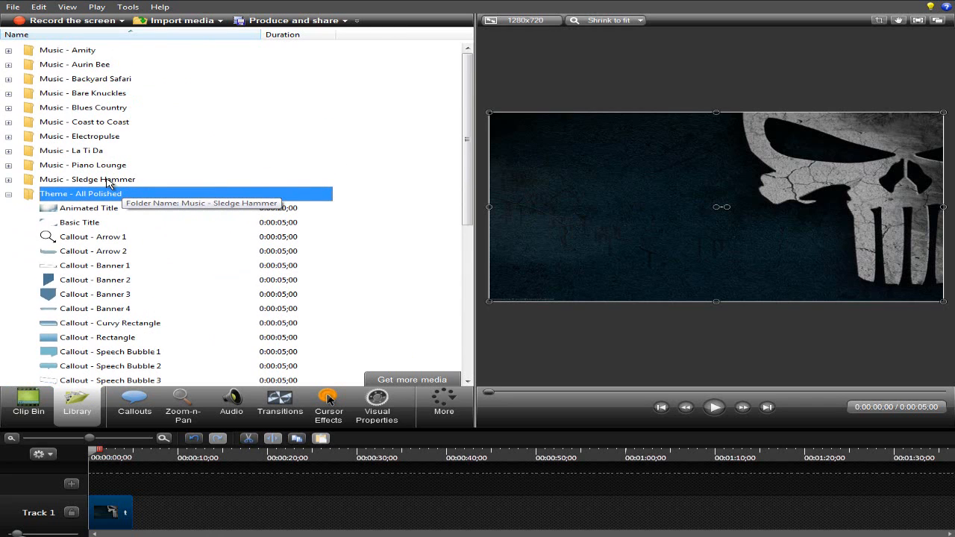
pyautogui.moveTo(109, 59)
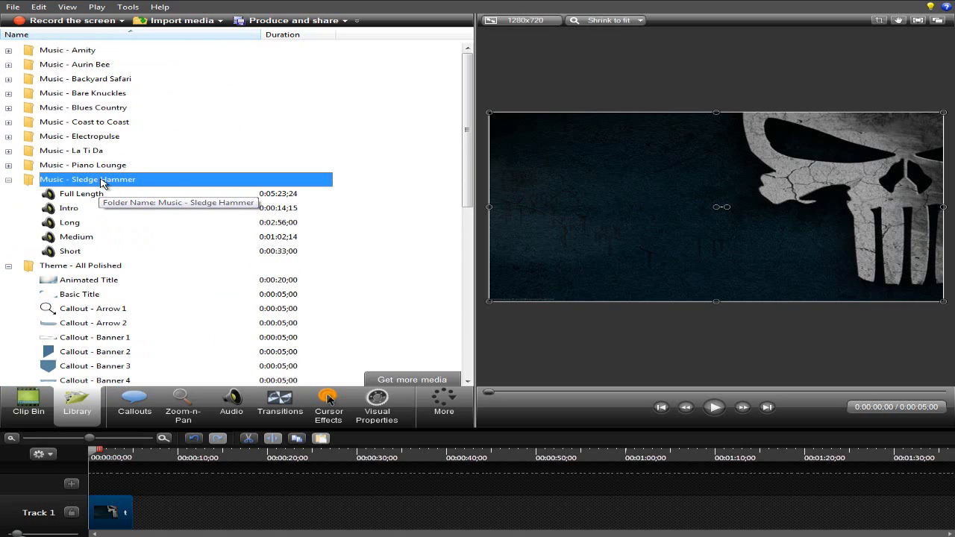
pyautogui.moveTo(290, 256)
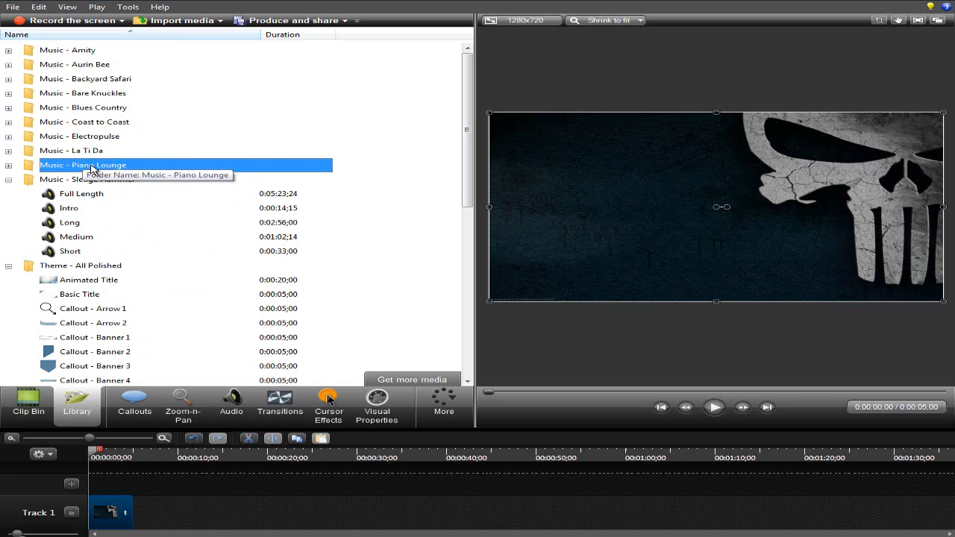
pyautogui.moveTo(14, 170)
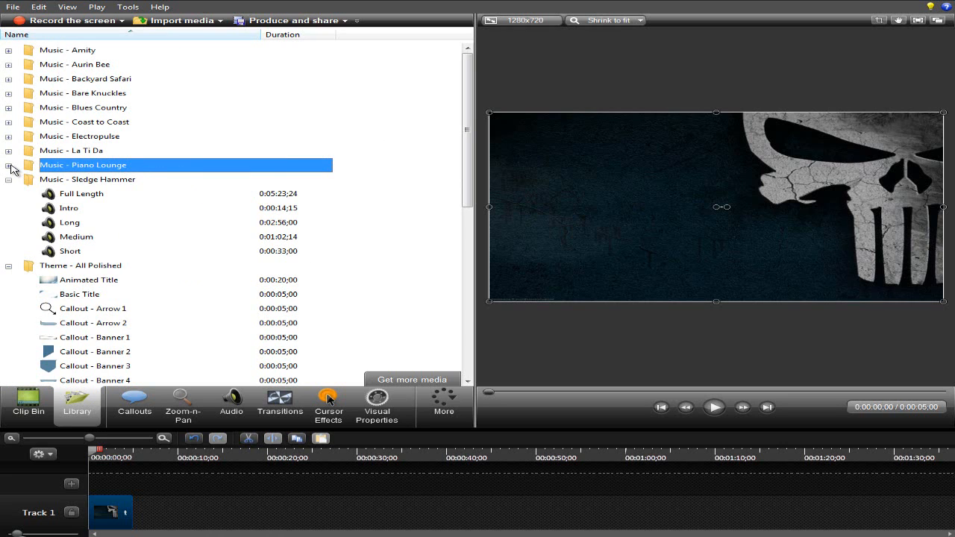
pyautogui.click(10, 150)
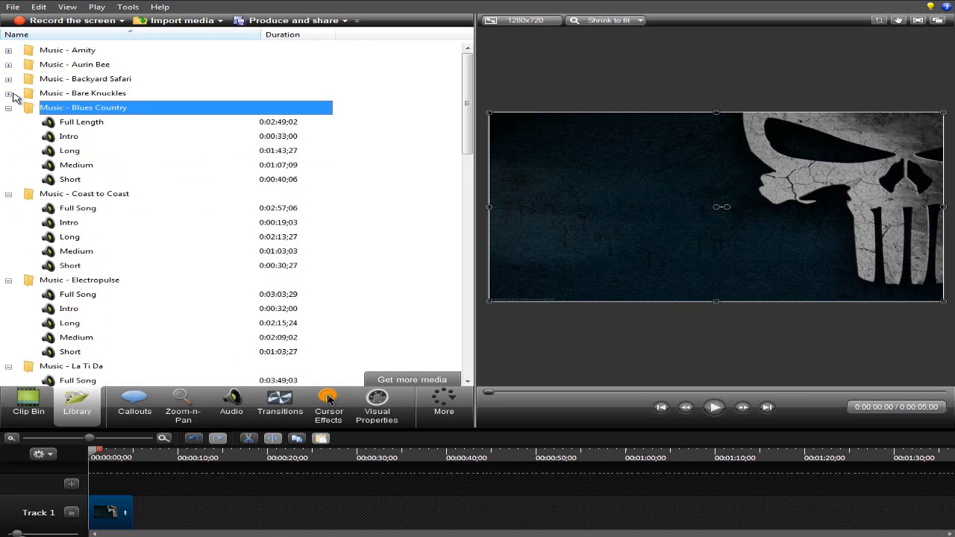
pyautogui.click(8, 79)
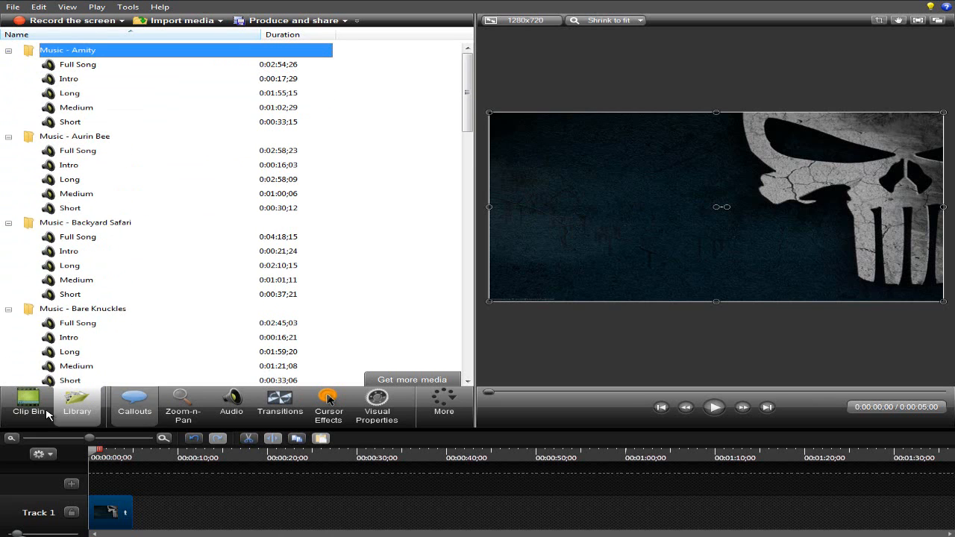
# Step: Import 'punk rock ftw _instrumental_.mp3' from the instrumental folder and place it on Track 2
pyautogui.click(220, 20)
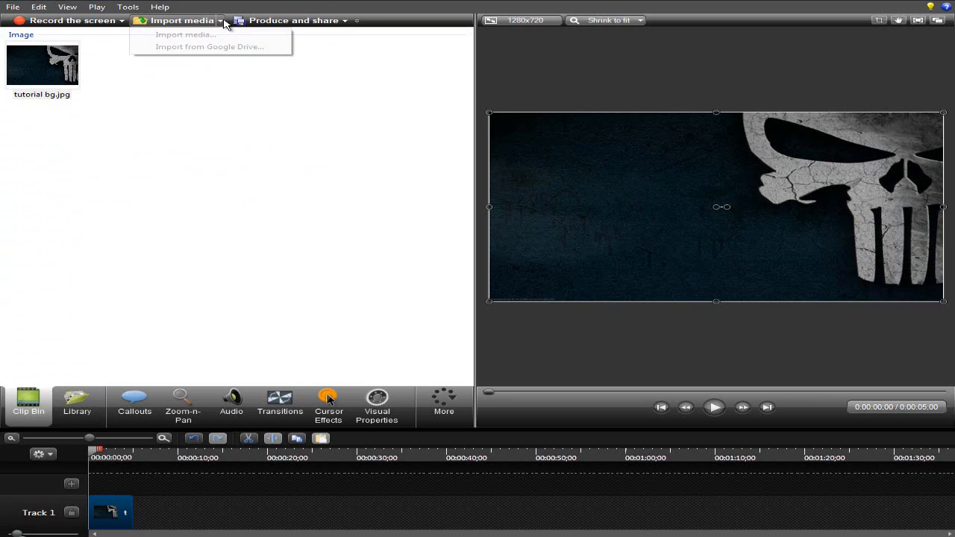
pyautogui.click(185, 34)
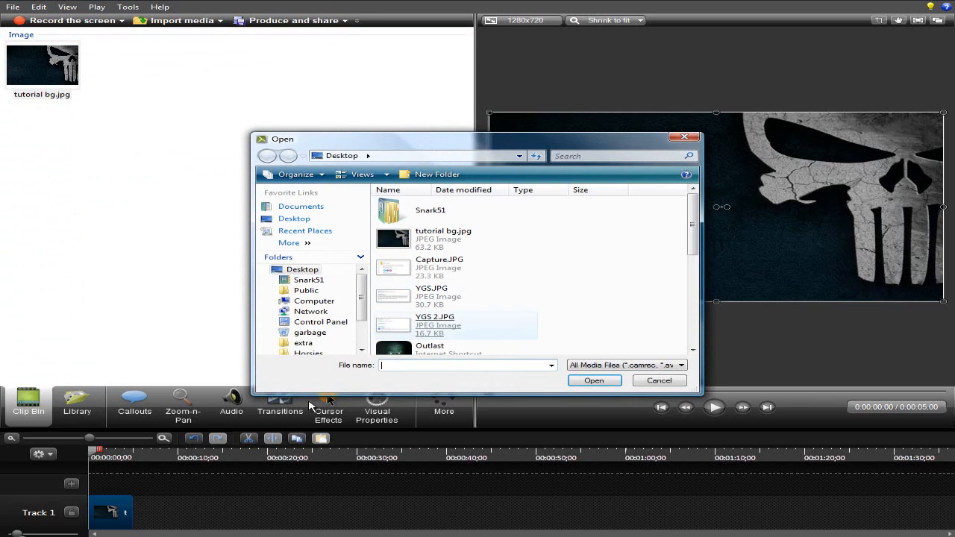
pyautogui.scroll(-3)
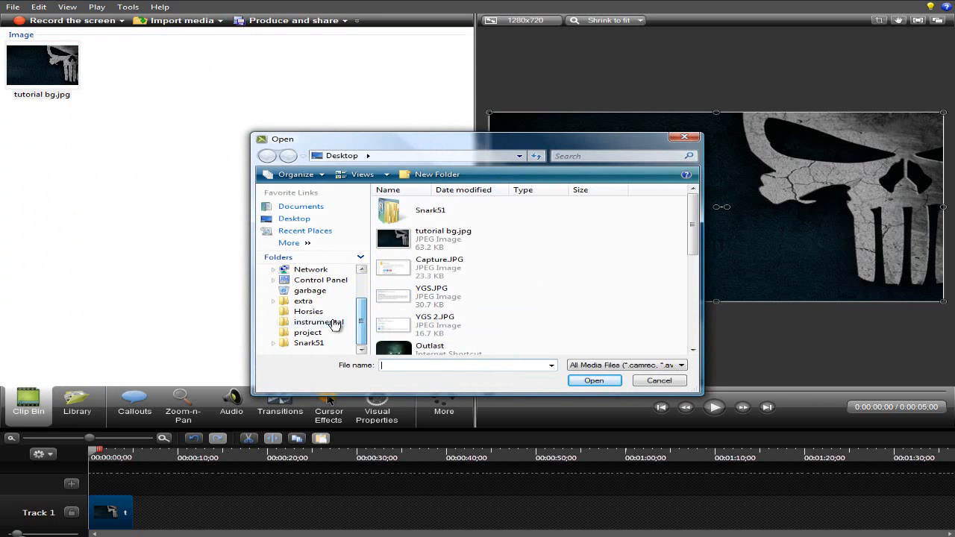
pyautogui.doubleClick(319, 322)
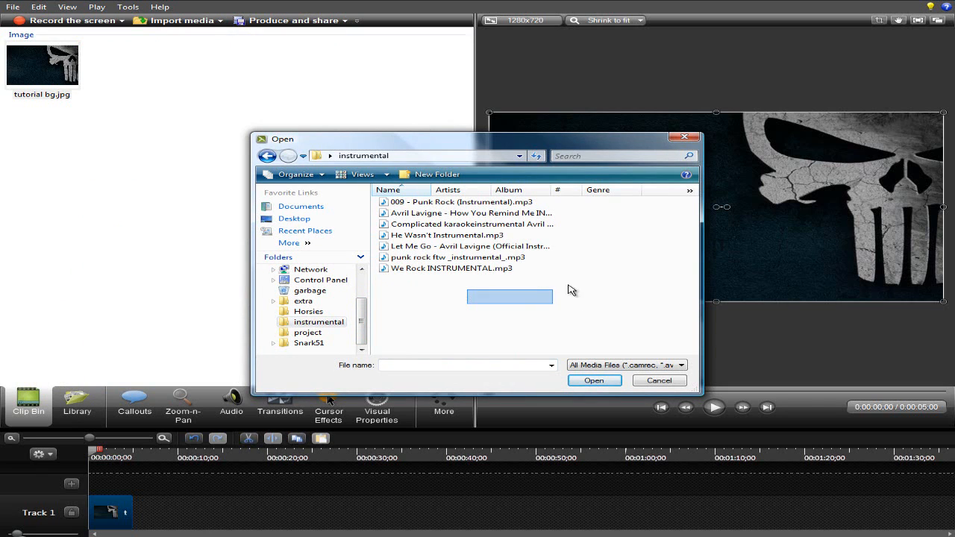
pyautogui.click(451, 268)
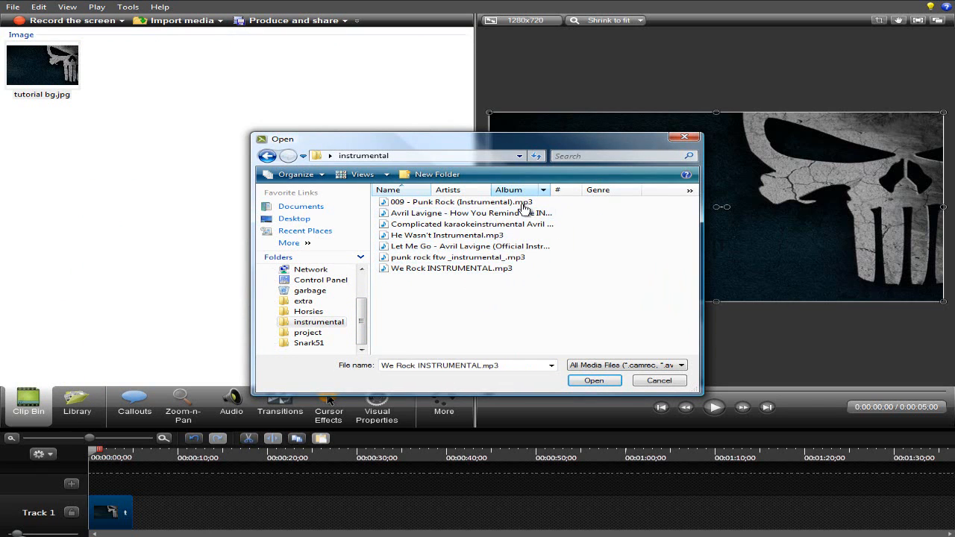
pyautogui.click(471, 213)
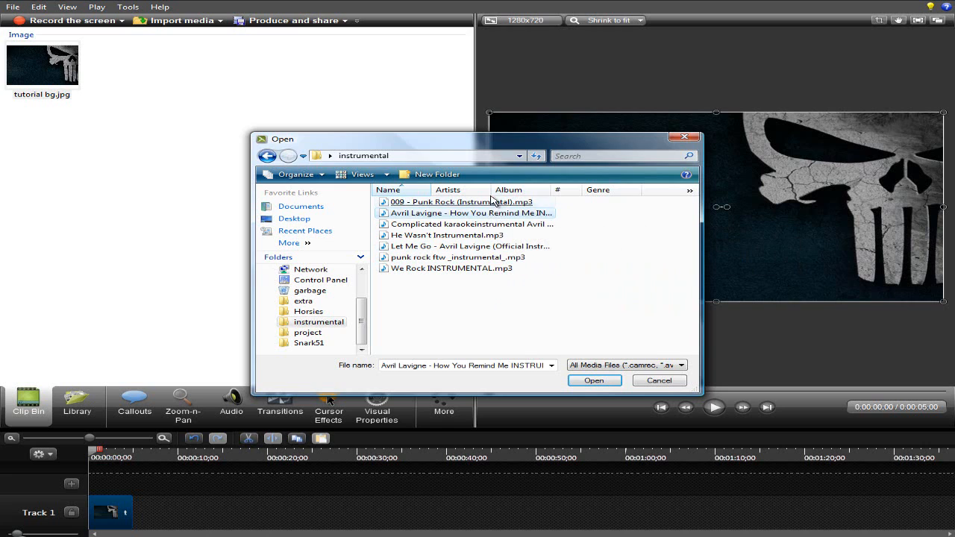
pyautogui.click(458, 257)
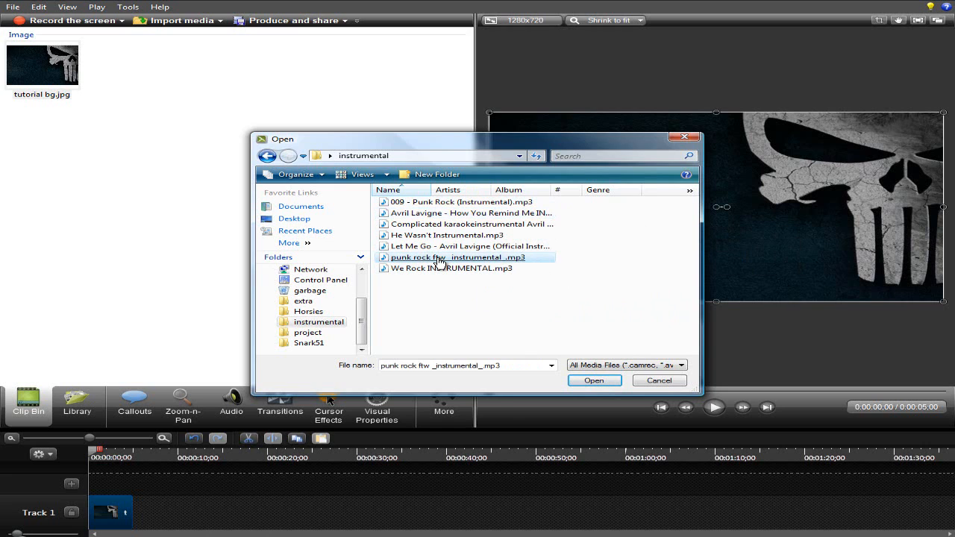
pyautogui.click(594, 380)
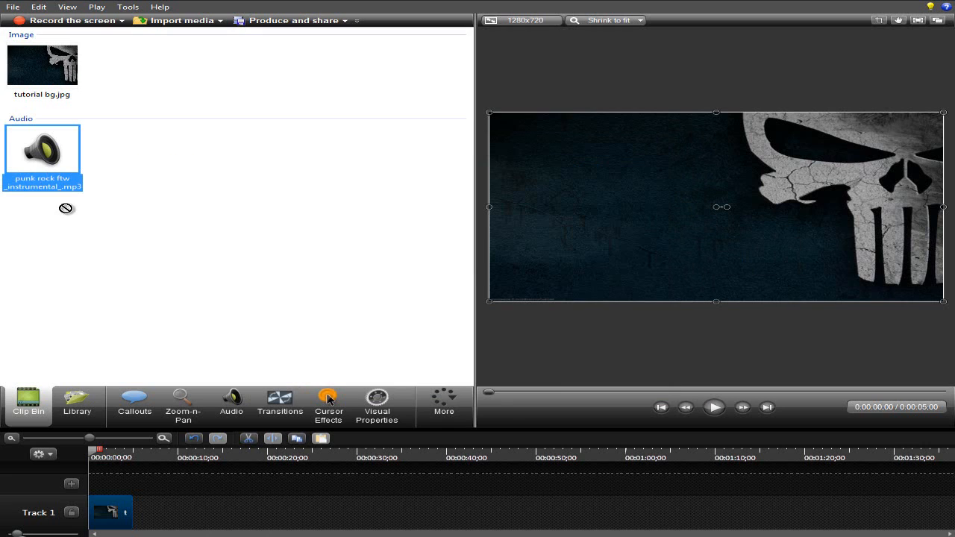
pyautogui.moveTo(43, 150); pyautogui.dragTo(224, 479)
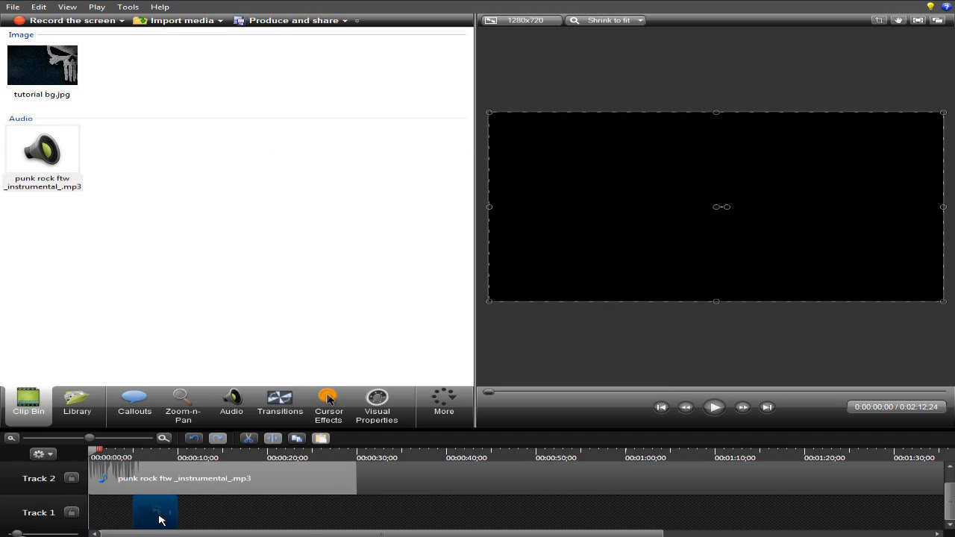
# Step: Preview playback to trim the punk rock track near 0:27 and extend the background to match
pyautogui.click(714, 407)
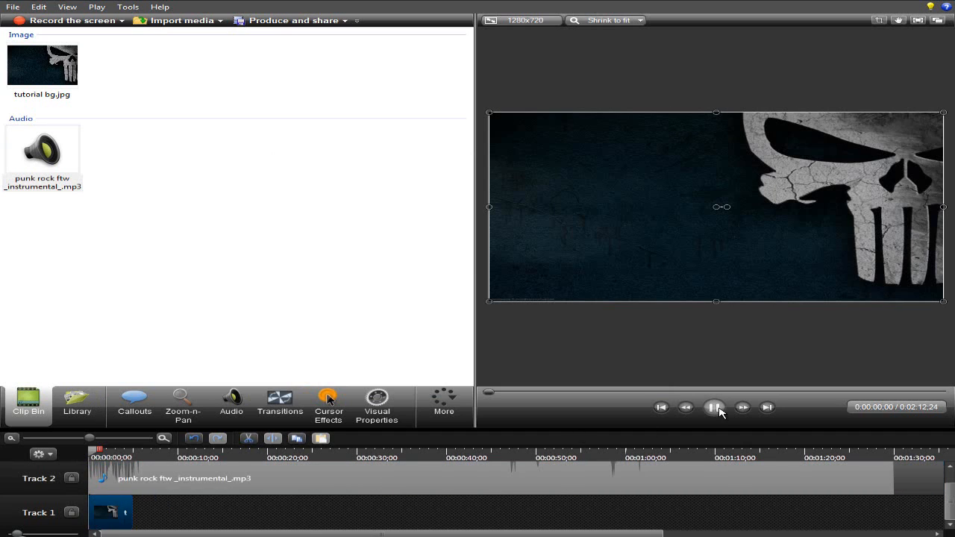
pyautogui.click(715, 407)
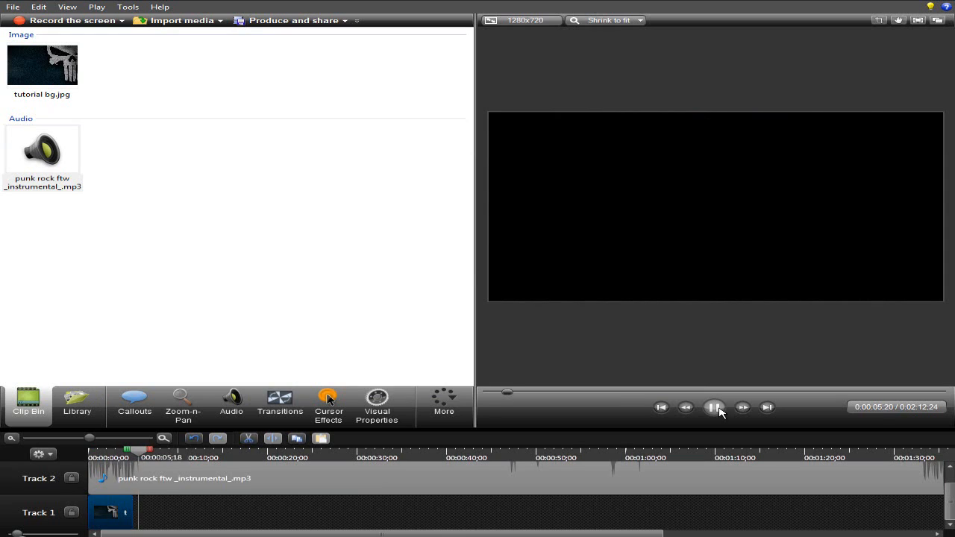
pyautogui.click(714, 407)
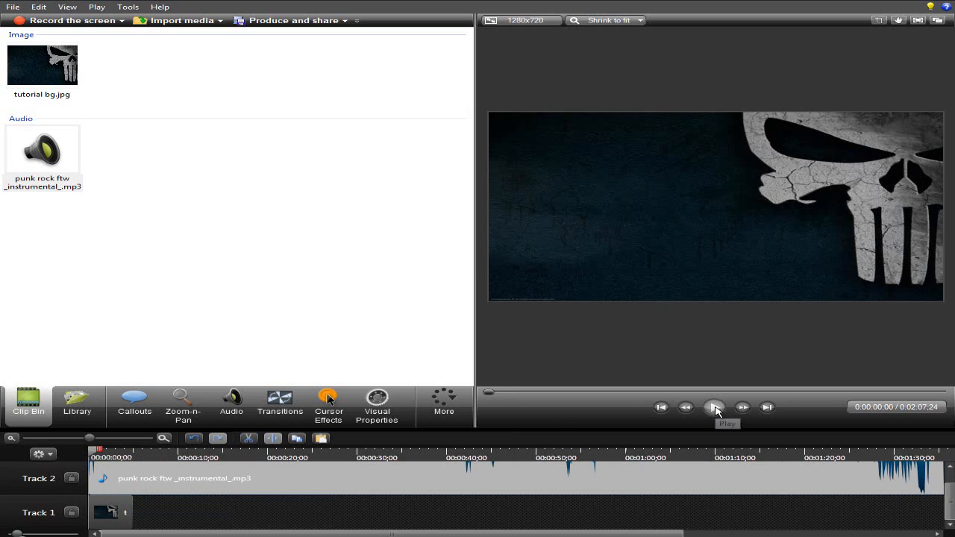
pyautogui.click(714, 407)
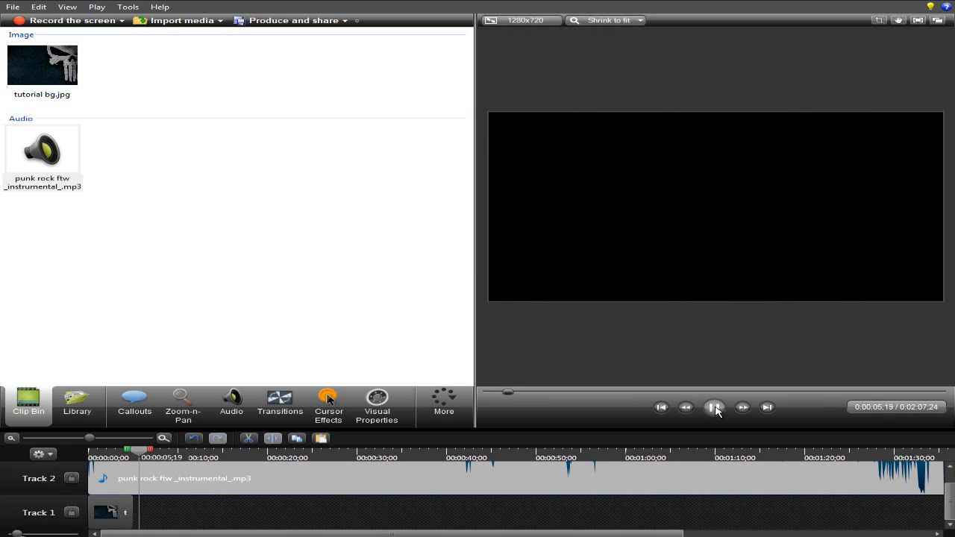
pyautogui.click(715, 406)
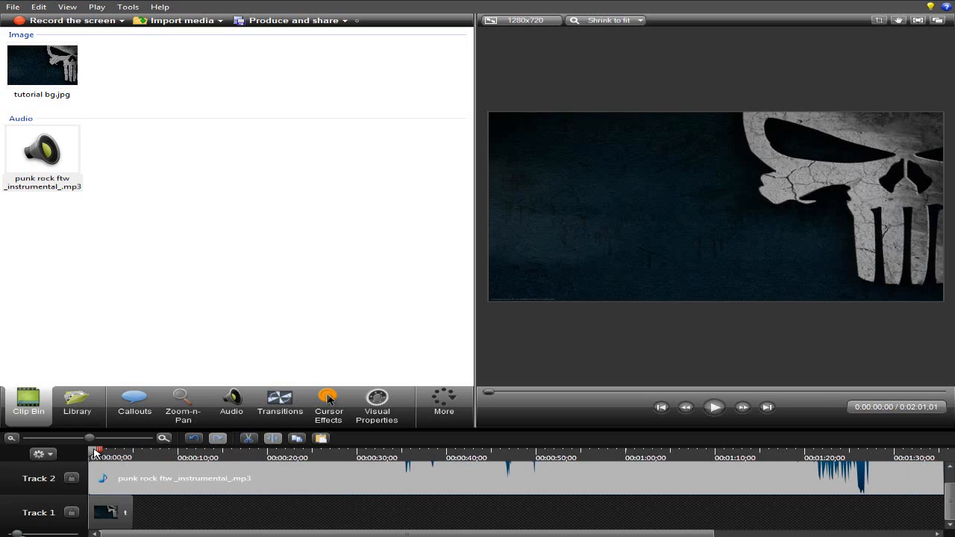
pyautogui.moveTo(414, 476)
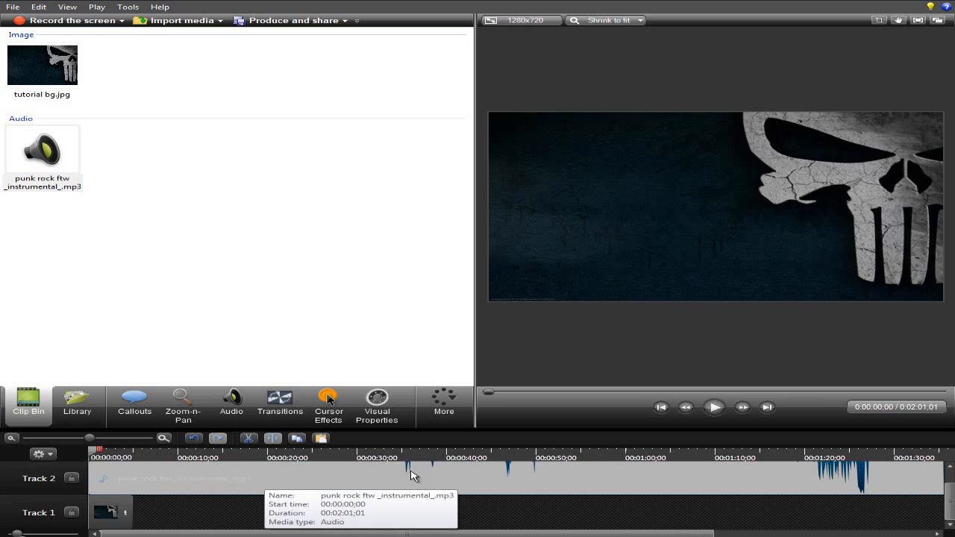
pyautogui.moveTo(410, 492)
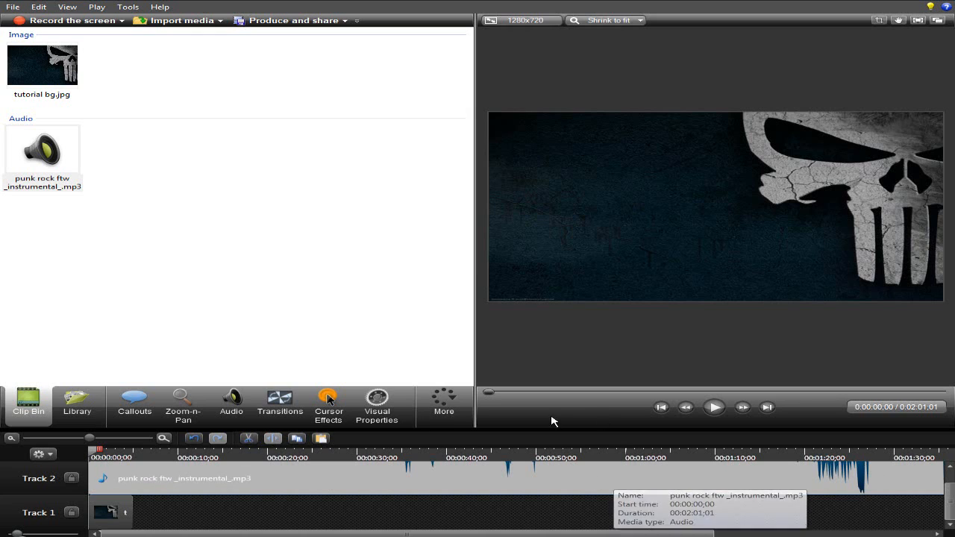
pyautogui.moveTo(249, 438)
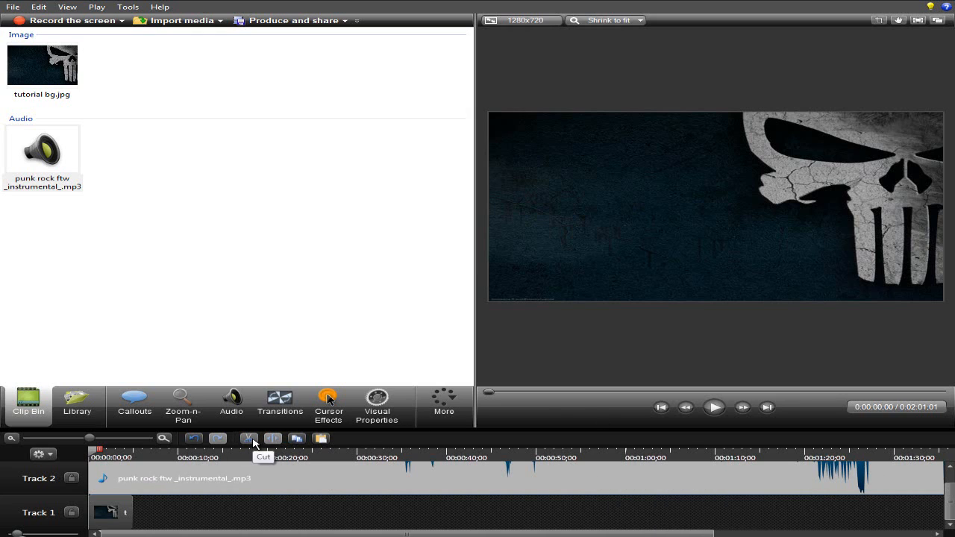
pyautogui.moveTo(156, 462)
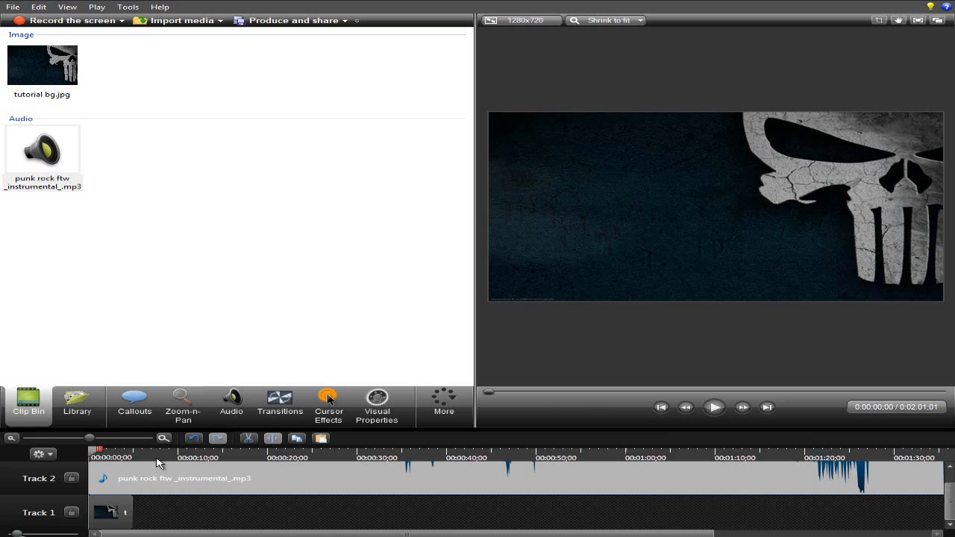
pyautogui.moveTo(388, 453)
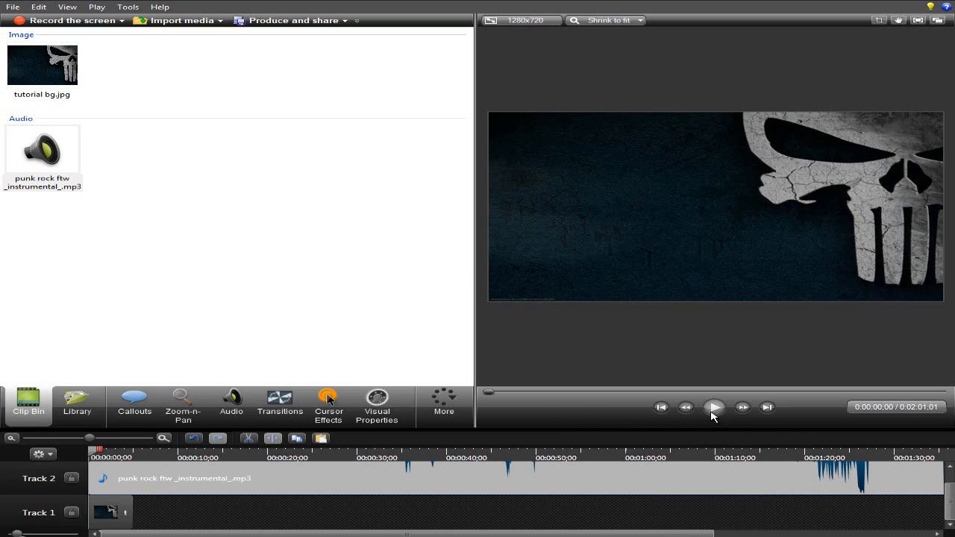
pyautogui.moveTo(715, 416)
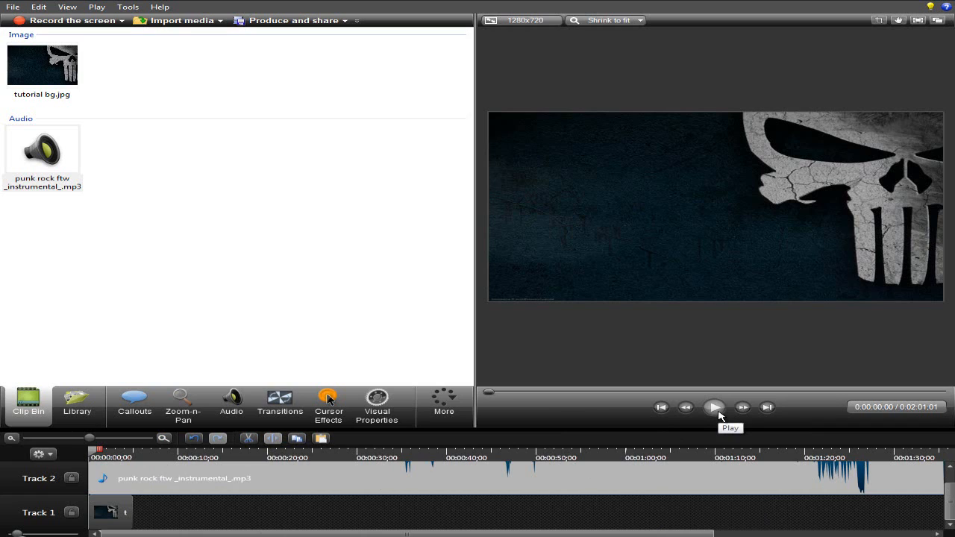
pyautogui.moveTo(722, 415)
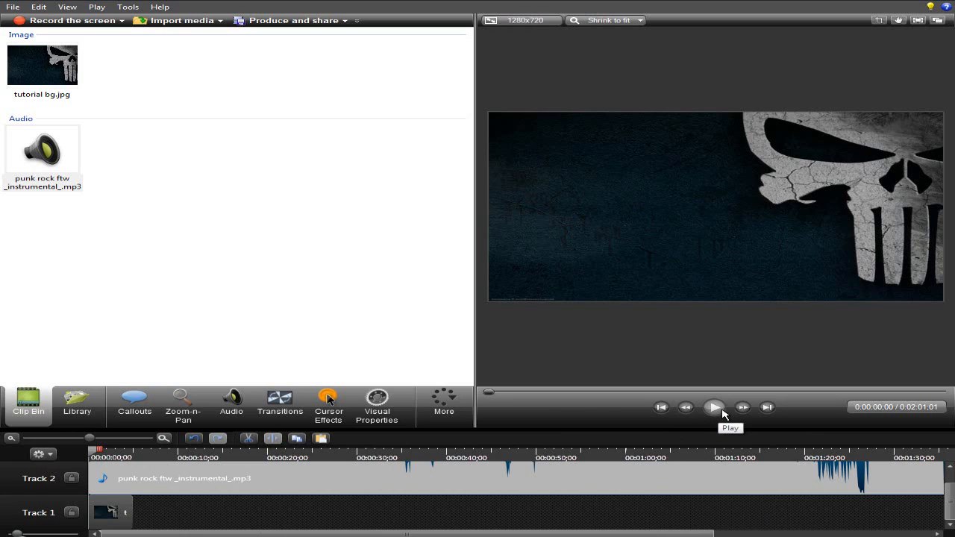
pyautogui.moveTo(724, 416)
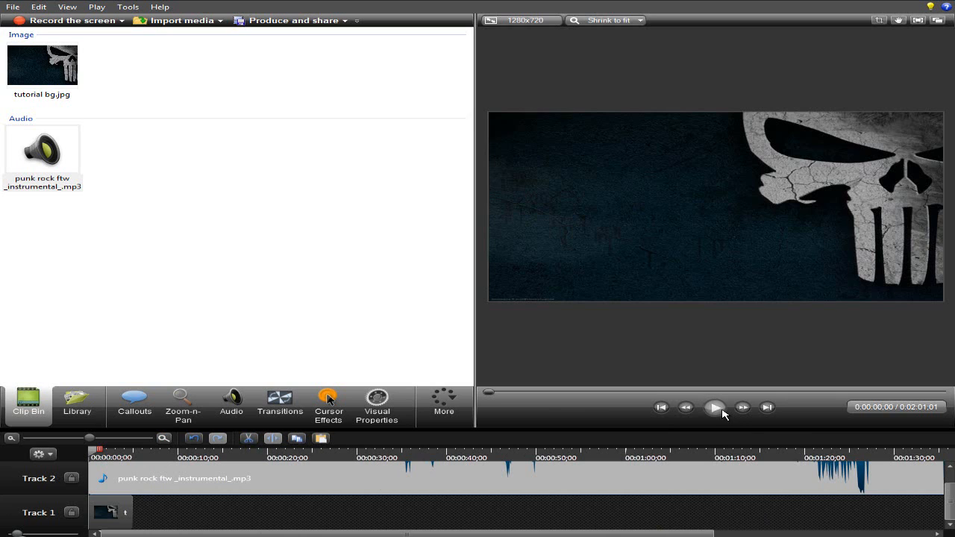
pyautogui.click(714, 407)
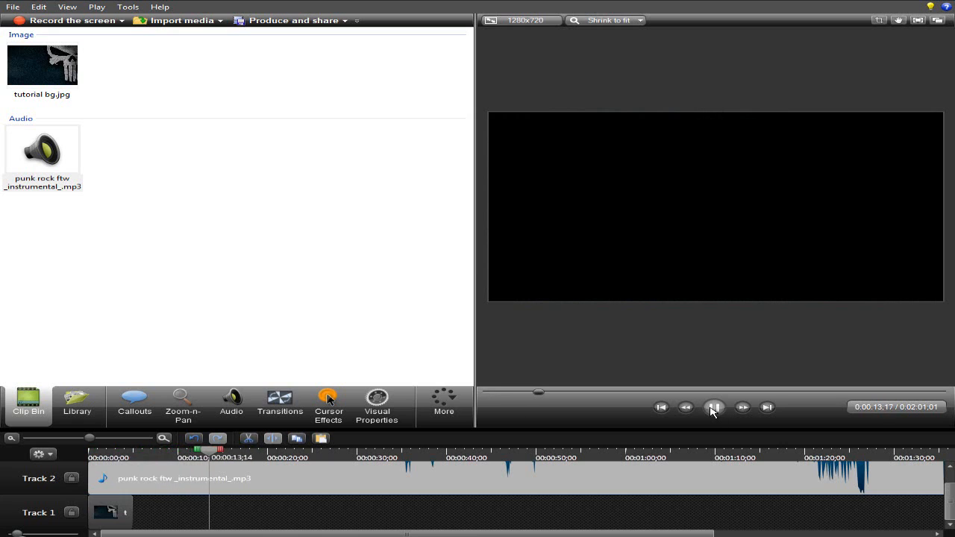
pyautogui.click(714, 407)
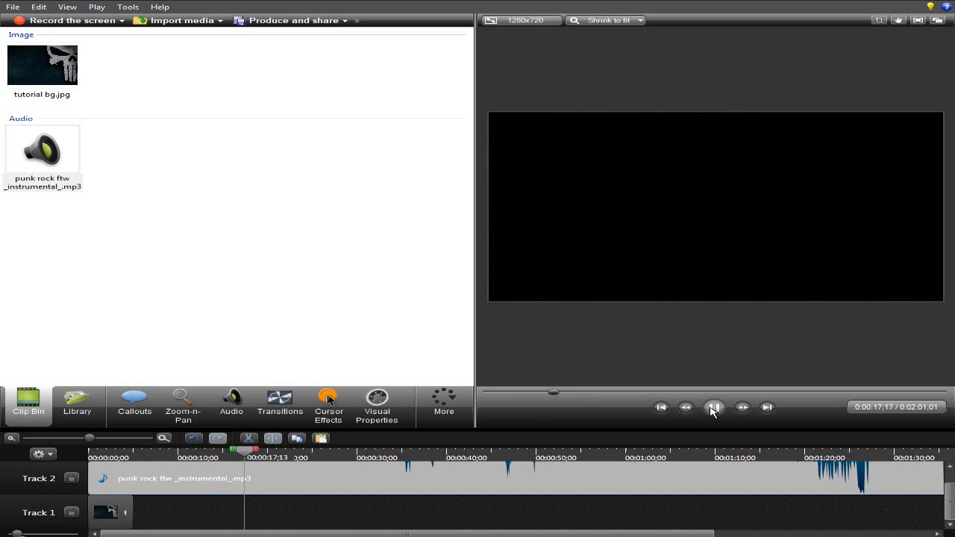
pyautogui.click(714, 406)
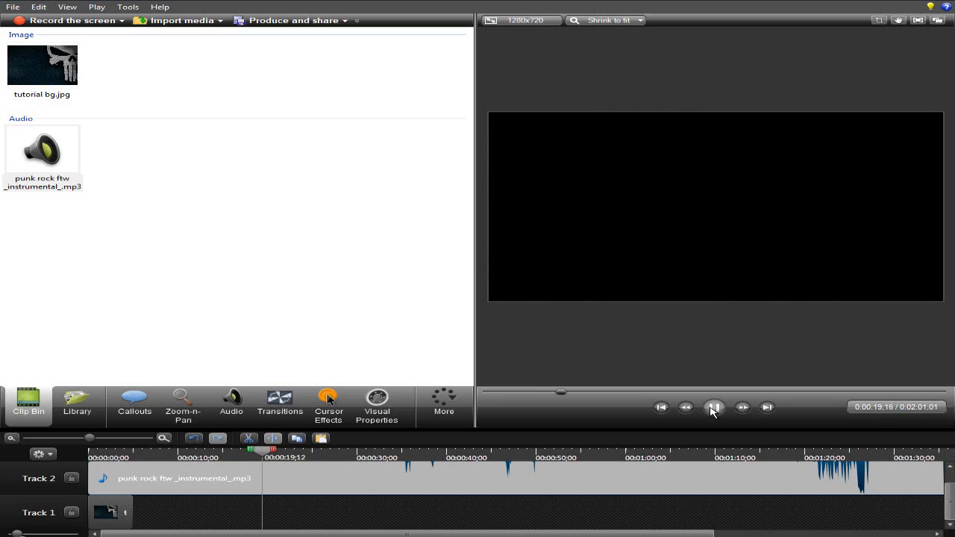
pyautogui.click(713, 406)
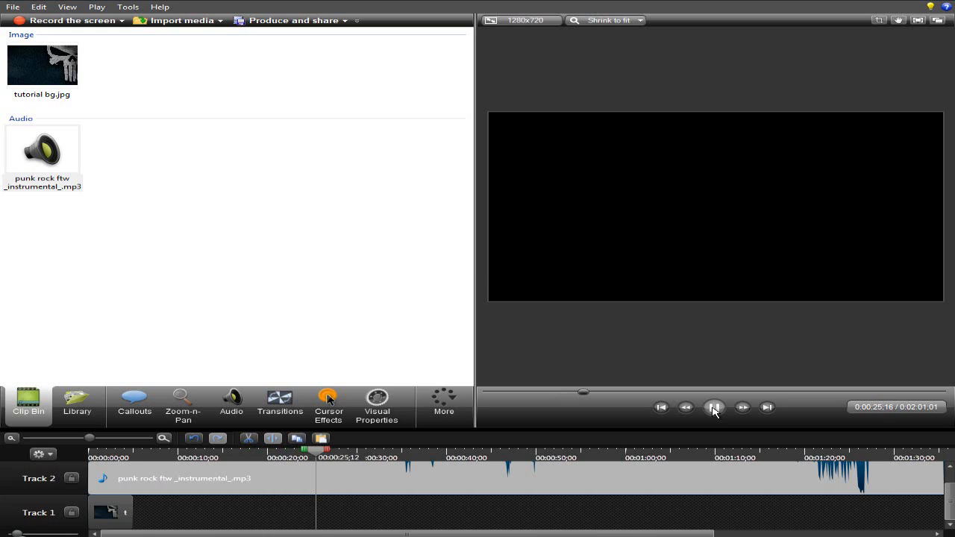
pyautogui.click(714, 407)
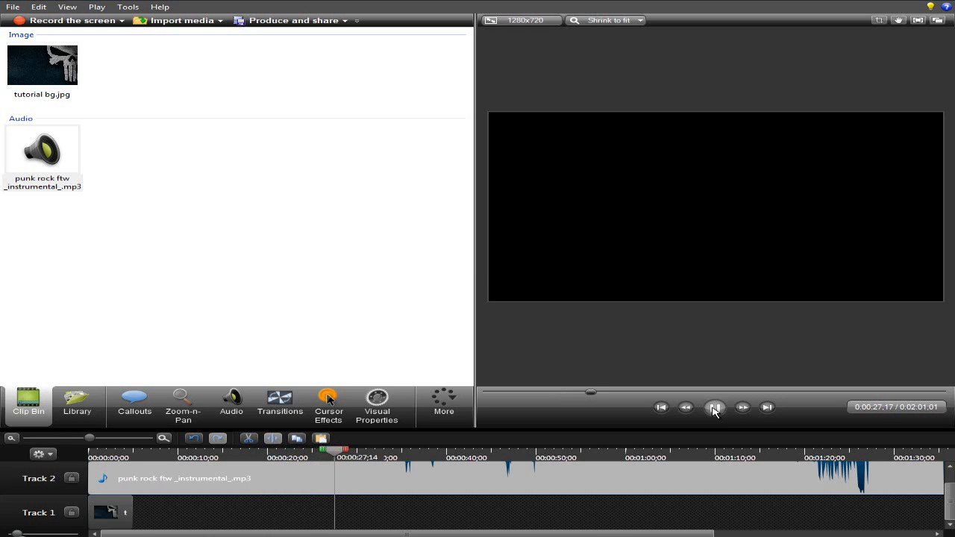
pyautogui.click(715, 407)
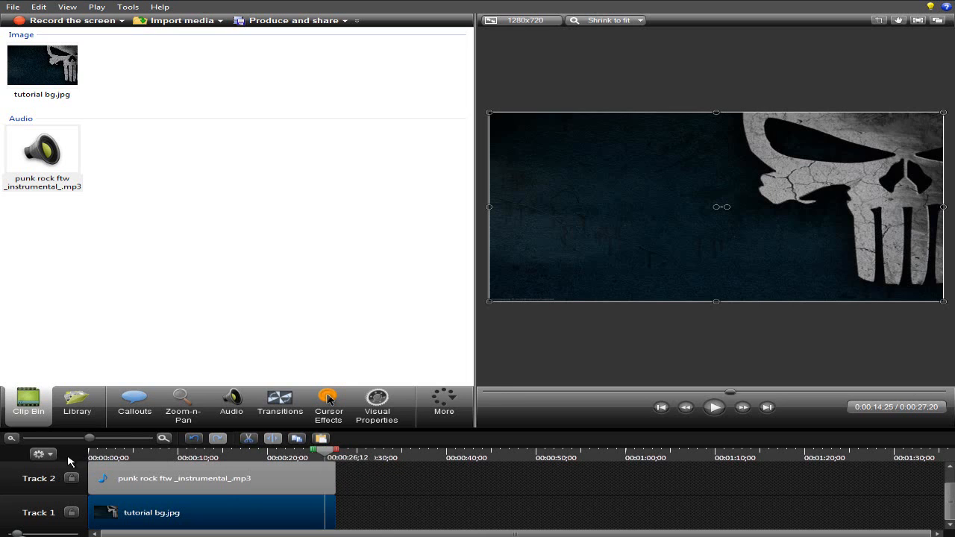
# Step: Play the trimmed outro from the start, then pause it
pyautogui.click(713, 407)
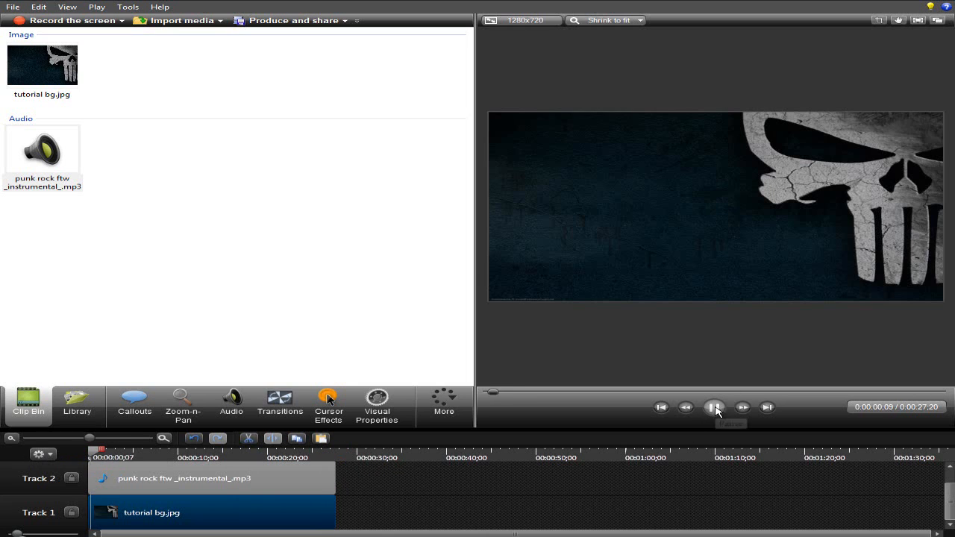
pyautogui.click(715, 406)
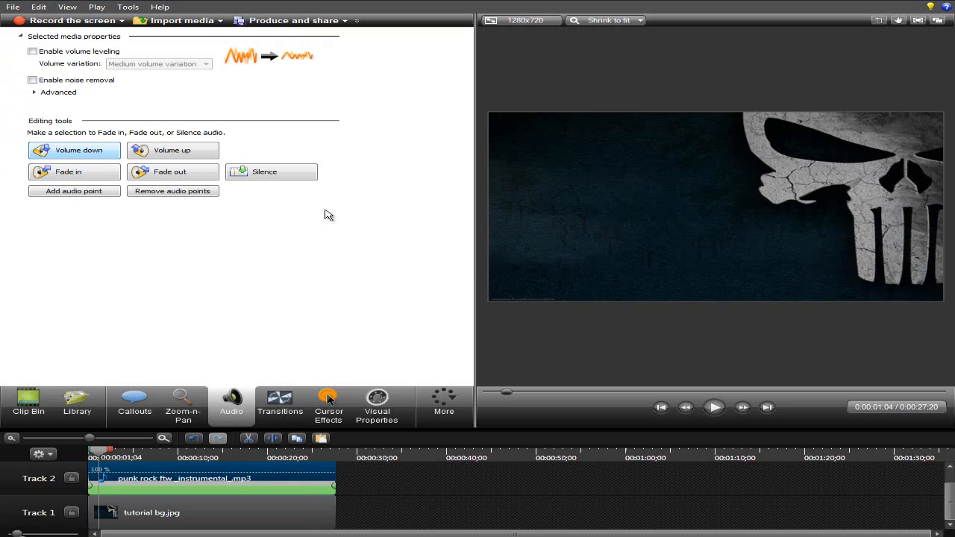
# Step: Add a fade-in and fade-out to the punk rock music and preview the result
pyautogui.click(714, 407)
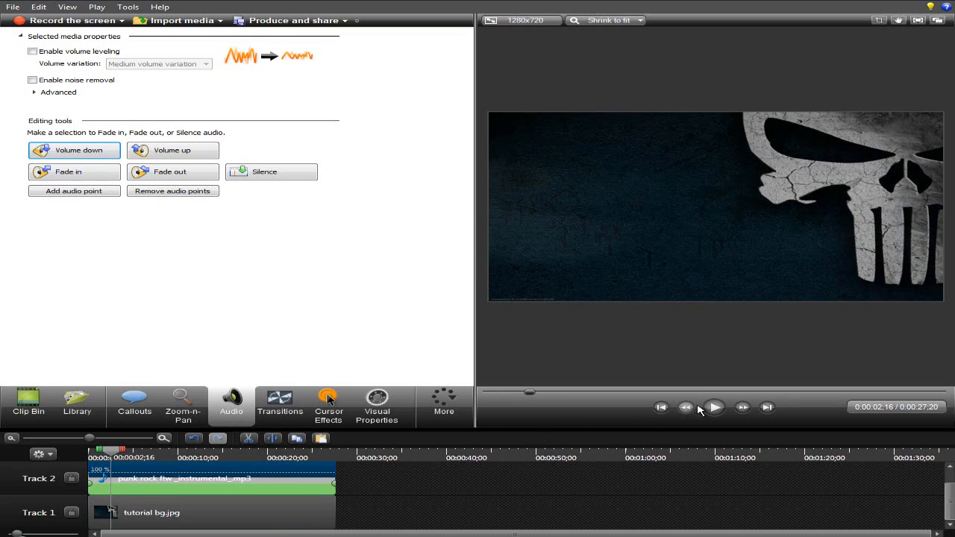
pyautogui.click(714, 407)
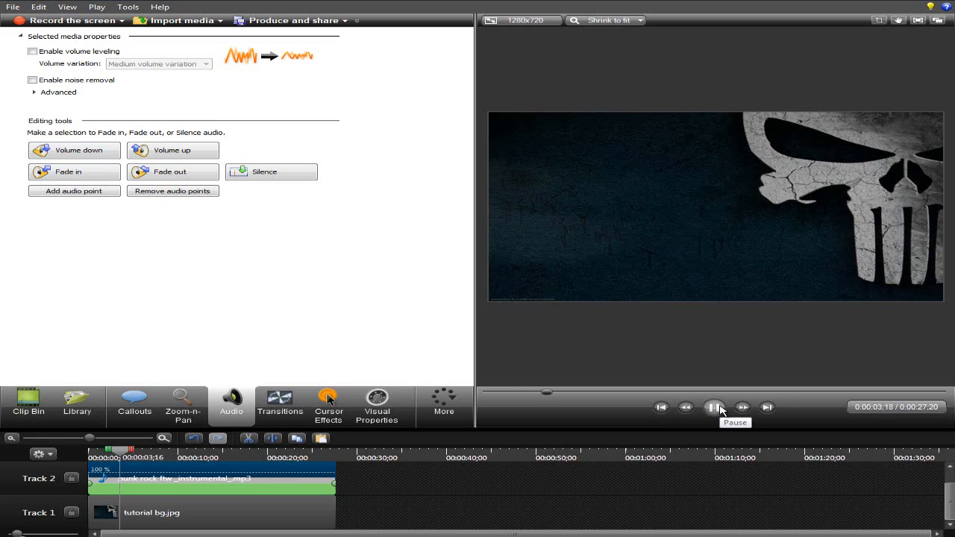
pyautogui.click(714, 407)
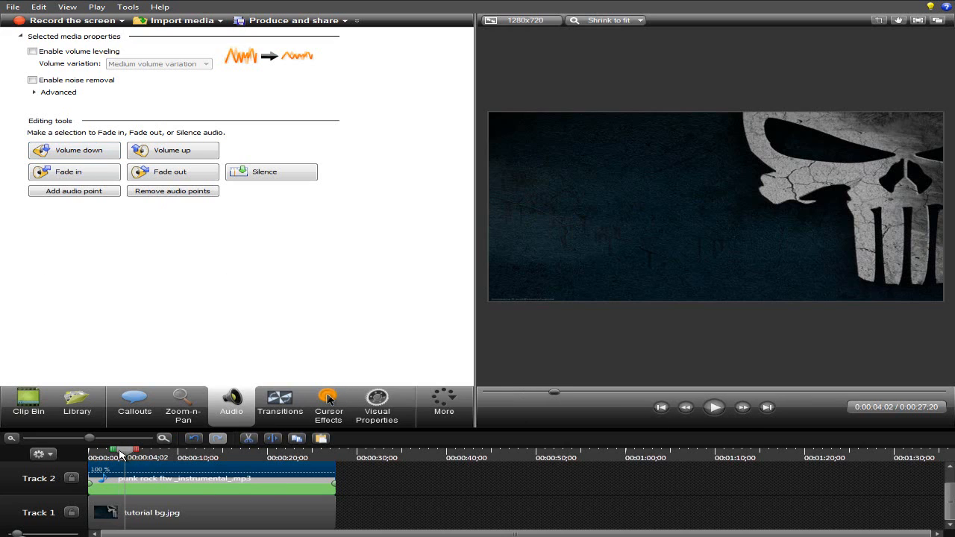
pyautogui.click(74, 172)
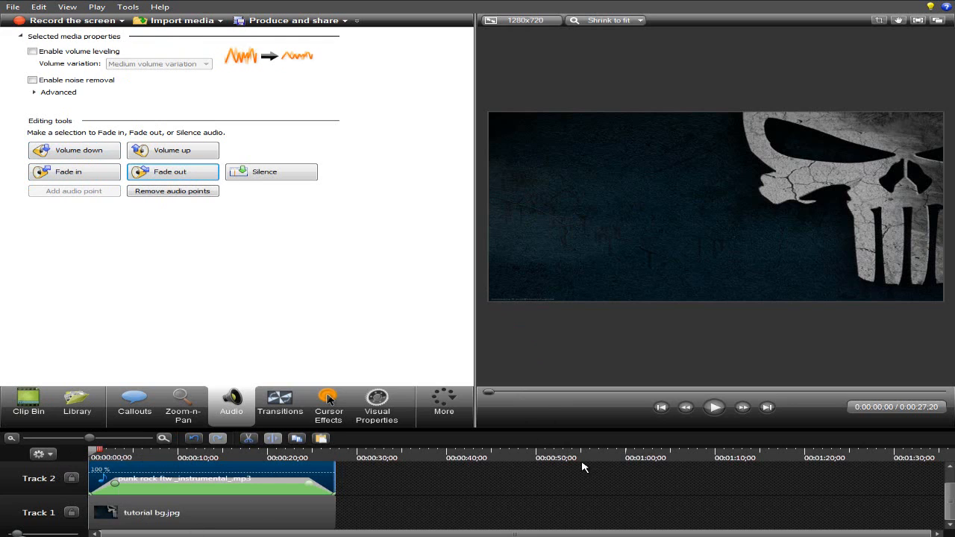
pyautogui.click(713, 407)
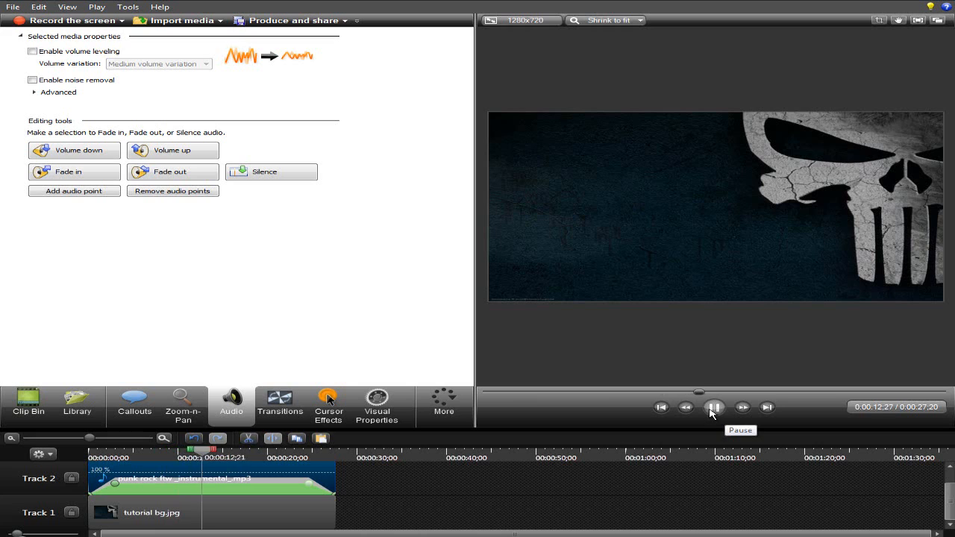
pyautogui.click(714, 406)
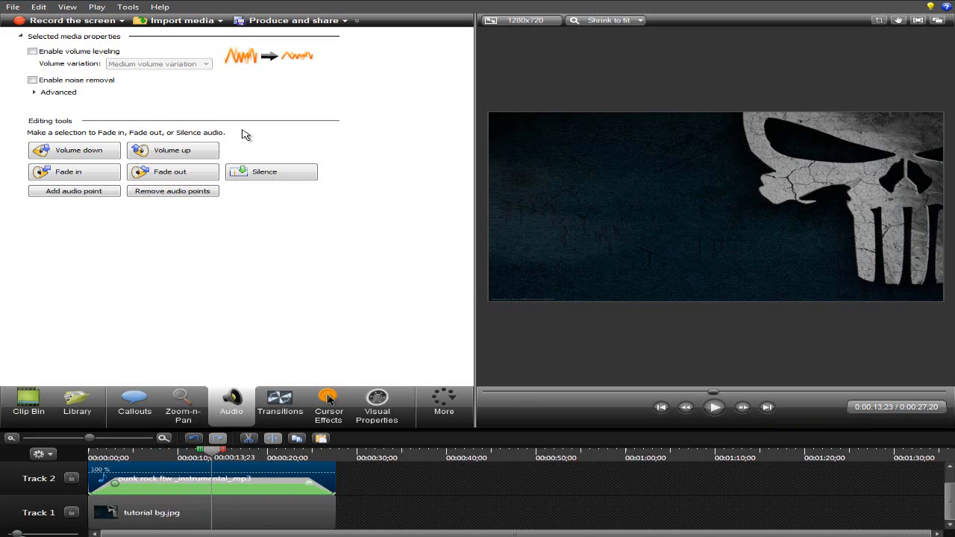
pyautogui.click(28, 407)
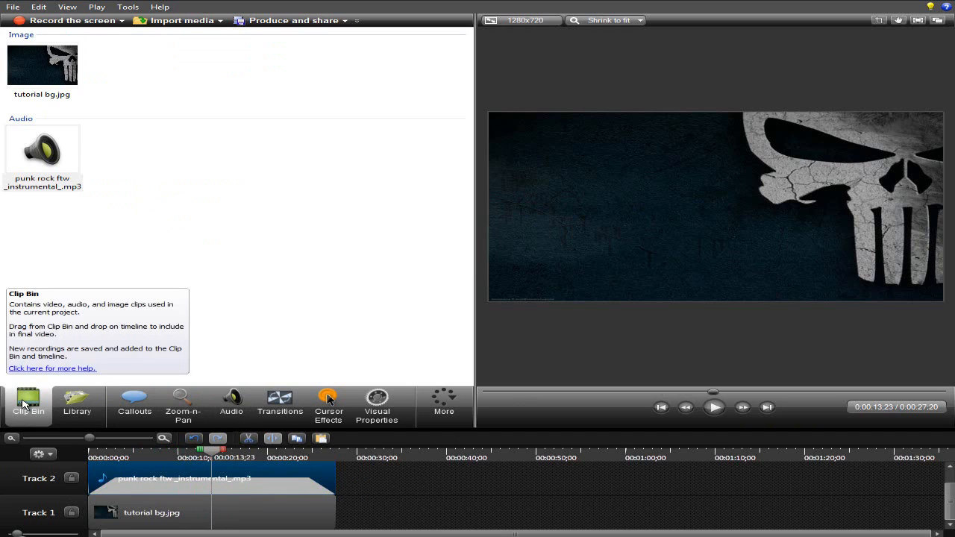
pyautogui.moveTo(491, 59)
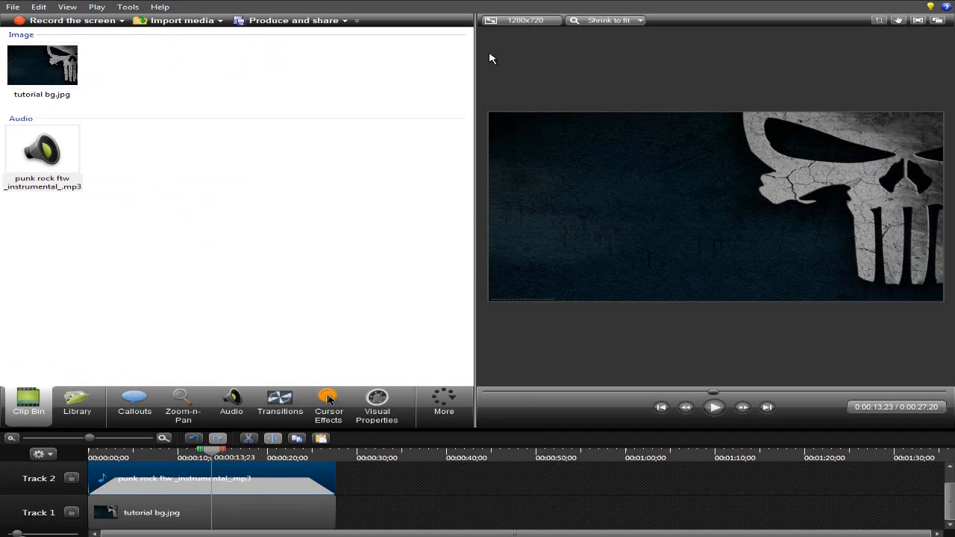
pyautogui.moveTo(134, 403)
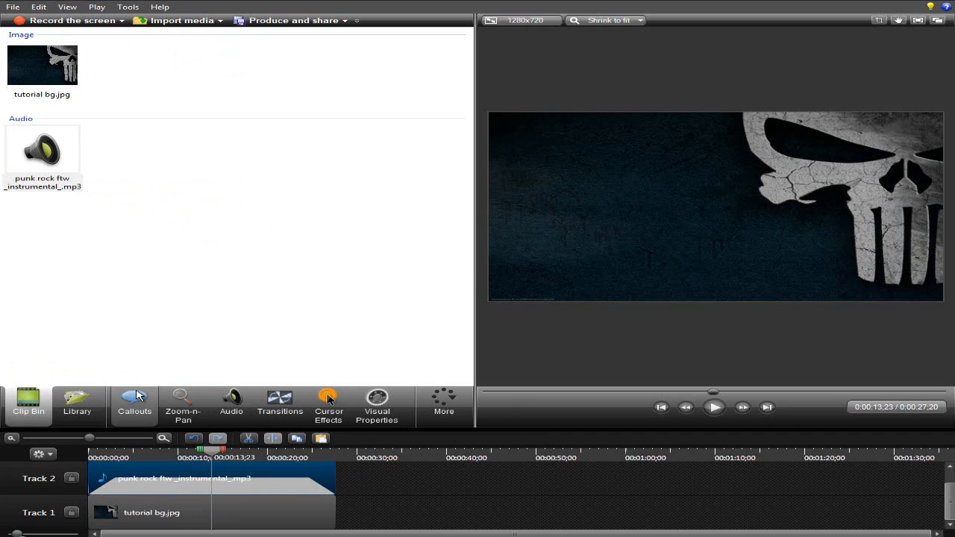
# Step: Add a callout and change its shape to the Sketch Motion Perfect Rectangle
pyautogui.click(135, 403)
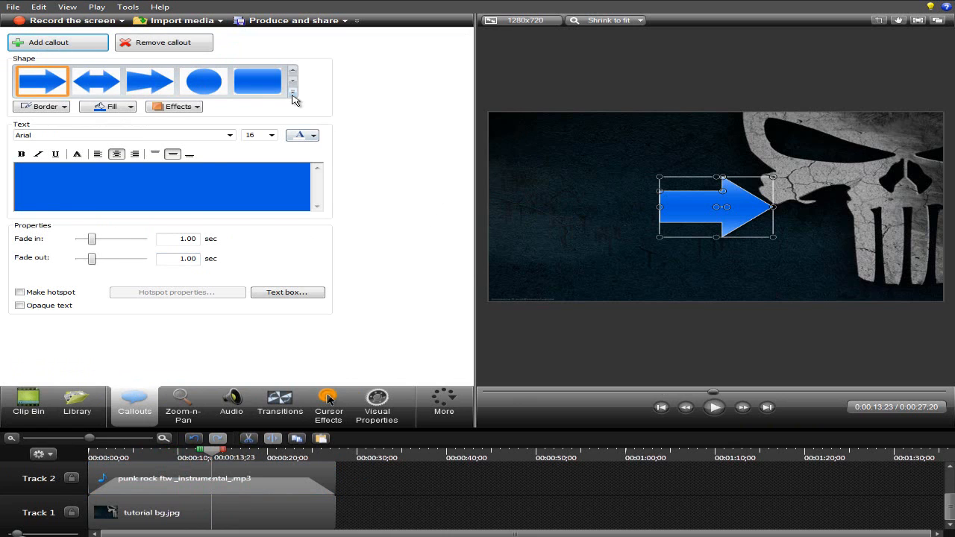
pyautogui.click(292, 93)
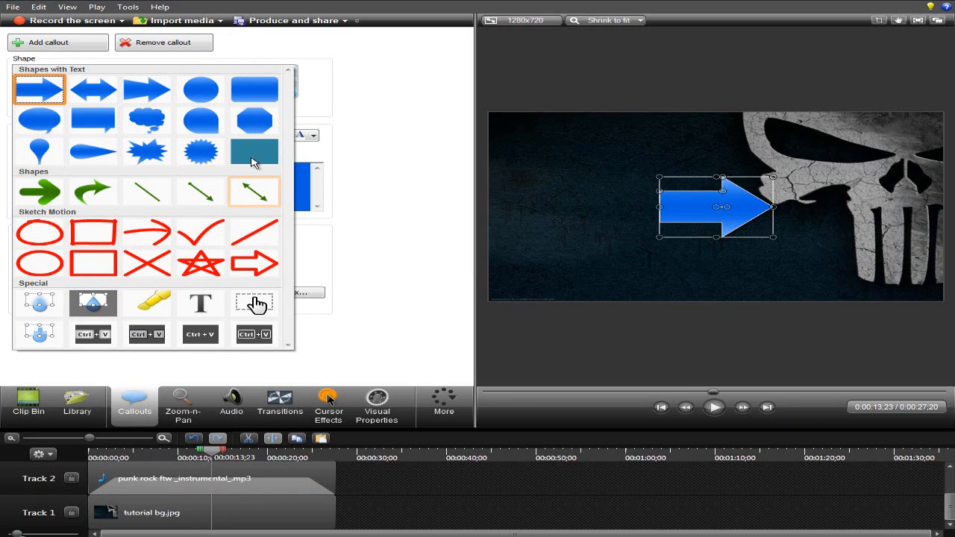
pyautogui.moveTo(255, 90)
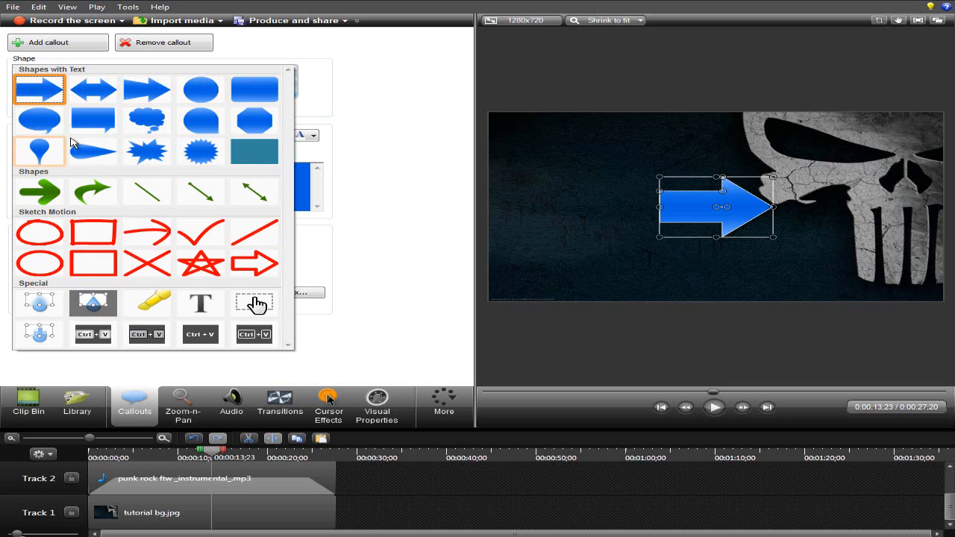
pyautogui.click(293, 95)
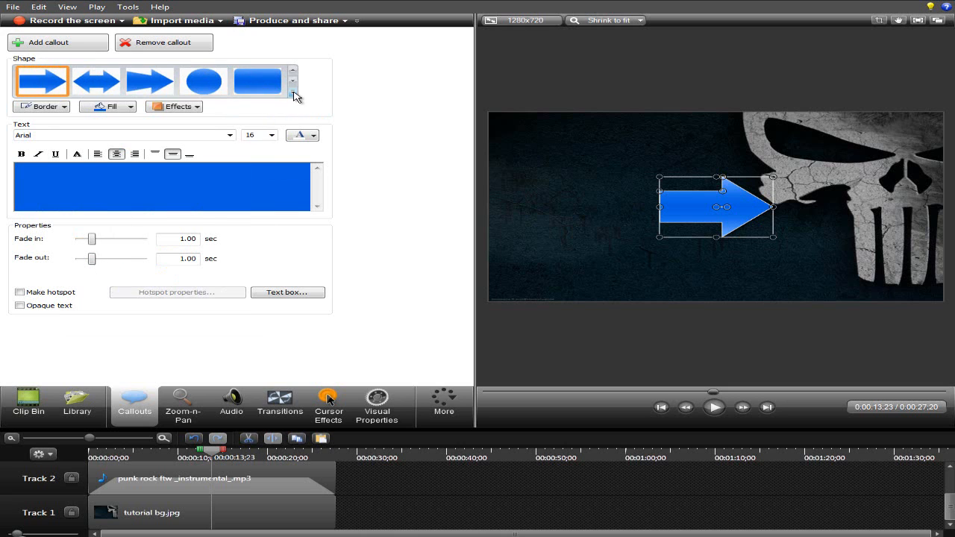
pyautogui.click(293, 97)
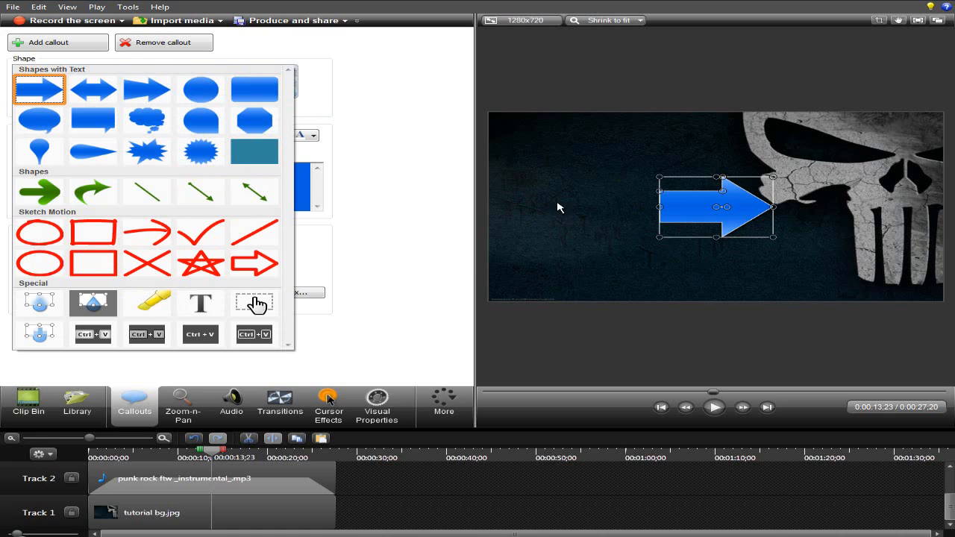
pyautogui.moveTo(94, 263)
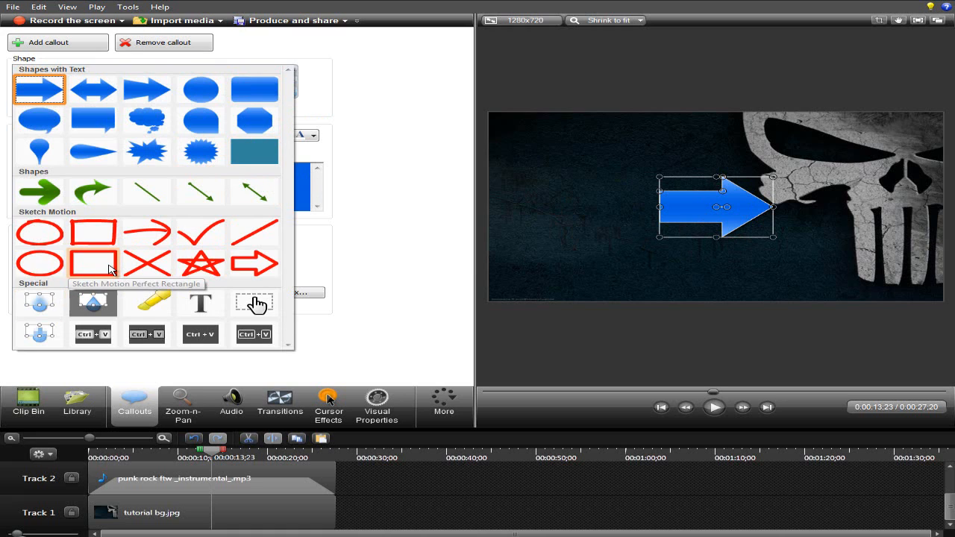
pyautogui.click(93, 262)
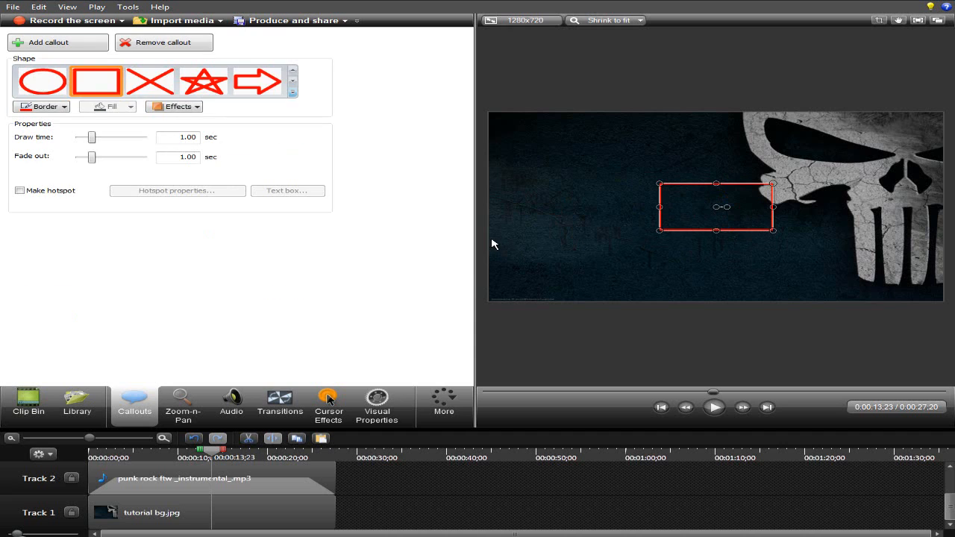
pyautogui.moveTo(54, 123)
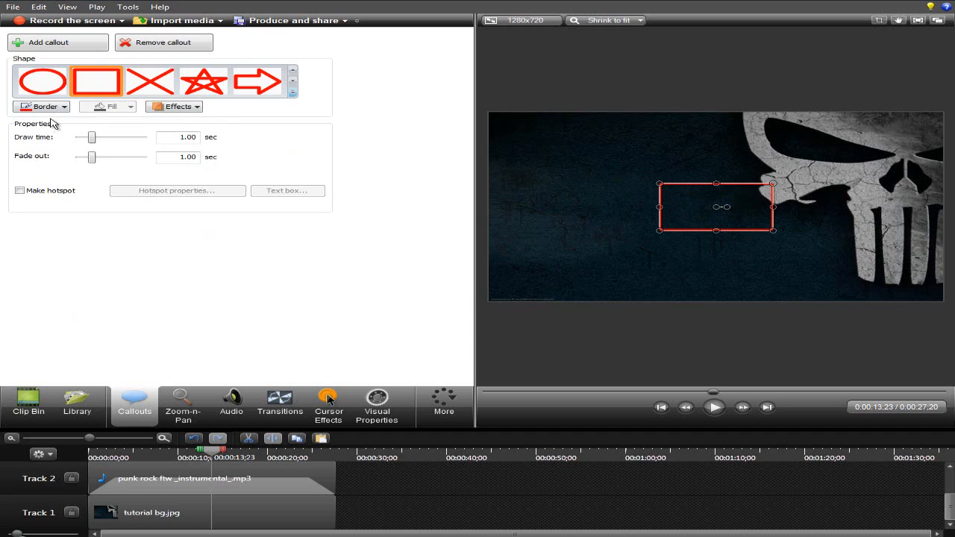
# Step: Enlarge the red rectangle into a wide frame and move it up near the top
pyautogui.click(41, 106)
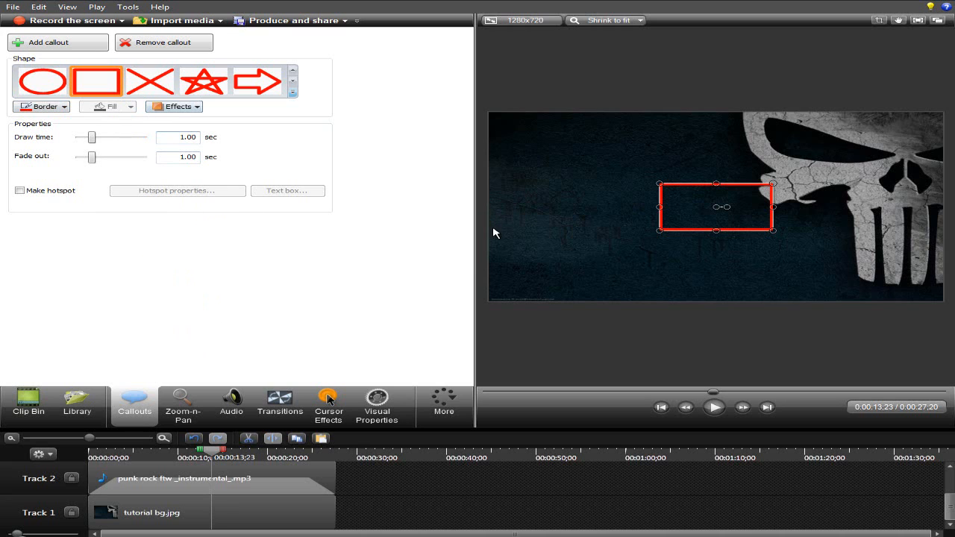
pyautogui.moveTo(772, 230); pyautogui.dragTo(905, 277)
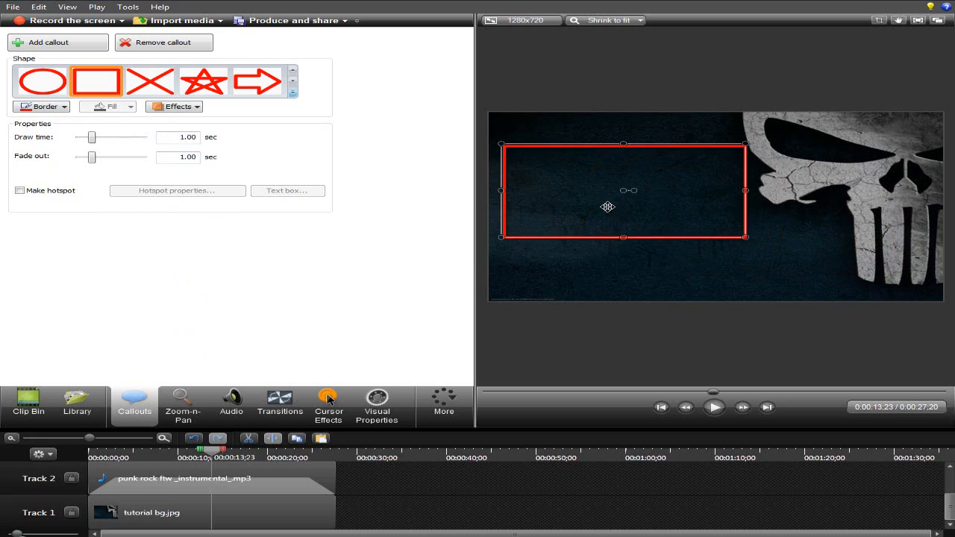
pyautogui.moveTo(608, 207); pyautogui.dragTo(665, 199)
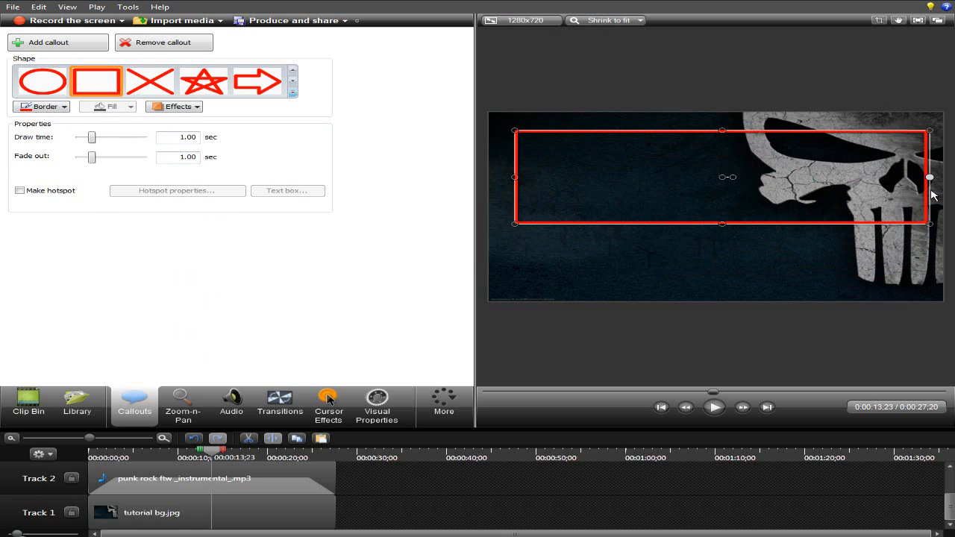
pyautogui.moveTo(722, 224); pyautogui.dragTo(726, 254)
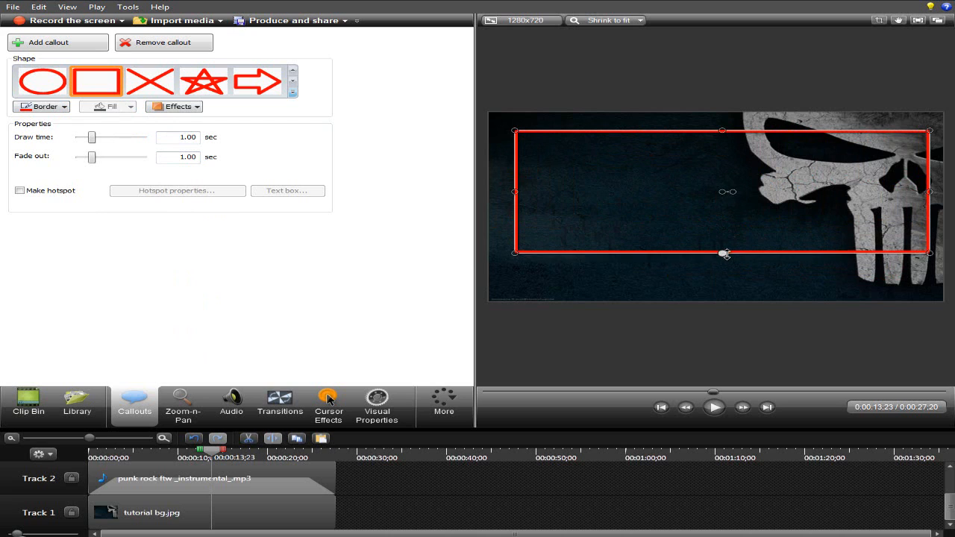
pyautogui.moveTo(726, 254); pyautogui.dragTo(735, 215)
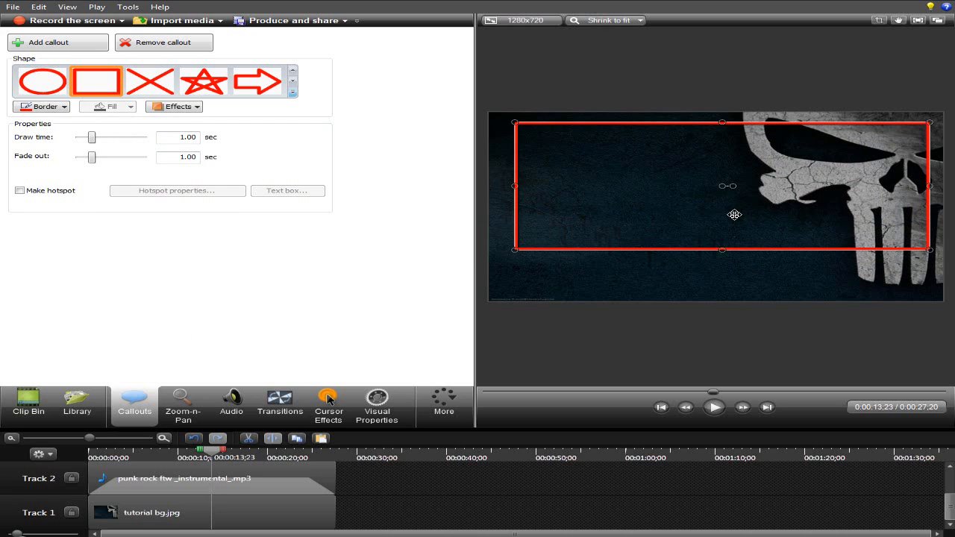
pyautogui.moveTo(721, 249)
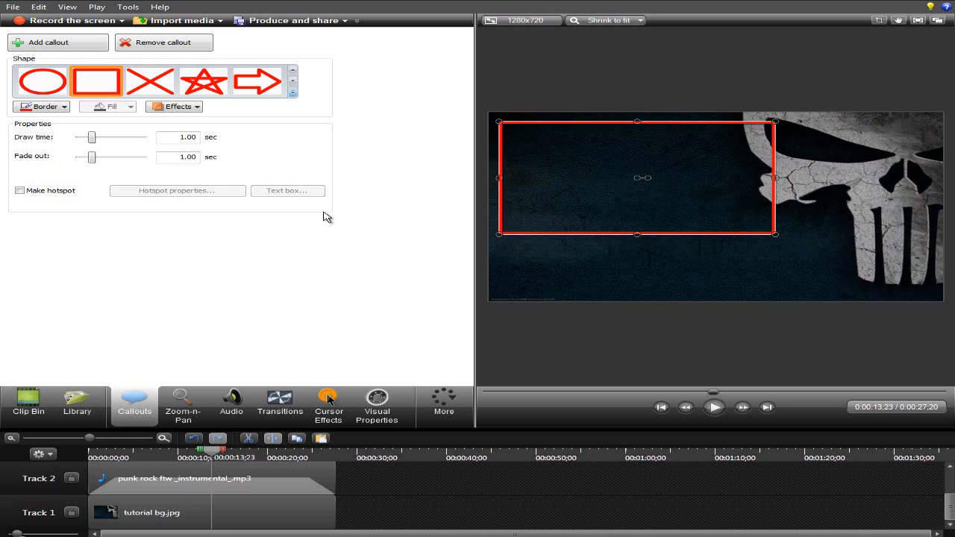
# Step: Pick green from the rectangle callout's Border colour dropdown
pyautogui.click(41, 106)
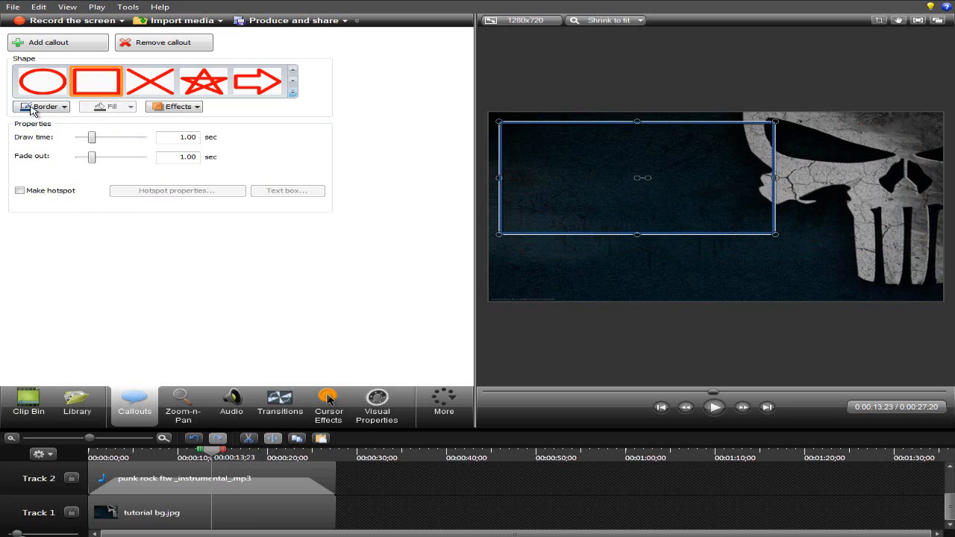
pyautogui.click(41, 106)
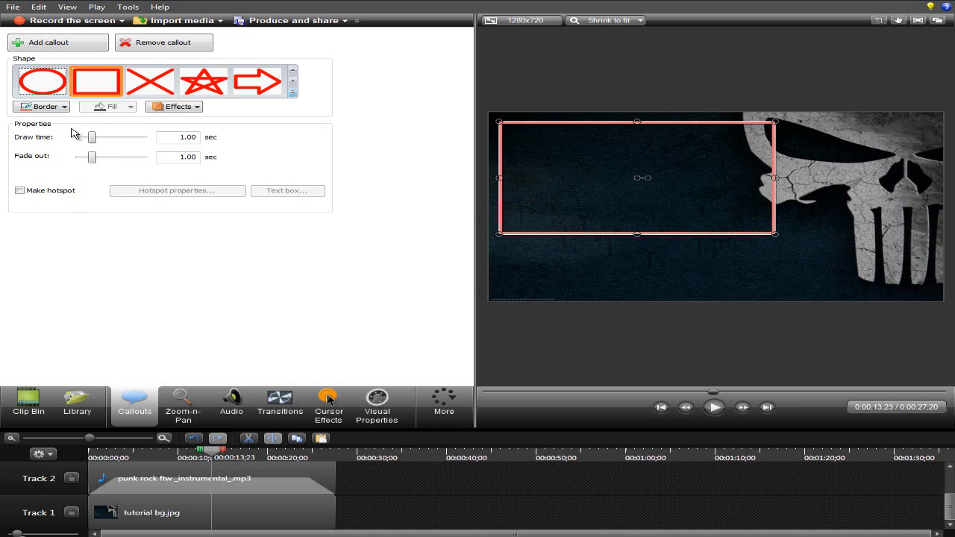
pyautogui.click(41, 106)
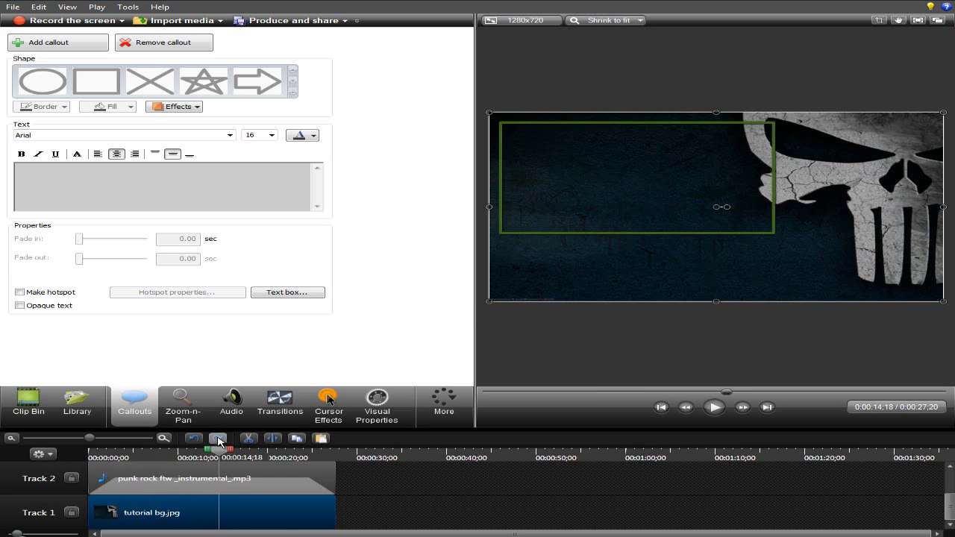
pyautogui.moveTo(948, 512)
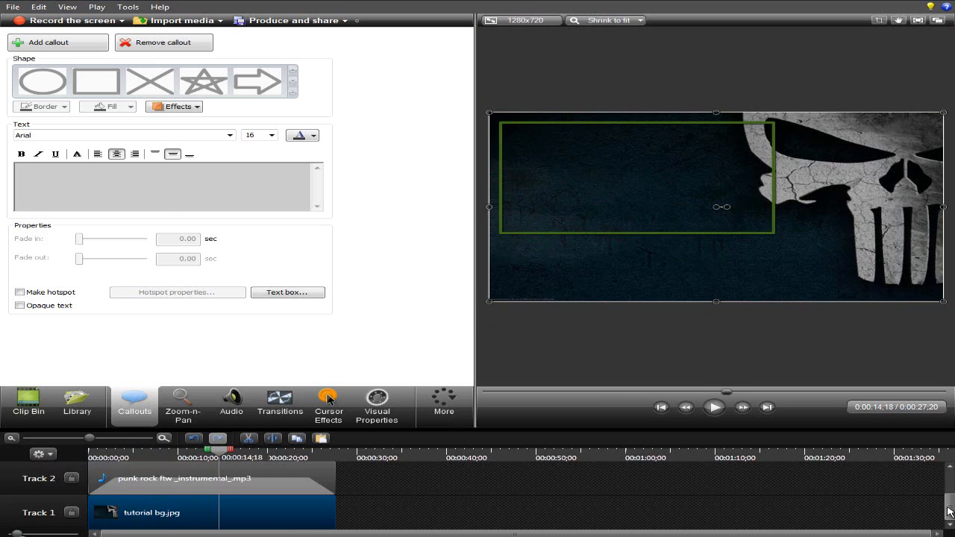
# Step: Preview the rectangle drawing, then set its draw time and fade out to 5 seconds
pyautogui.click(95, 81)
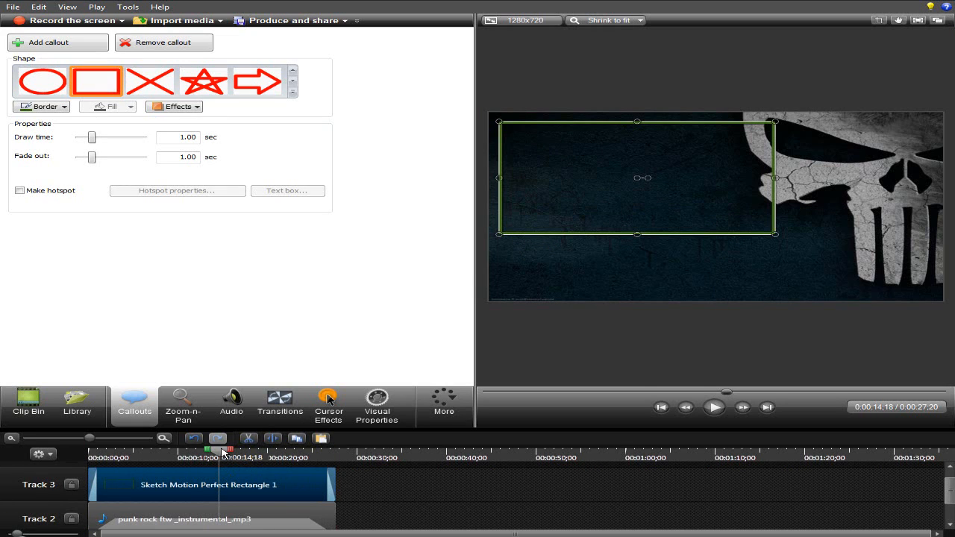
pyautogui.click(713, 406)
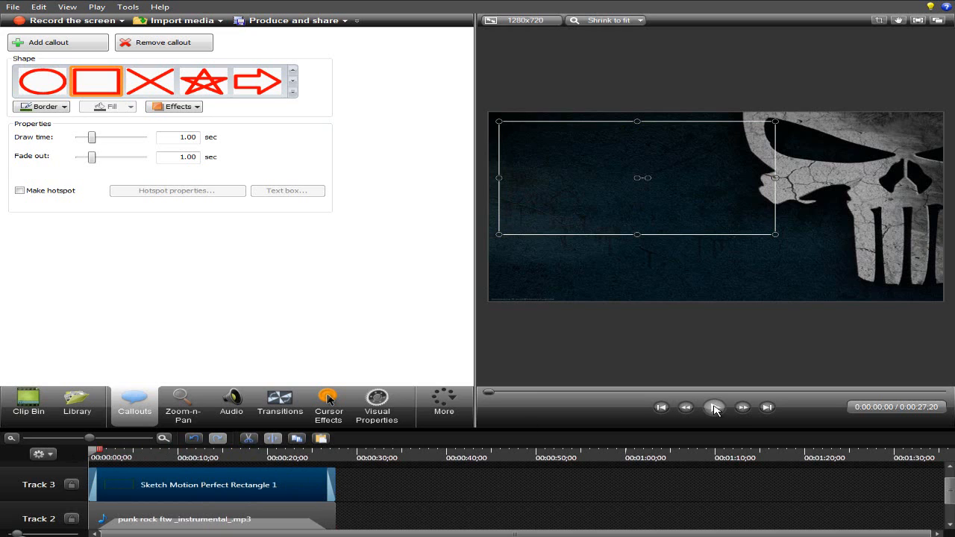
pyautogui.moveTo(714, 407)
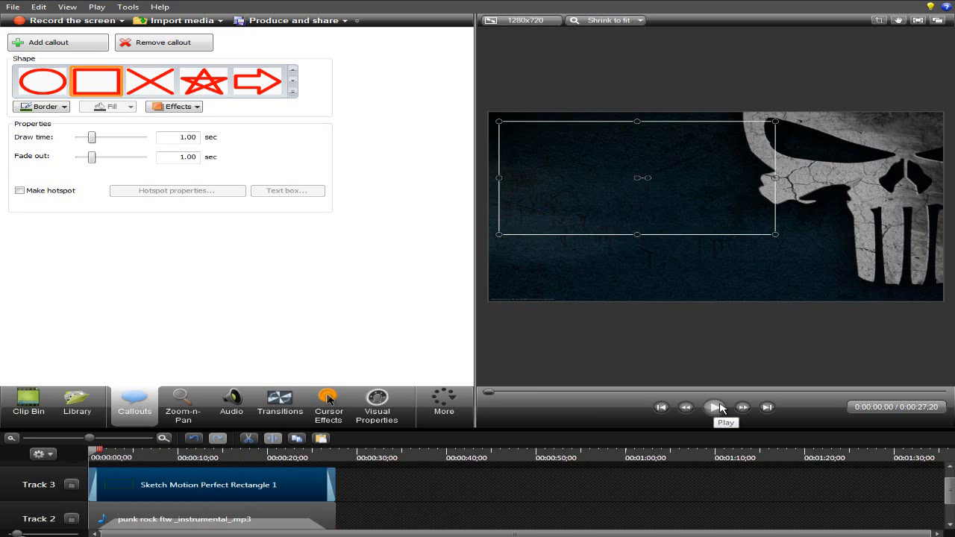
pyautogui.click(714, 407)
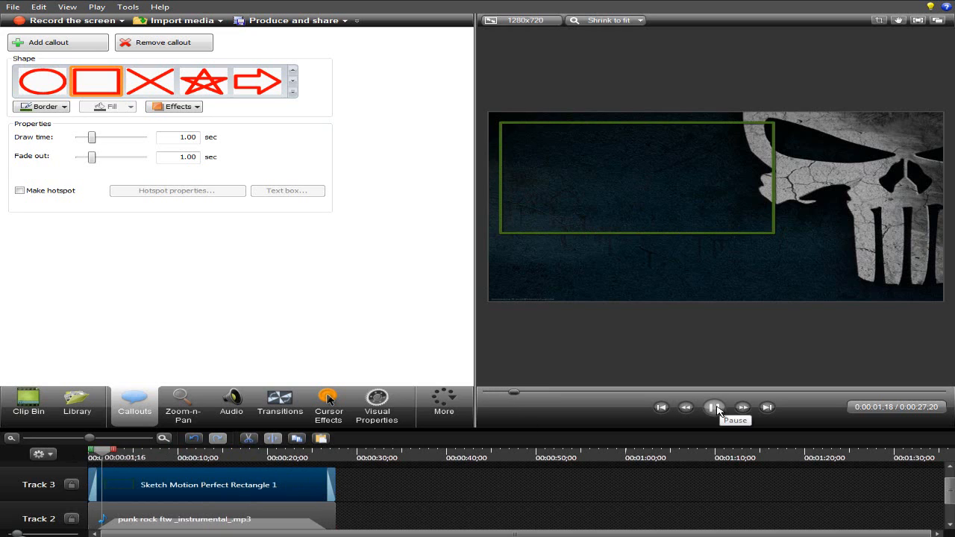
pyautogui.click(715, 406)
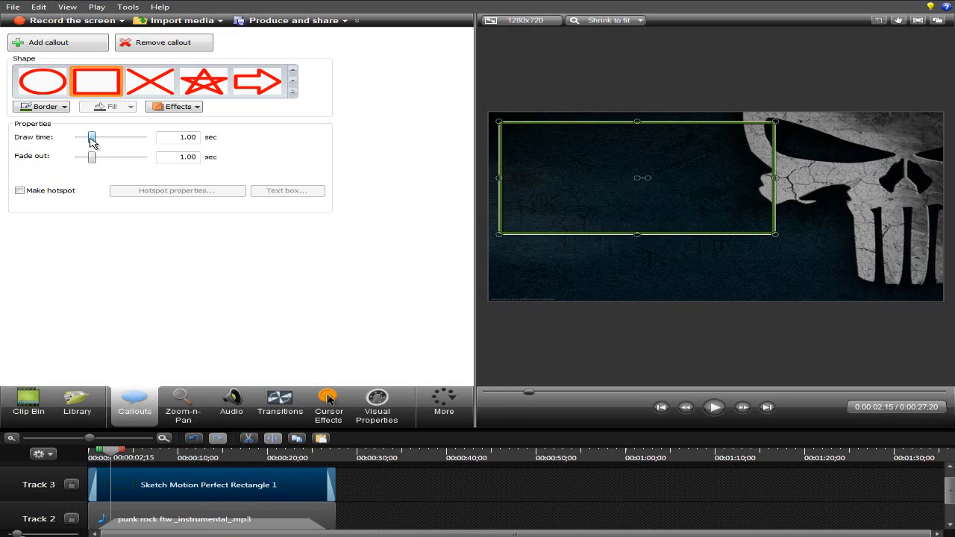
pyautogui.moveTo(91, 136); pyautogui.dragTo(104, 136)
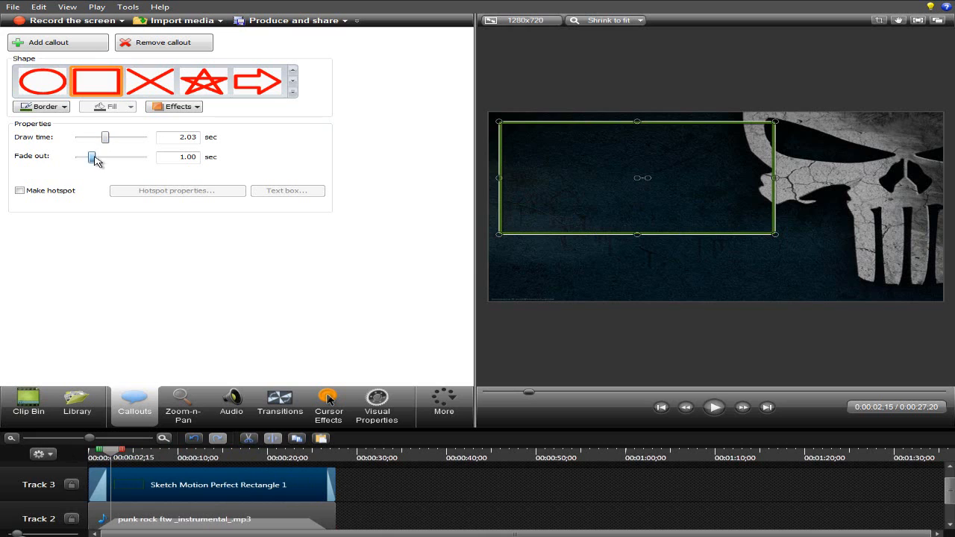
pyautogui.moveTo(93, 157); pyautogui.dragTo(104, 157)
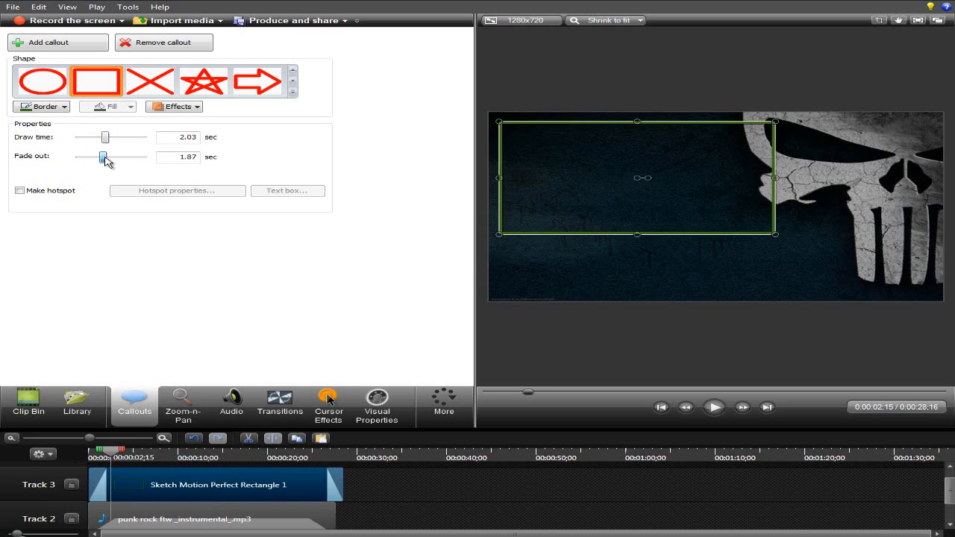
pyautogui.moveTo(103, 157); pyautogui.dragTo(105, 157)
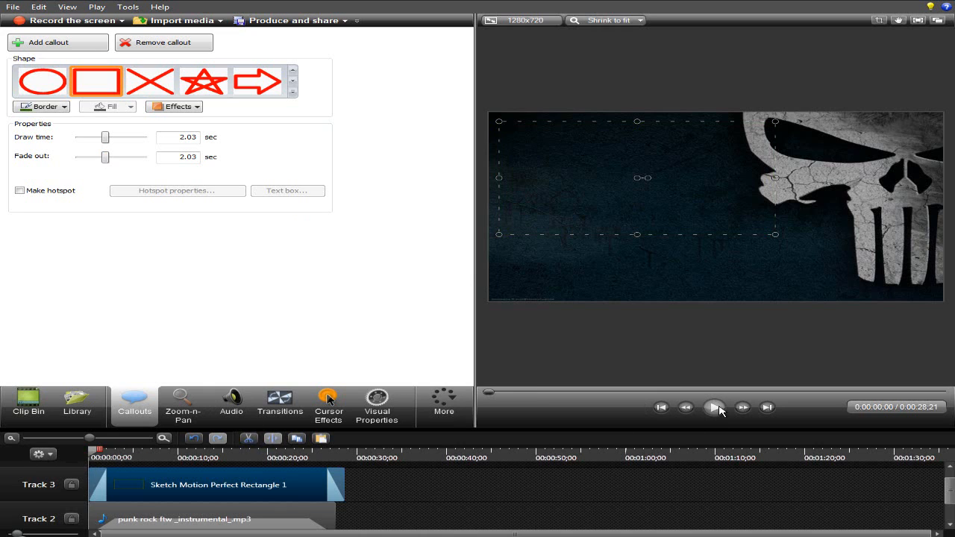
# Step: Trim the rectangle clip to end with the music and replay the preview
pyautogui.click(715, 407)
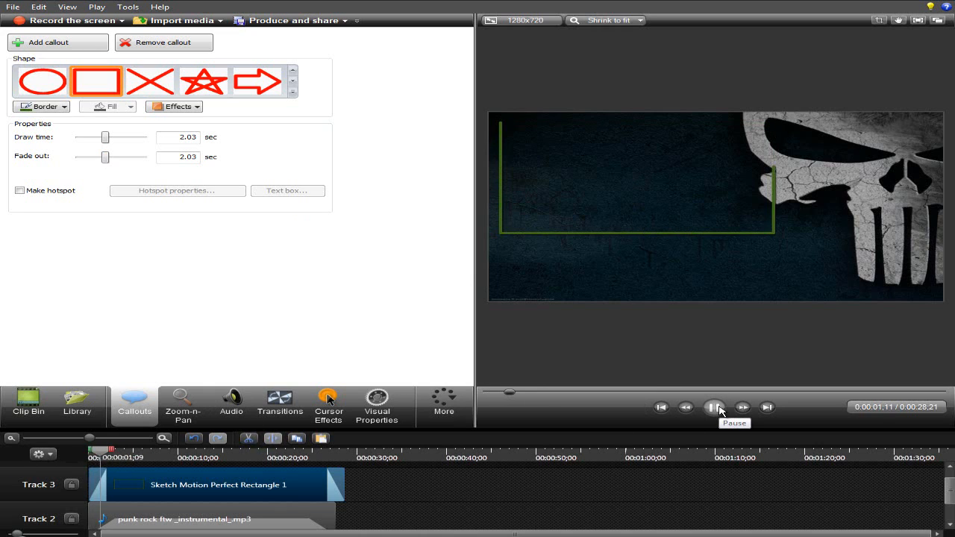
pyautogui.click(714, 407)
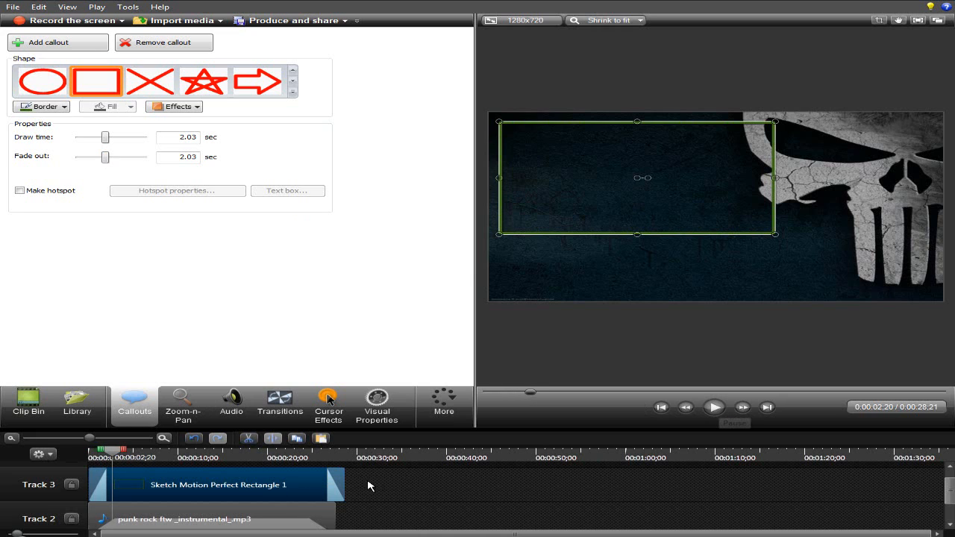
pyautogui.moveTo(334, 486); pyautogui.dragTo(328, 493)
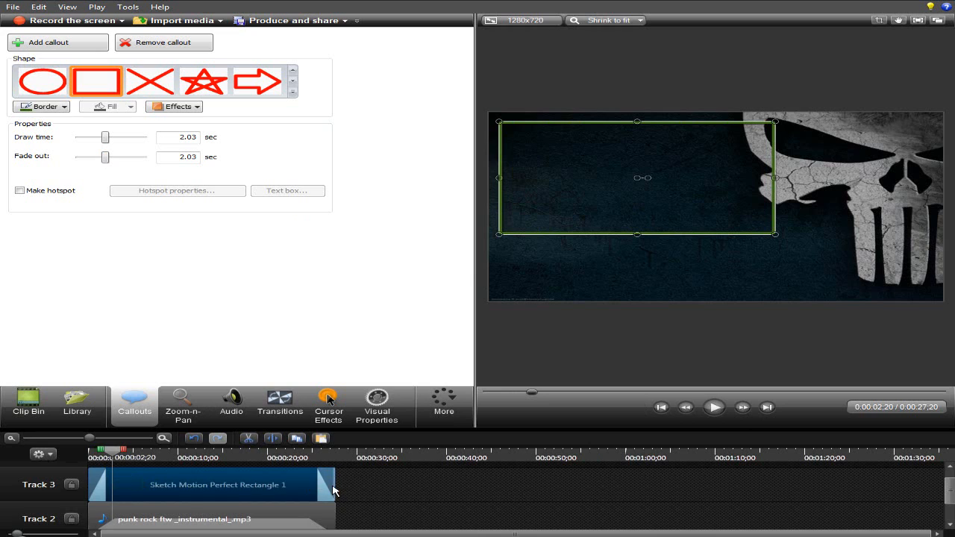
pyautogui.moveTo(147, 200)
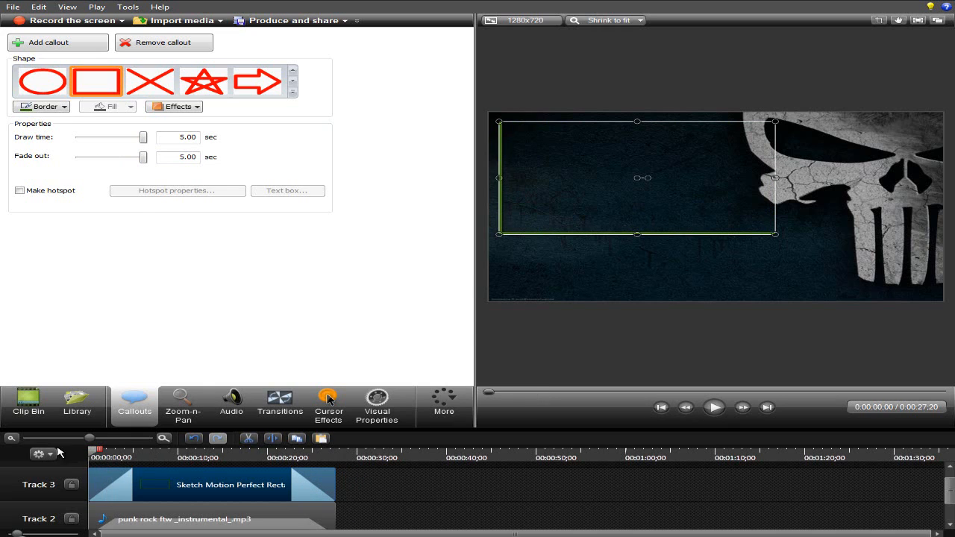
pyautogui.click(713, 406)
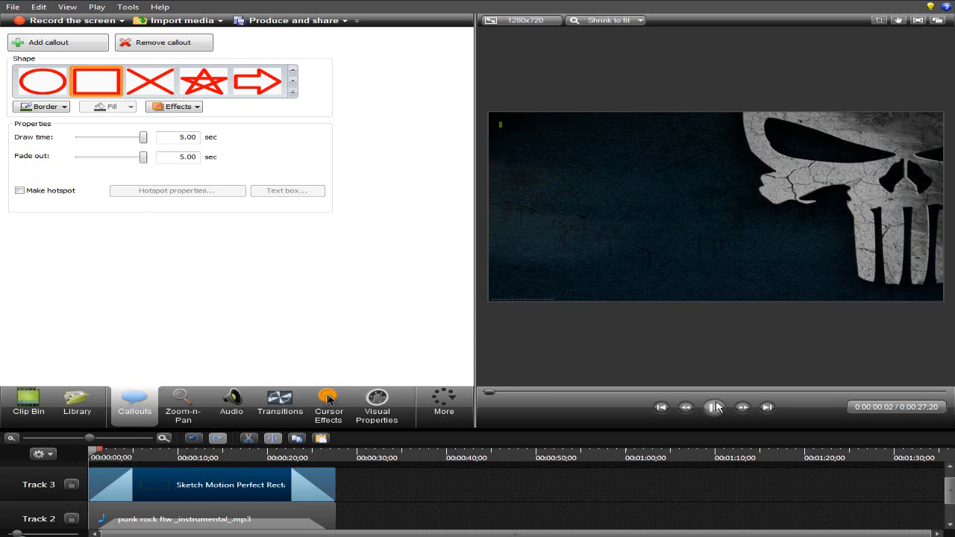
pyautogui.click(714, 407)
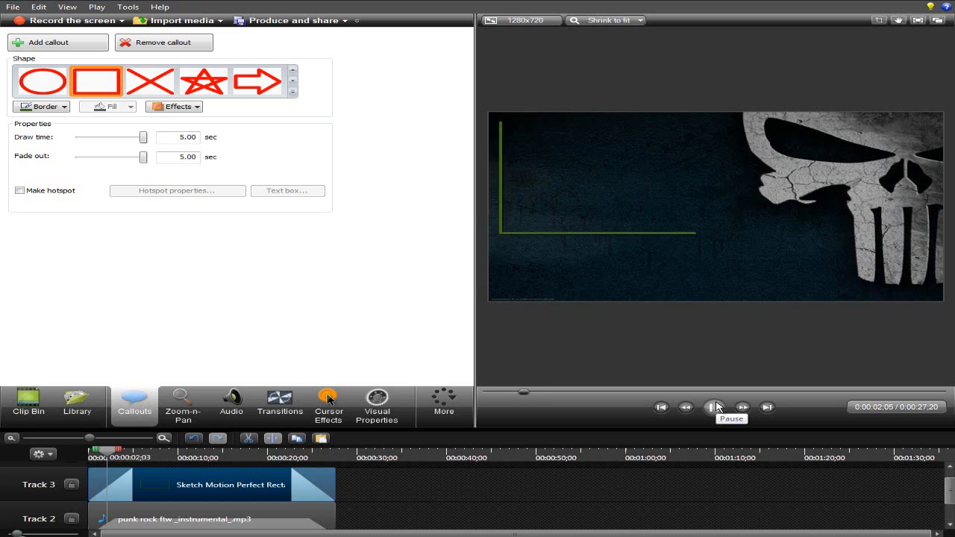
pyautogui.click(711, 407)
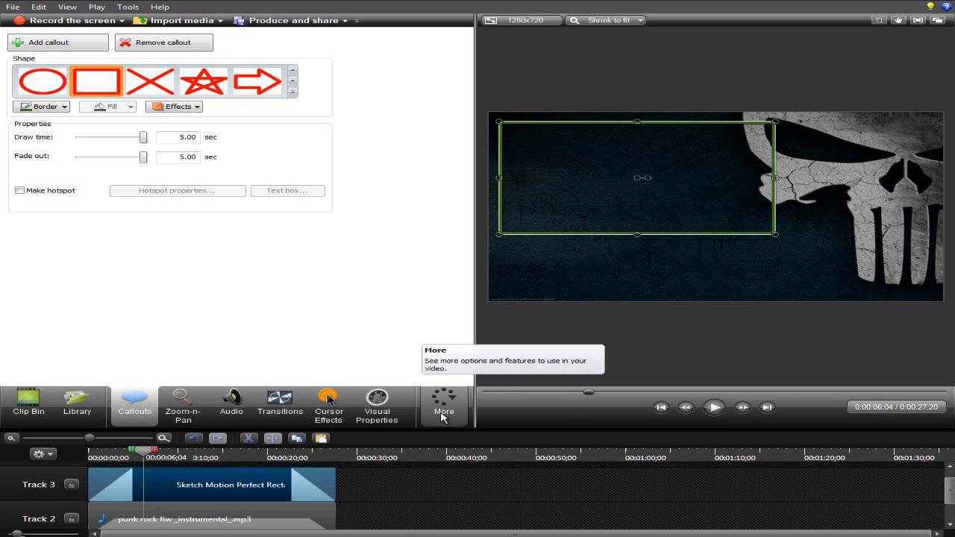
pyautogui.moveTo(130, 119)
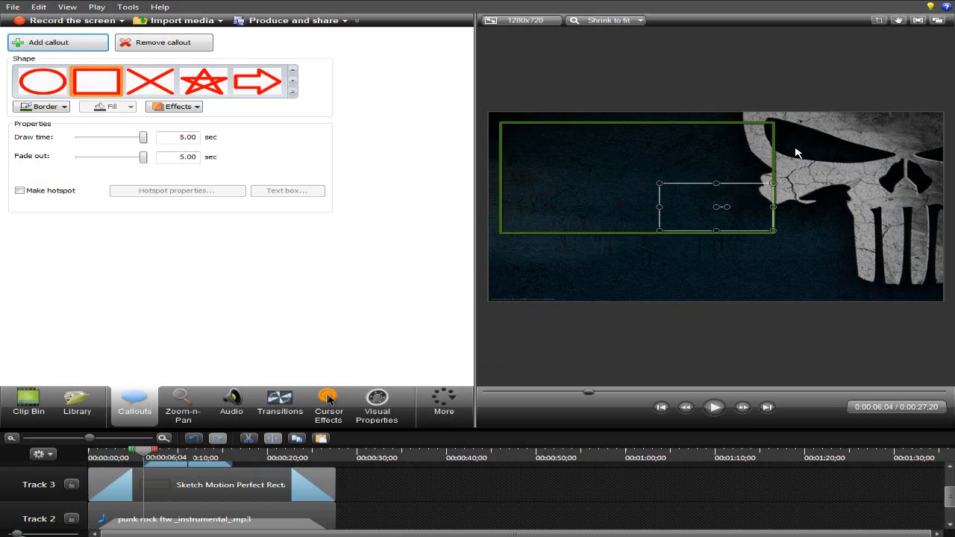
pyautogui.moveTo(704, 209)
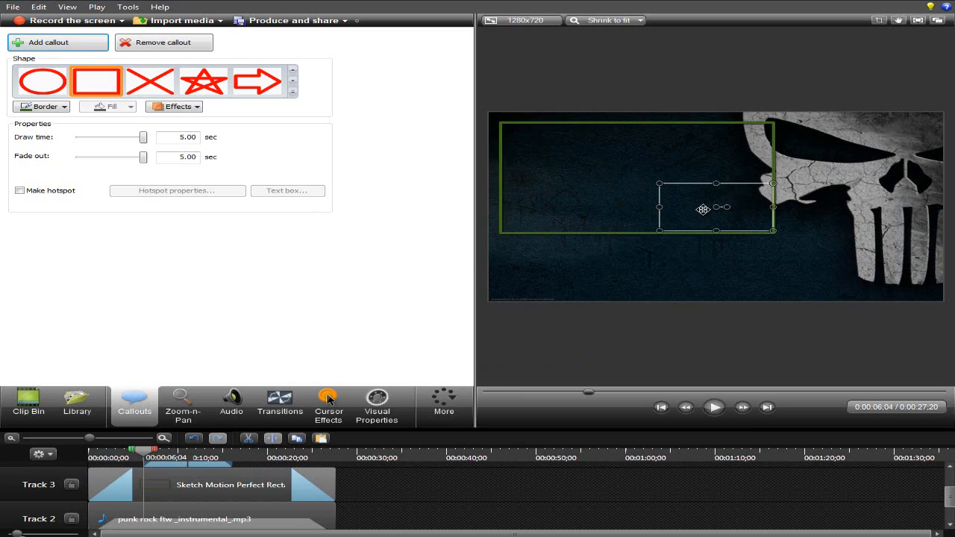
# Step: Place the new callout in the green rectangle as 36-pt Arial Rounded MT Bold text
pyautogui.moveTo(703, 209); pyautogui.dragTo(641, 169)
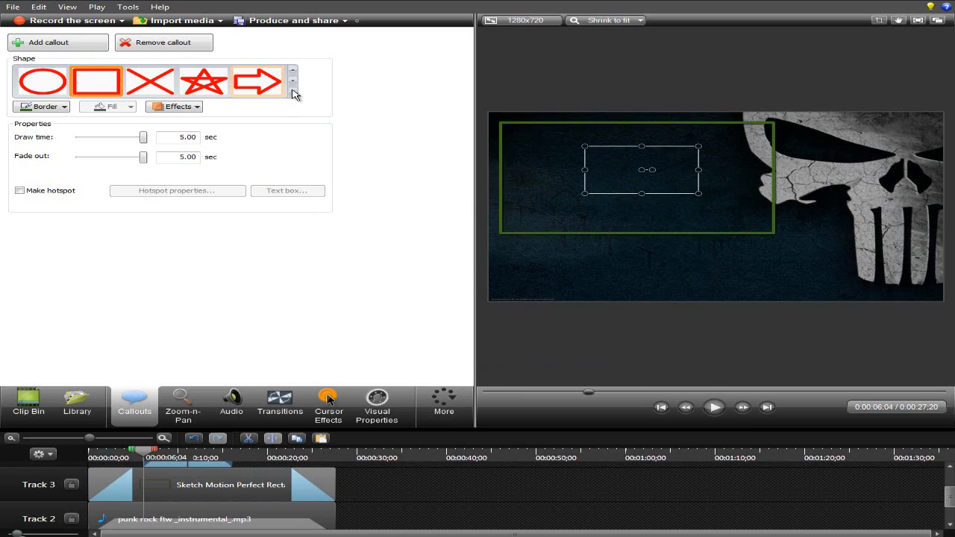
pyautogui.click(291, 81)
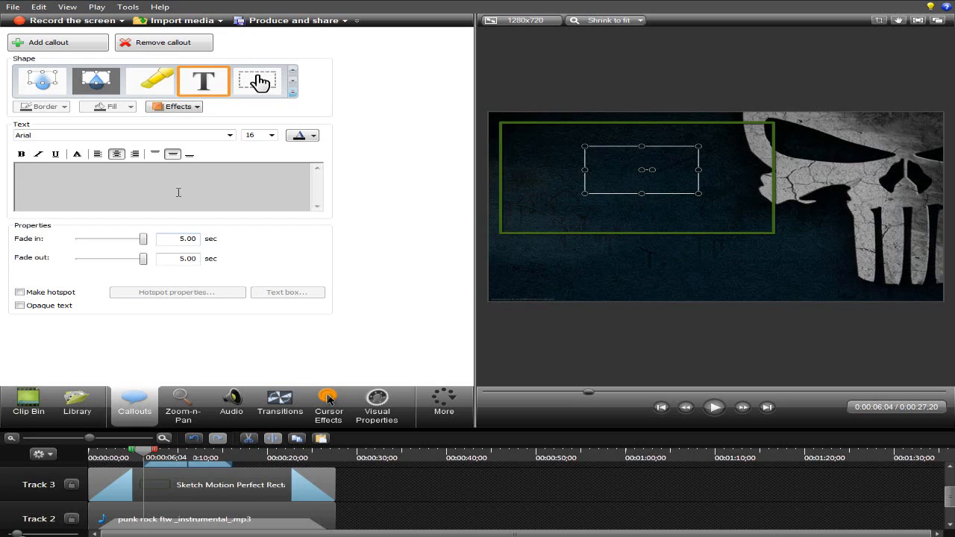
pyautogui.click(271, 135)
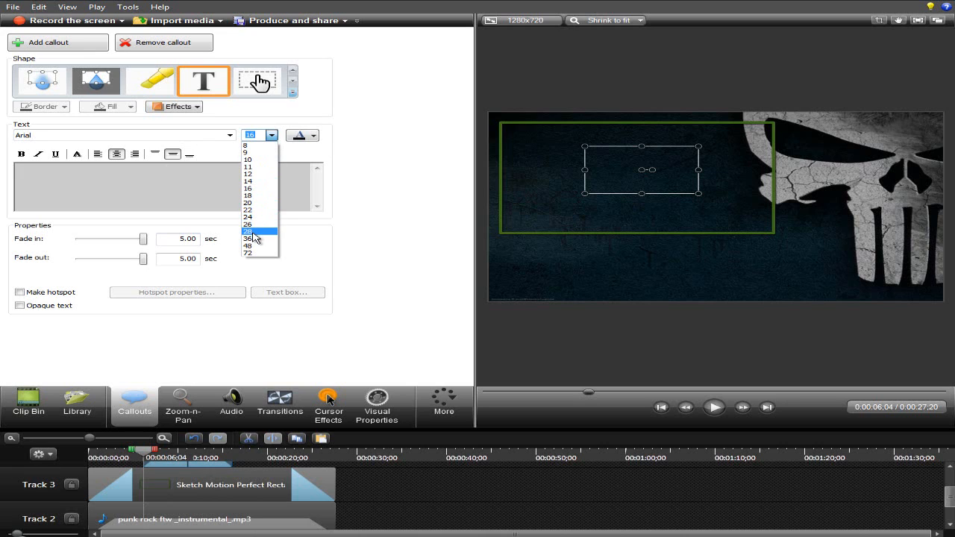
pyautogui.click(247, 238)
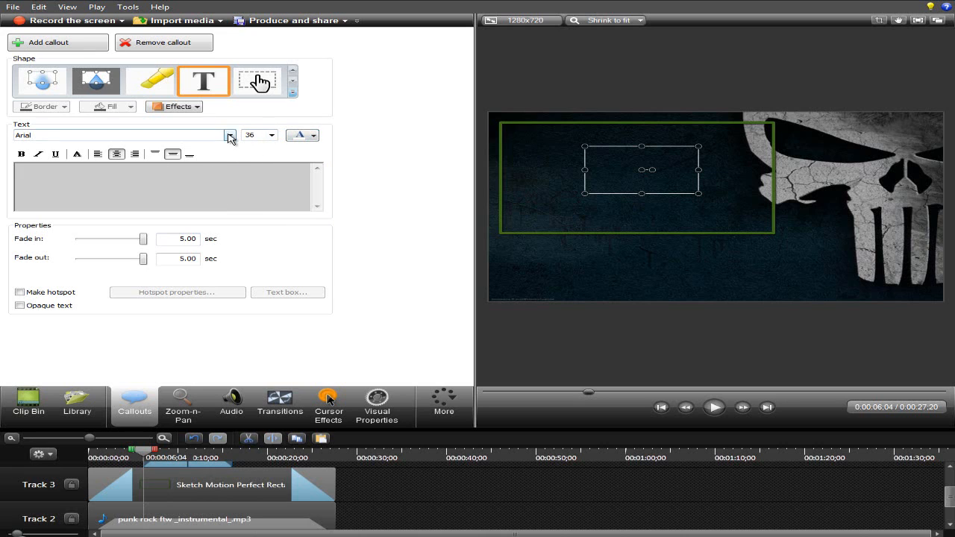
pyautogui.click(230, 135)
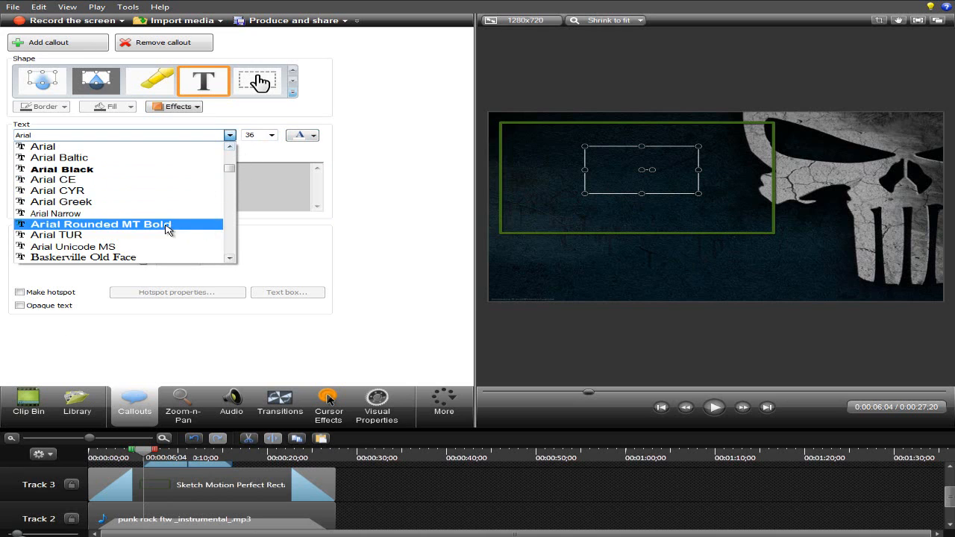
pyautogui.click(101, 224)
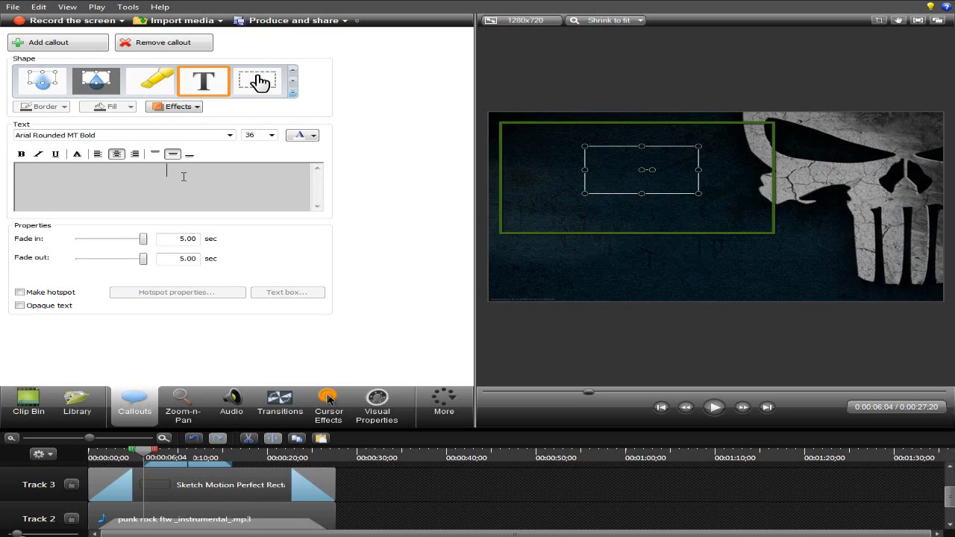
# Step: Type the caption text LAST VIDEO into the callout
pyautogui.write('Last vid')
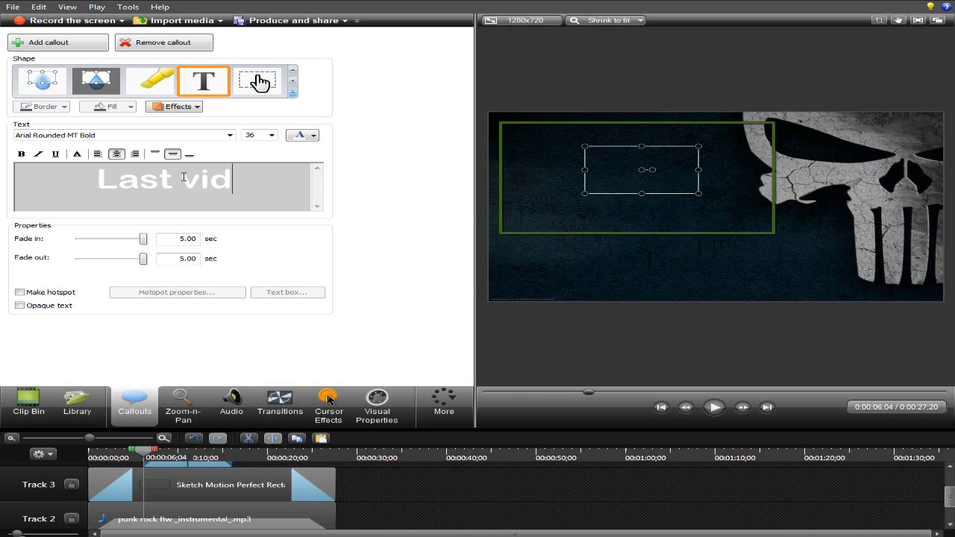
pyautogui.write('eo')
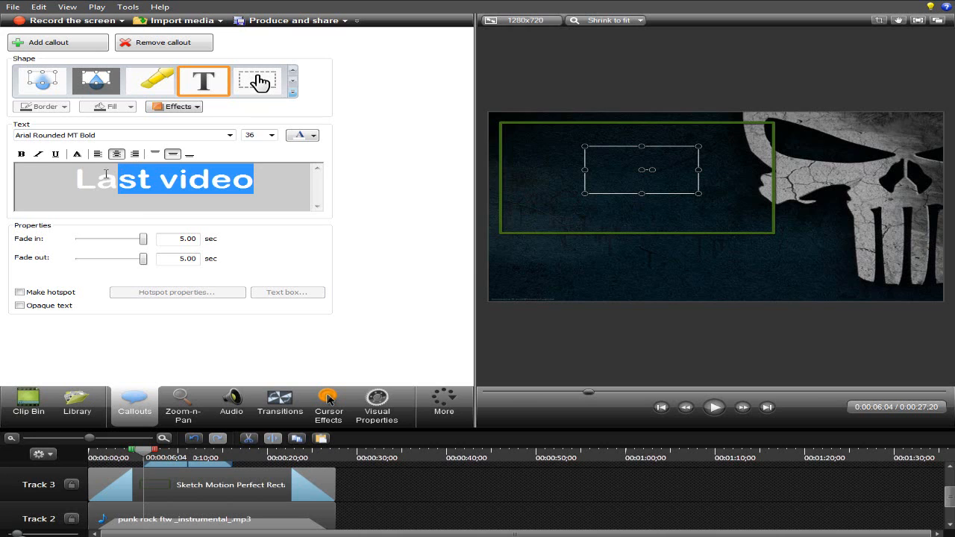
pyautogui.write('LAST')
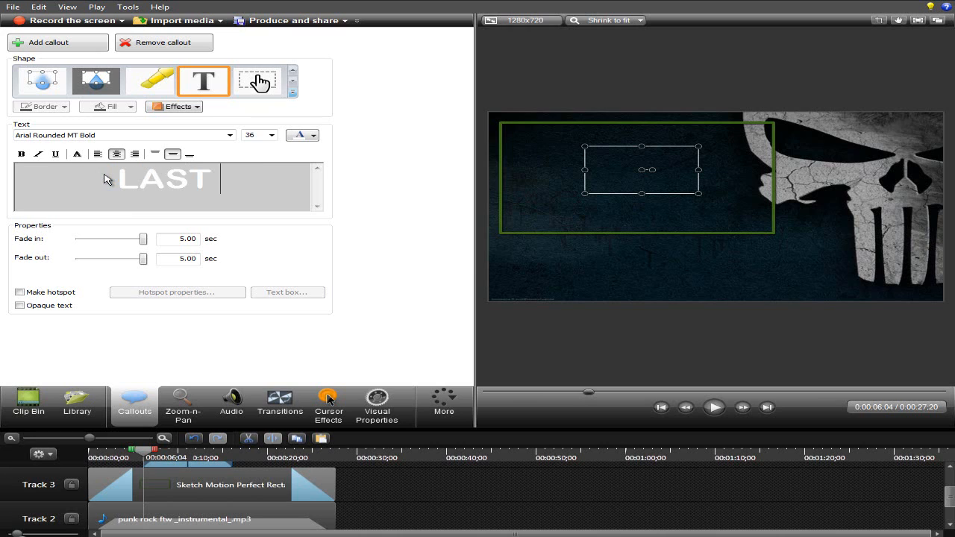
pyautogui.write('VIDEO')
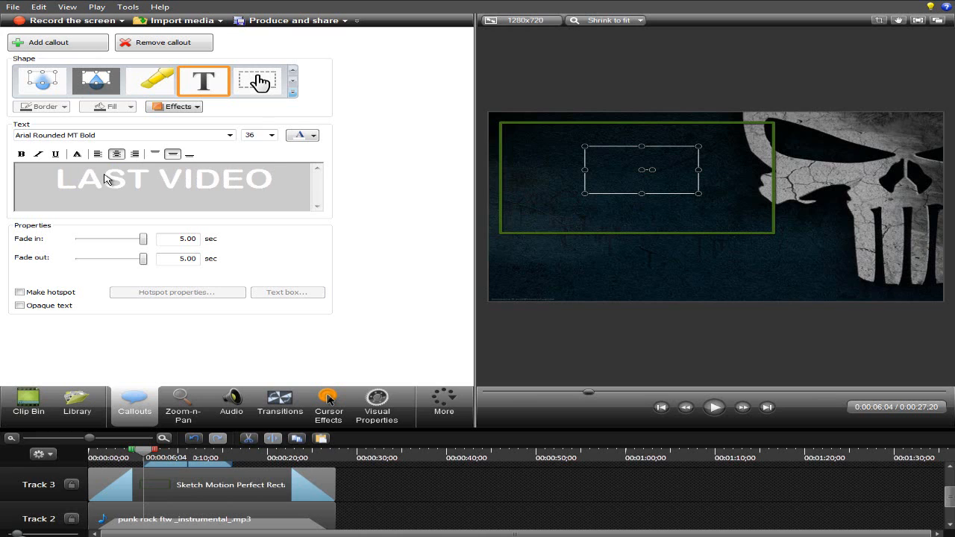
pyautogui.moveTo(185, 468)
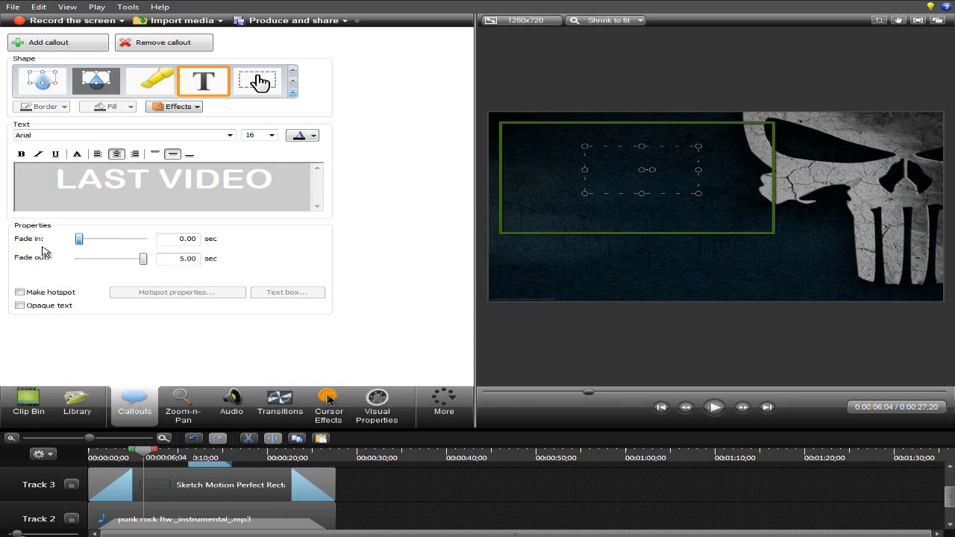
# Step: Remove the text callout's fade out, extend it to the video's end, and size 36
pyautogui.moveTo(133, 258); pyautogui.dragTo(79, 259)
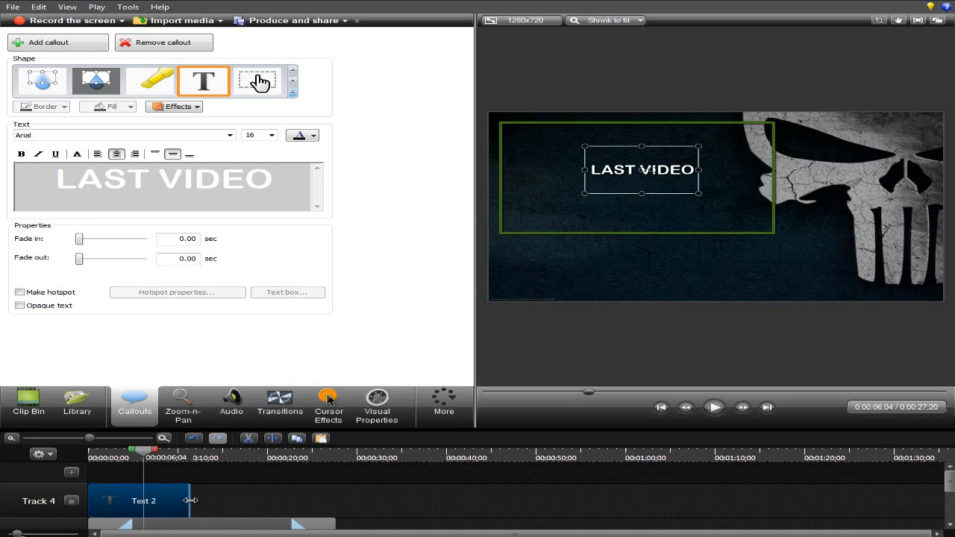
pyautogui.moveTo(192, 501); pyautogui.dragTo(336, 501)
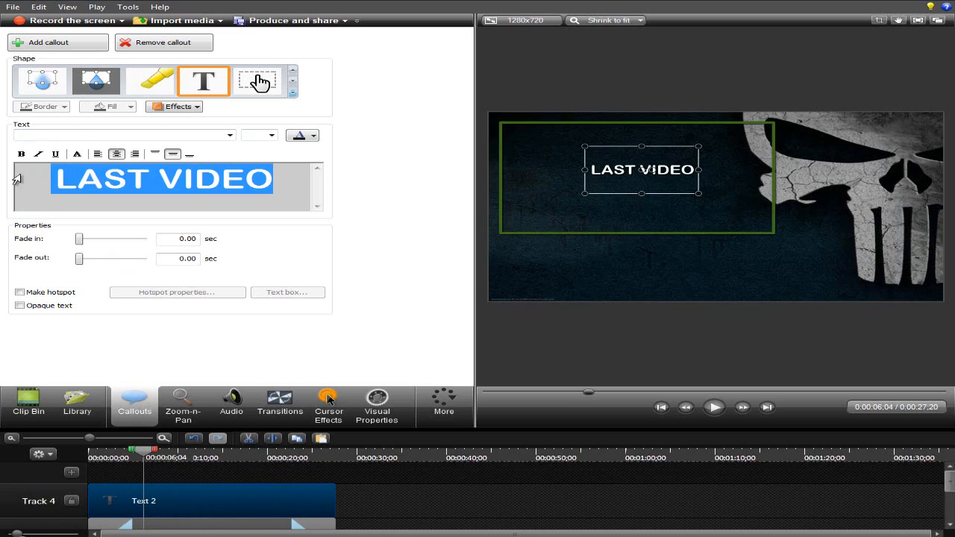
pyautogui.click(271, 135)
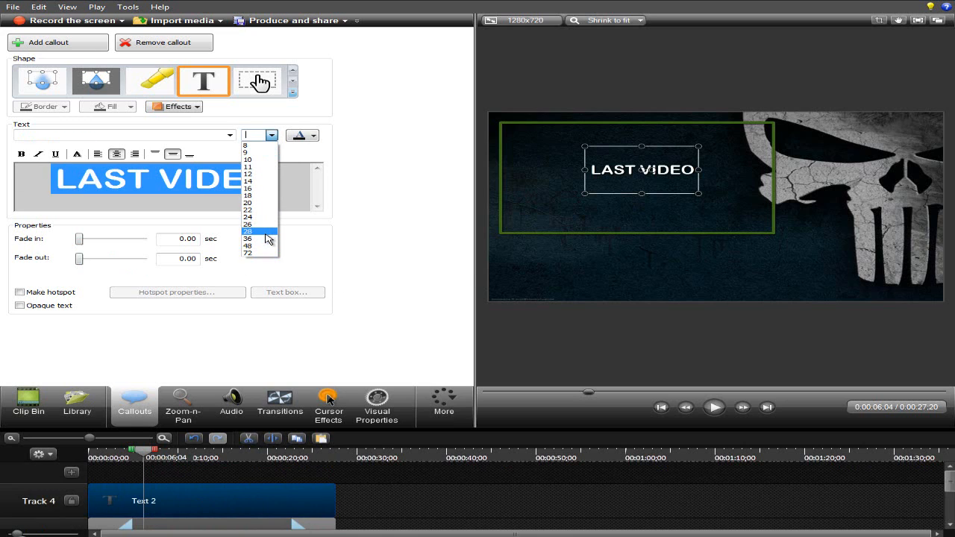
pyautogui.click(247, 239)
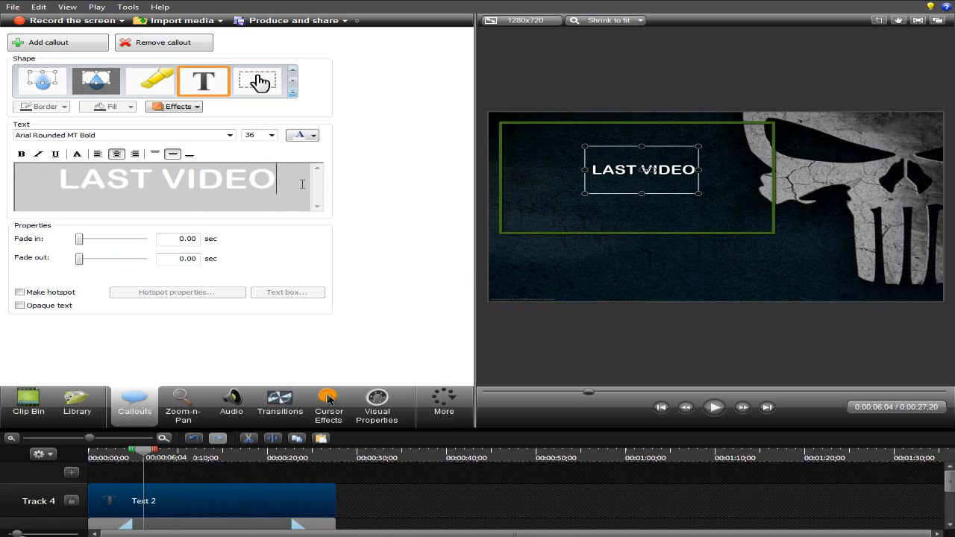
# Step: Switch the LAST VIDEO caption to Impact and widen it onto one line
pyautogui.tripleClick(164, 179)
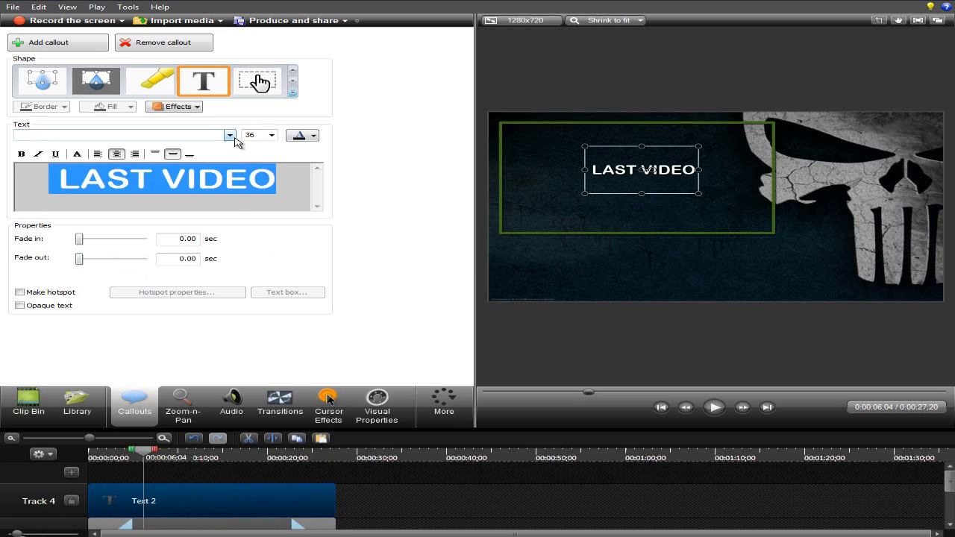
pyautogui.click(230, 135)
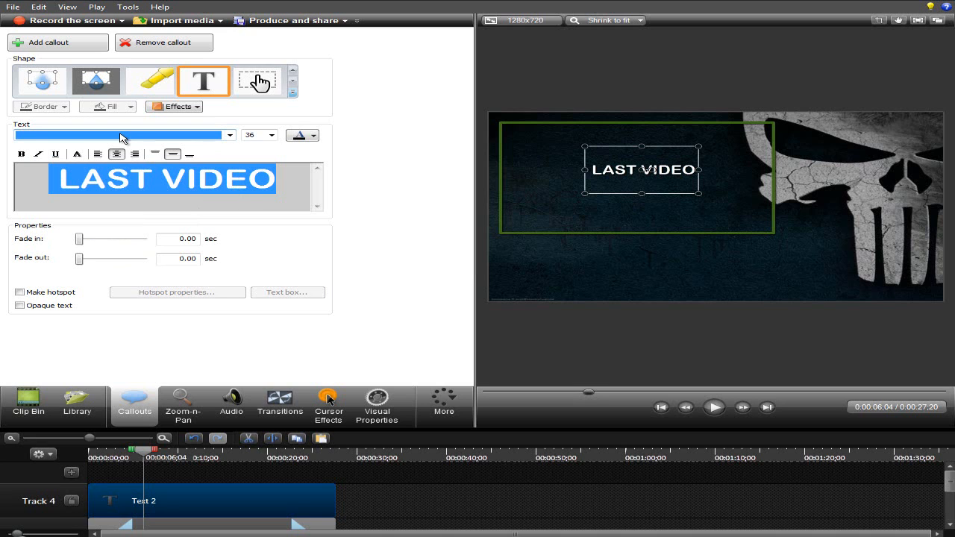
pyautogui.click(123, 135)
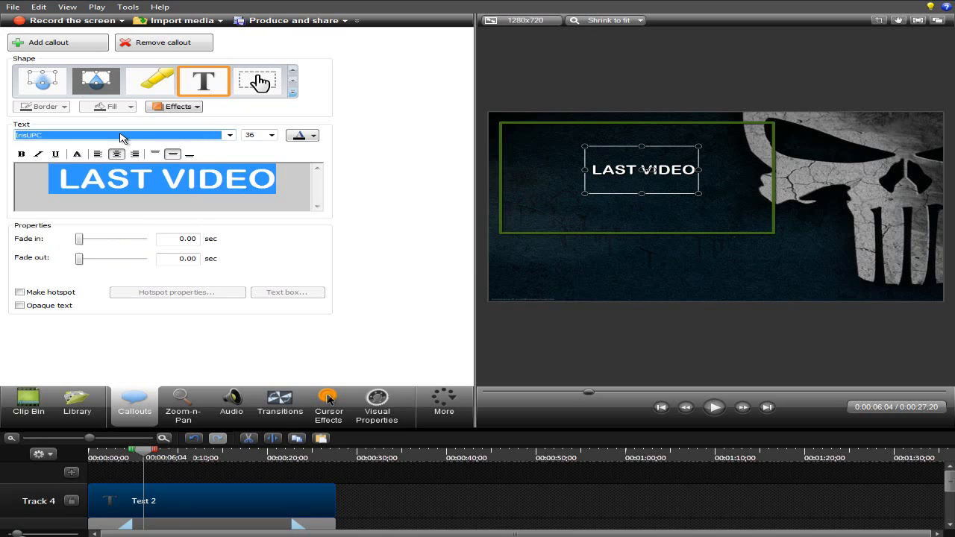
pyautogui.click(120, 136)
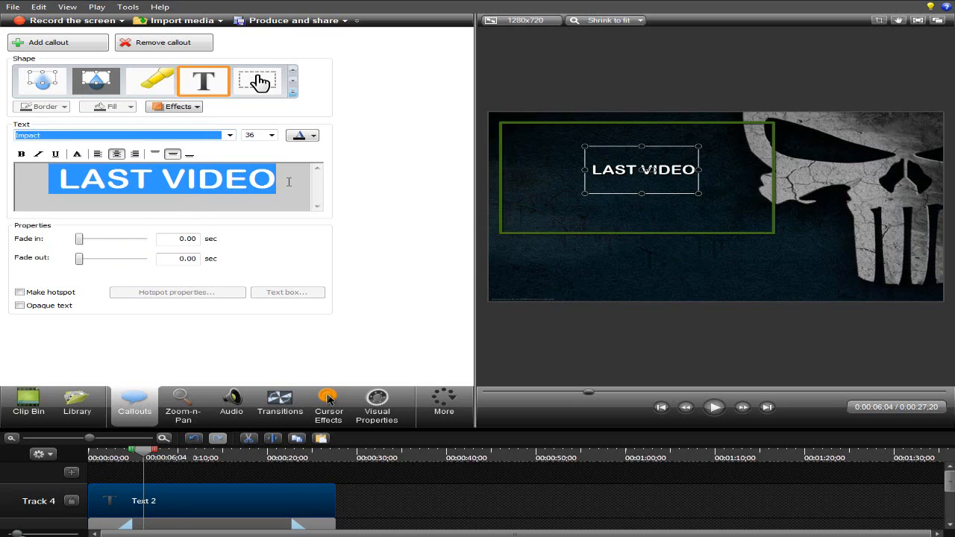
pyautogui.click(230, 135)
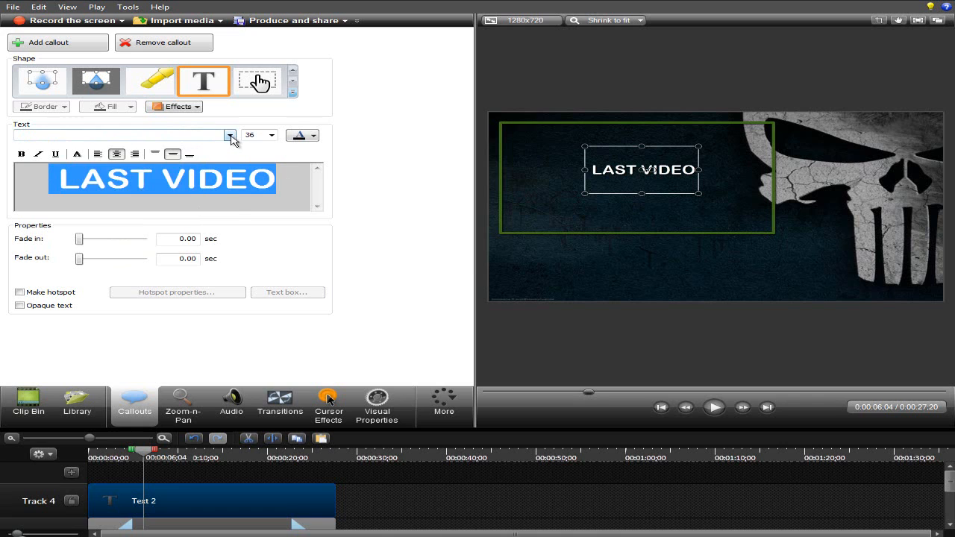
pyautogui.click(229, 135)
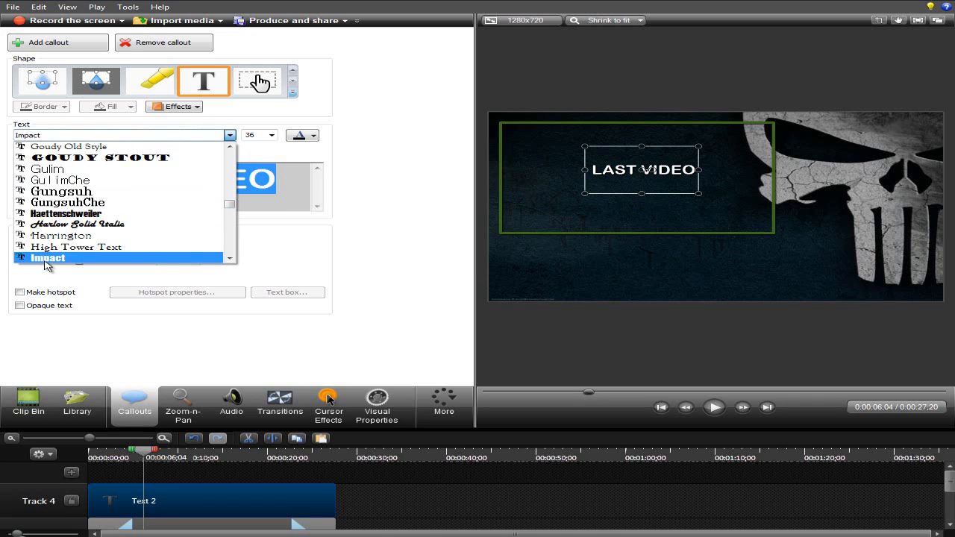
pyautogui.click(48, 258)
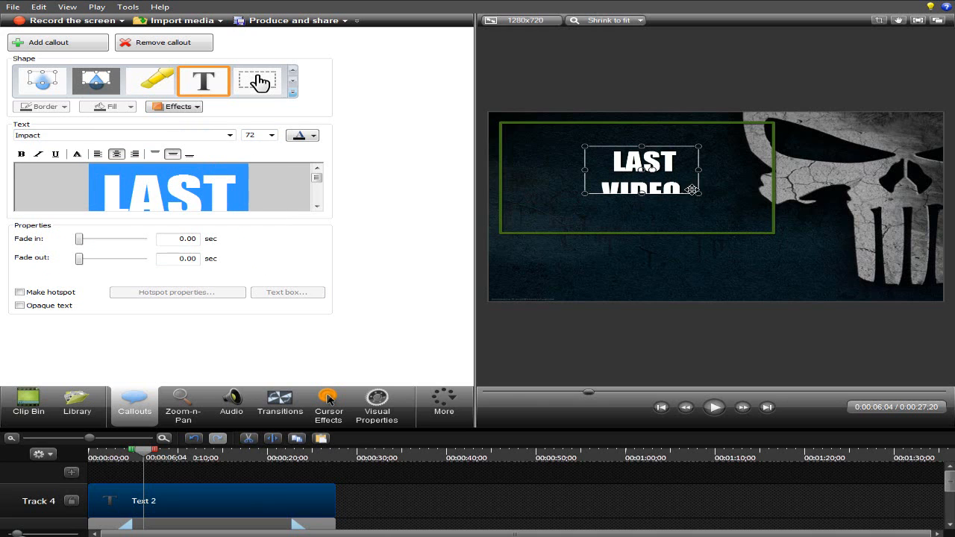
pyautogui.moveTo(698, 191); pyautogui.dragTo(787, 230)
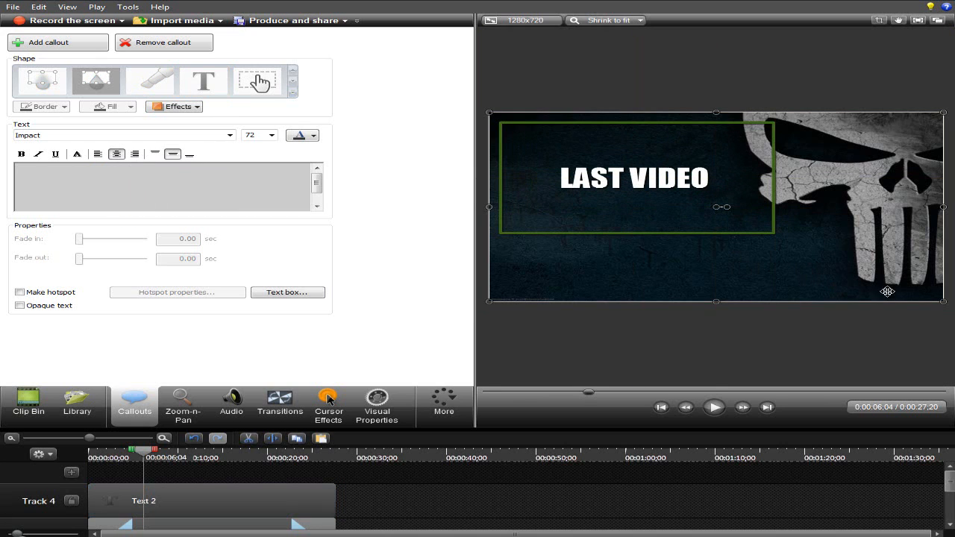
pyautogui.moveTo(700, 371)
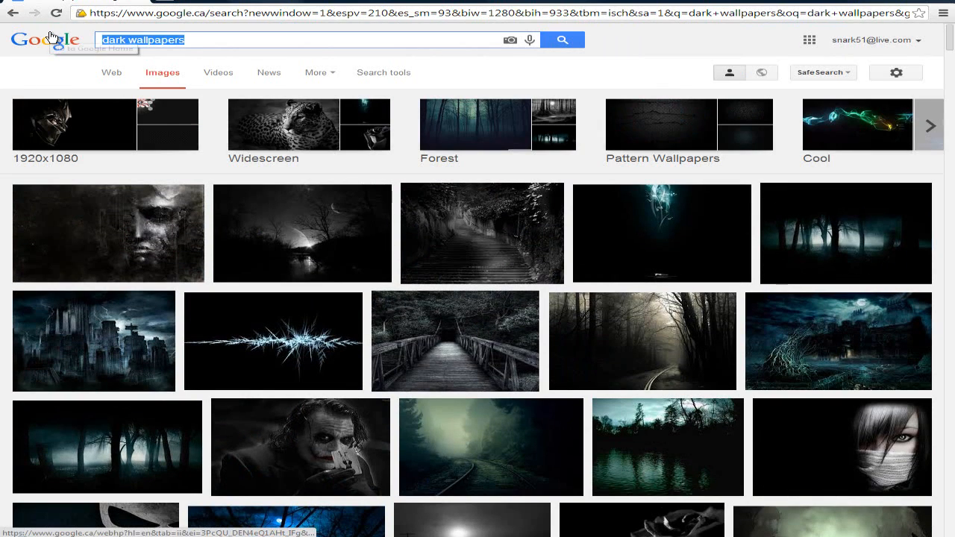
pyautogui.moveTo(51, 36)
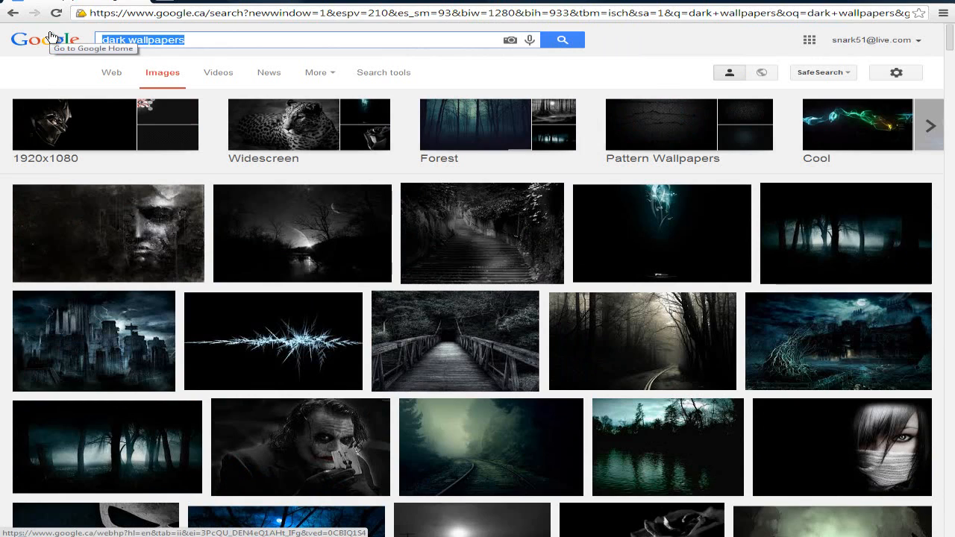
# Step: Search Google Images for 'Facebook icon transparent' and preview the grungy blue-and-white f icon
pyautogui.write('Facebook icon transparent')
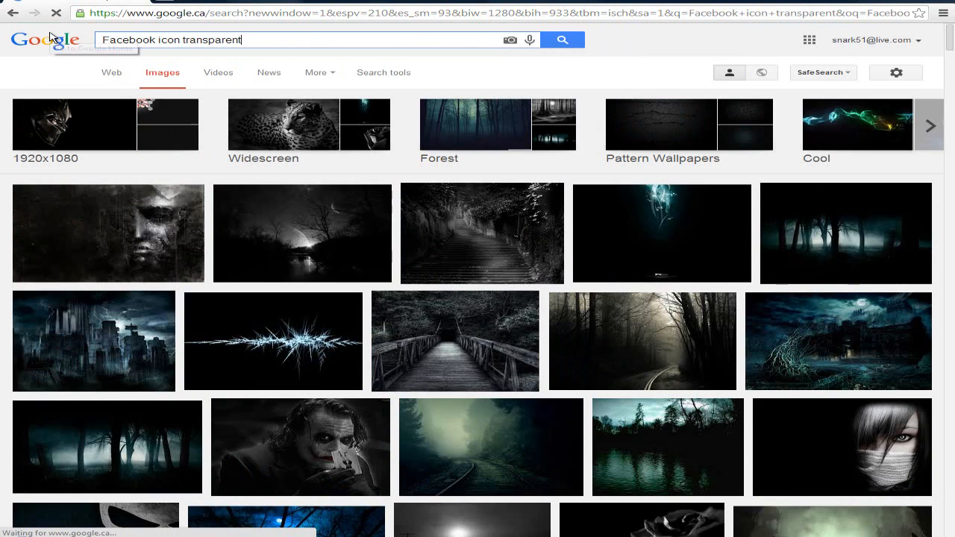
pyautogui.click(562, 40)
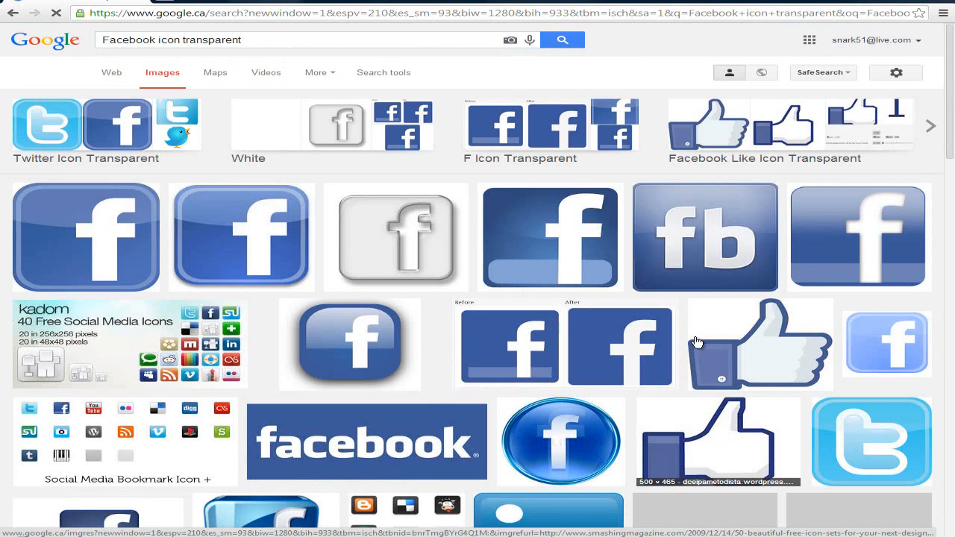
pyautogui.moveTo(636, 251)
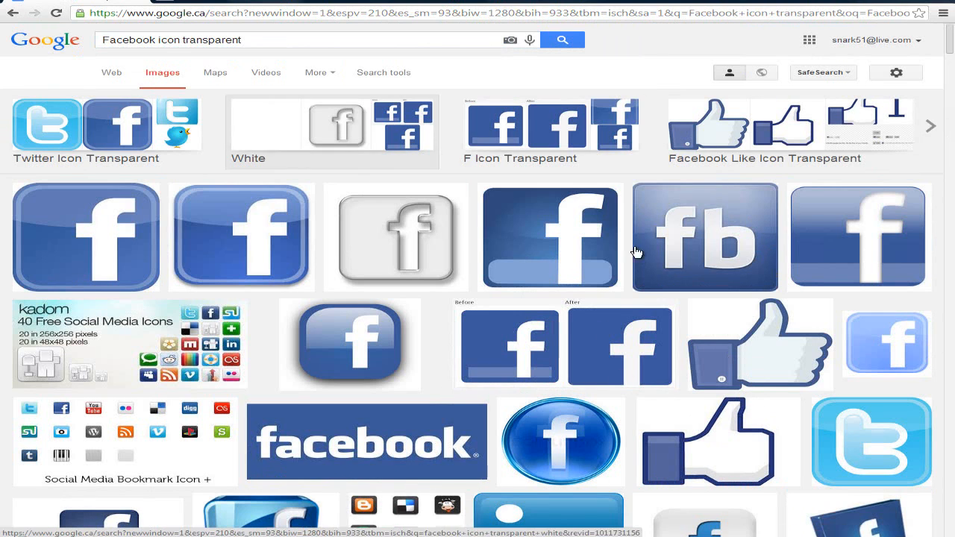
pyautogui.scroll(-3)
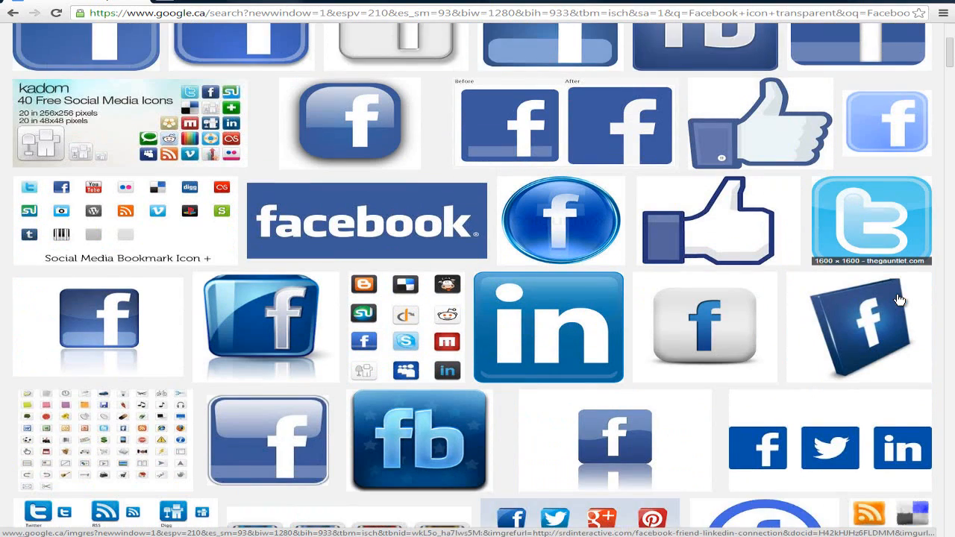
pyautogui.scroll(-3)
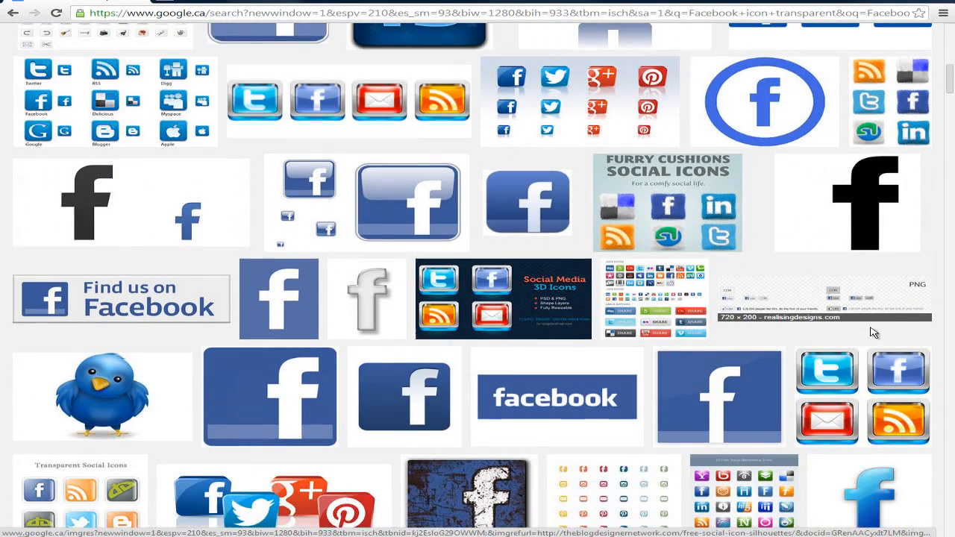
pyautogui.scroll(-3)
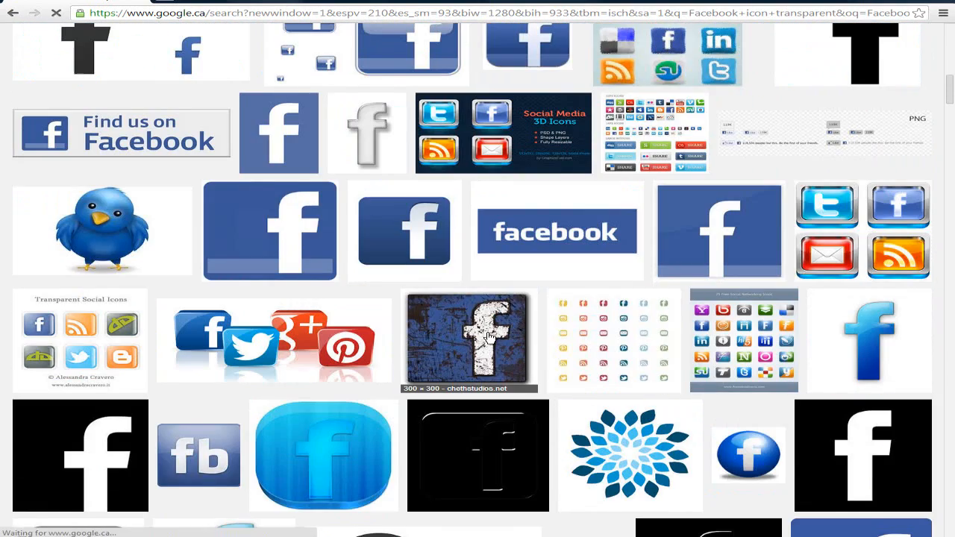
pyautogui.click(468, 342)
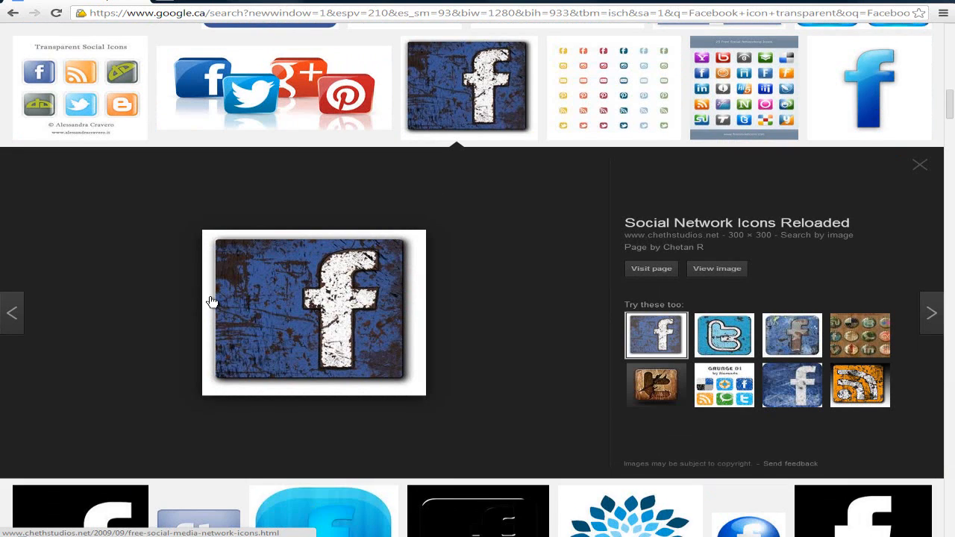
pyautogui.moveTo(175, 299)
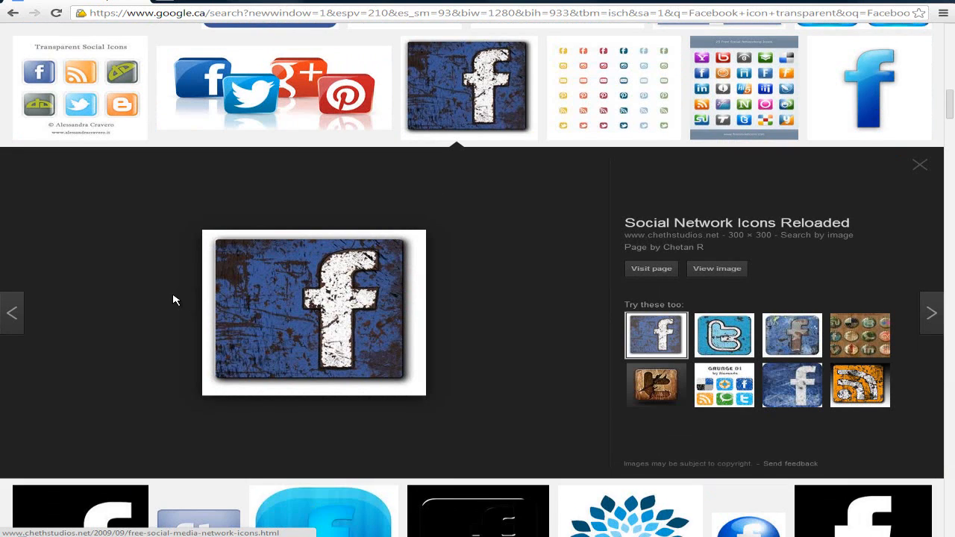
pyautogui.moveTo(457, 292)
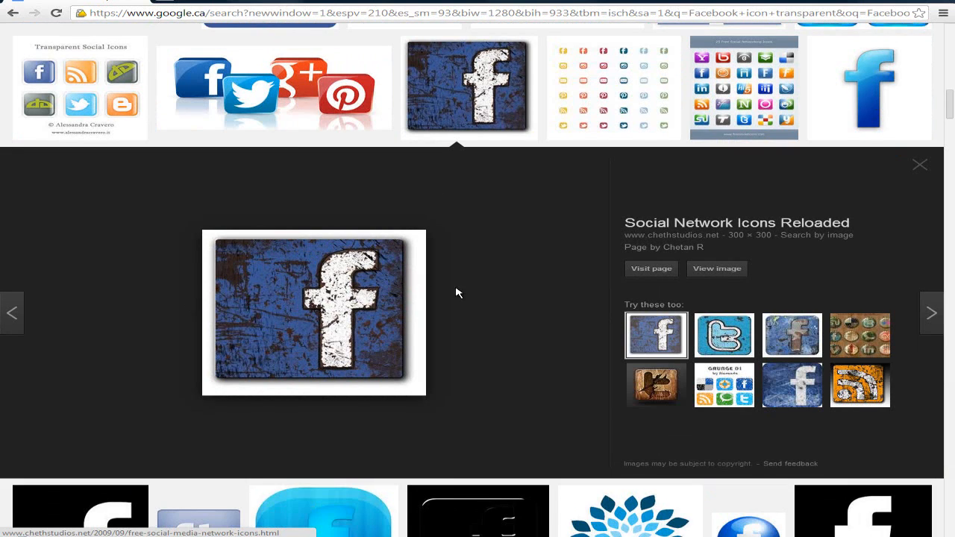
pyautogui.moveTo(724, 335)
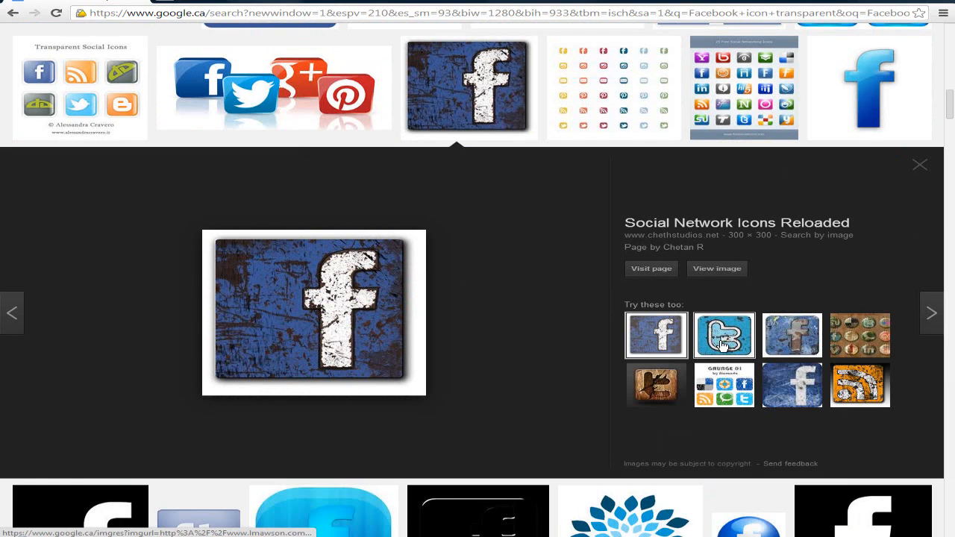
# Step: Preview the rusted metal Facebook icon and save the image, typing the name 'fb tuto'
pyautogui.click(791, 329)
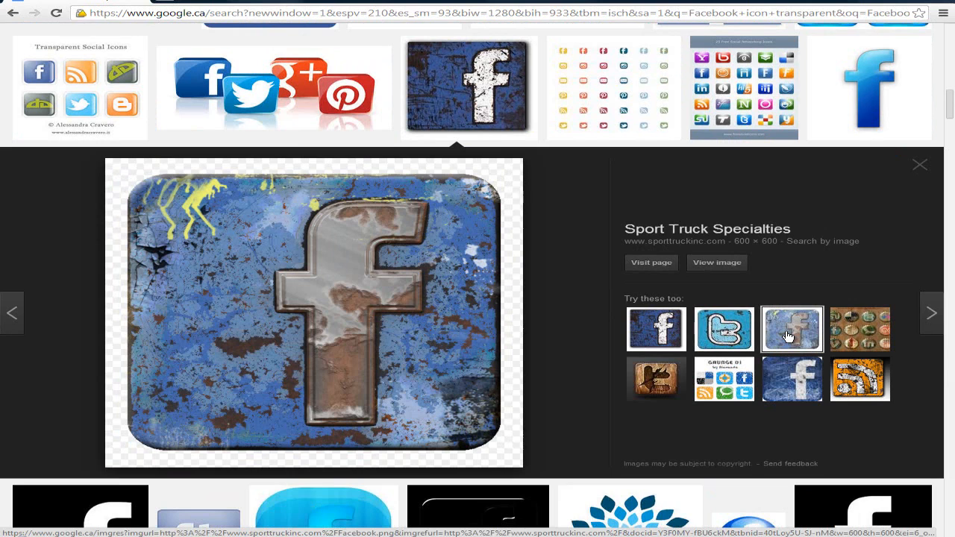
pyautogui.moveTo(262, 319)
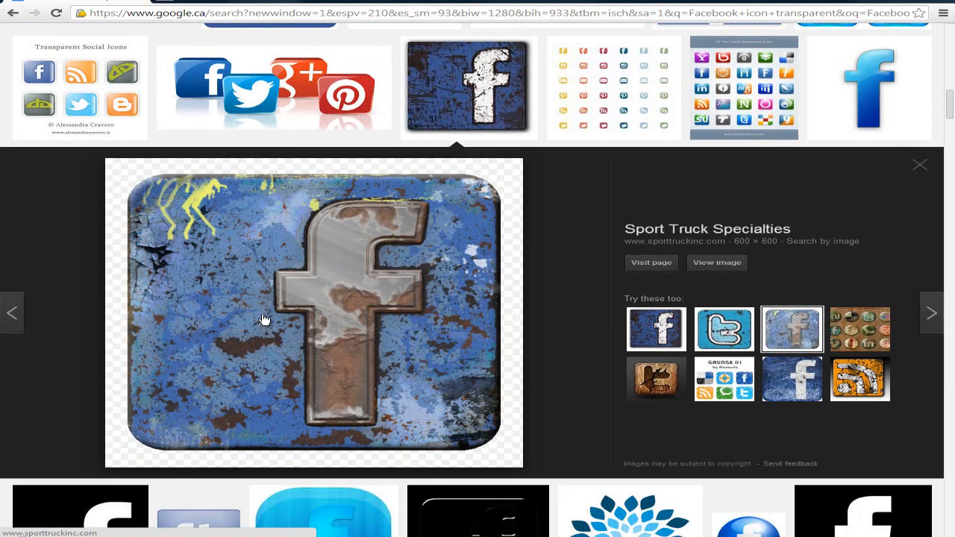
pyautogui.rightClick(262, 319)
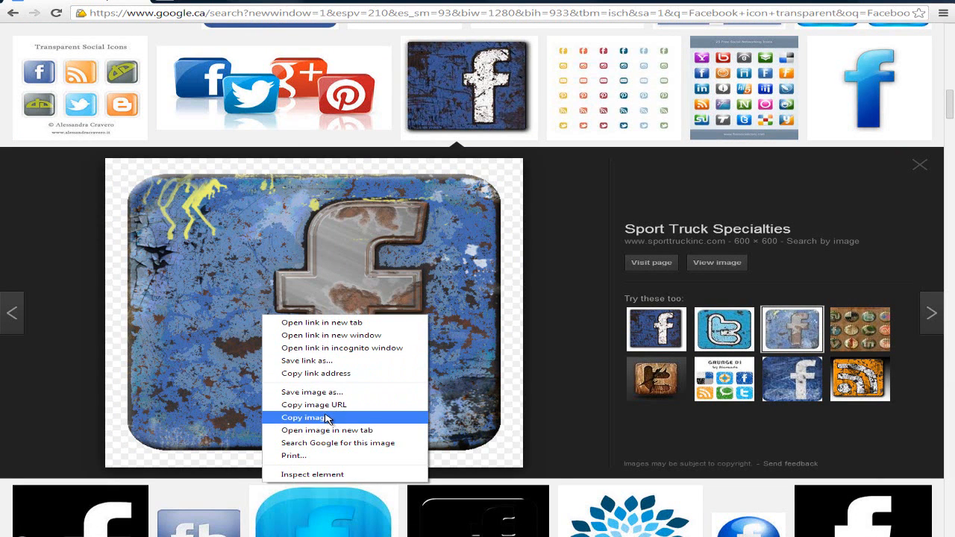
pyautogui.click(306, 417)
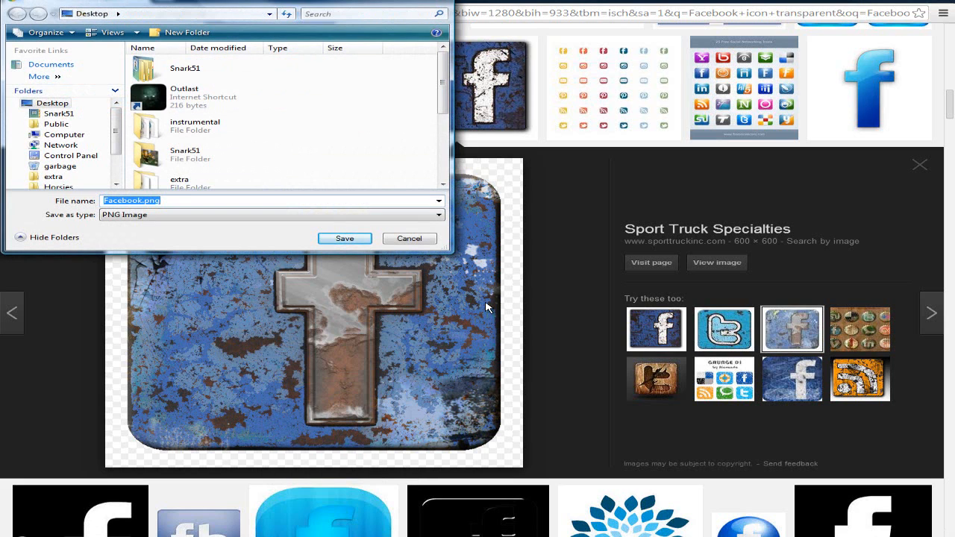
pyautogui.write('fb tuto')
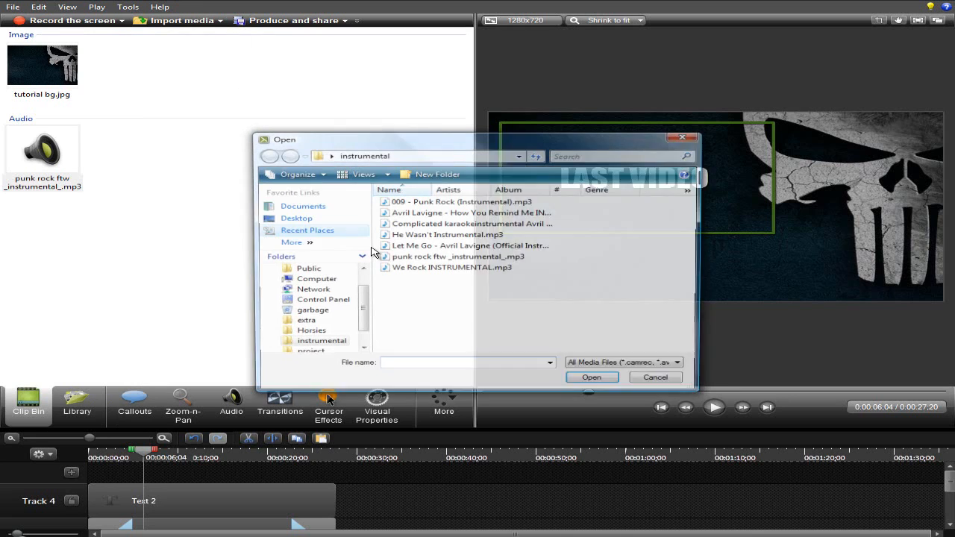
pyautogui.click(294, 269)
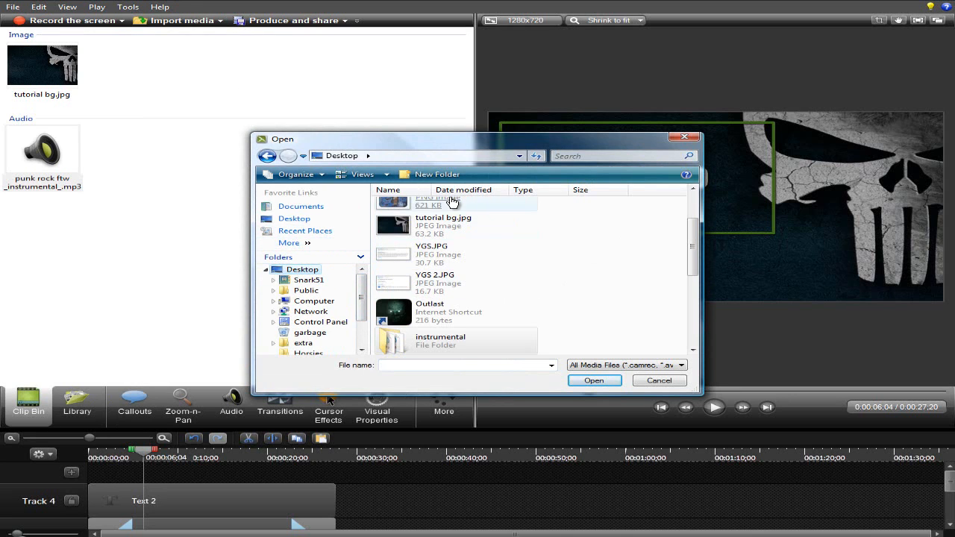
pyautogui.click(594, 380)
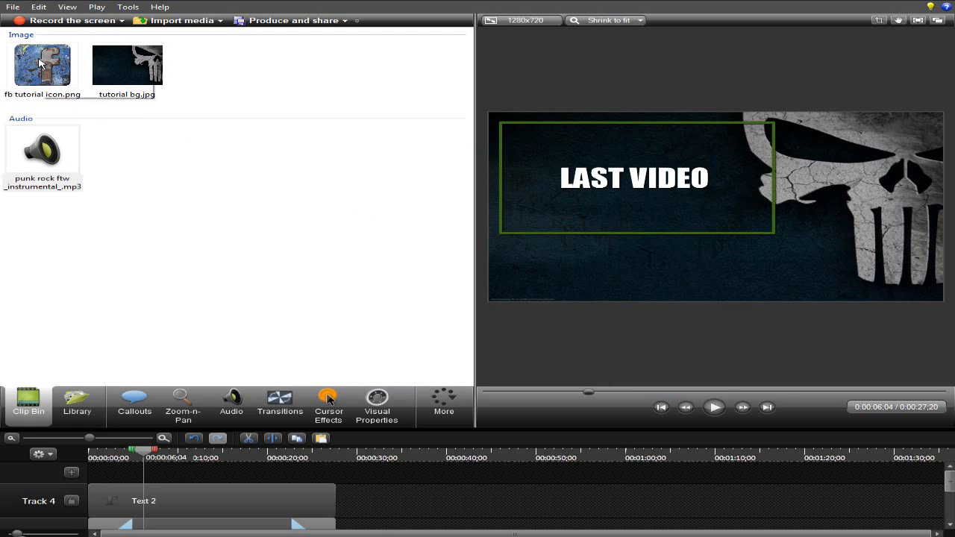
pyautogui.click(43, 65)
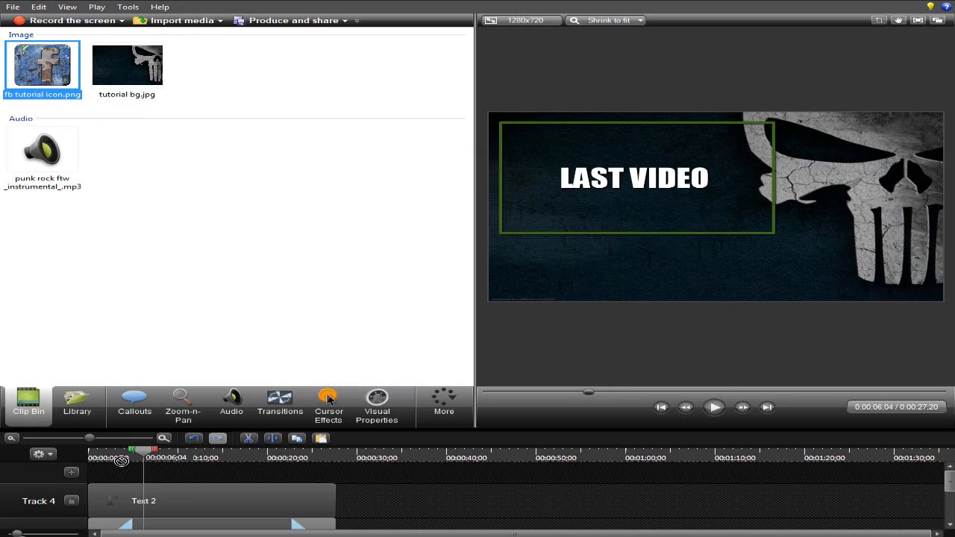
pyautogui.moveTo(43, 66); pyautogui.dragTo(112, 471)
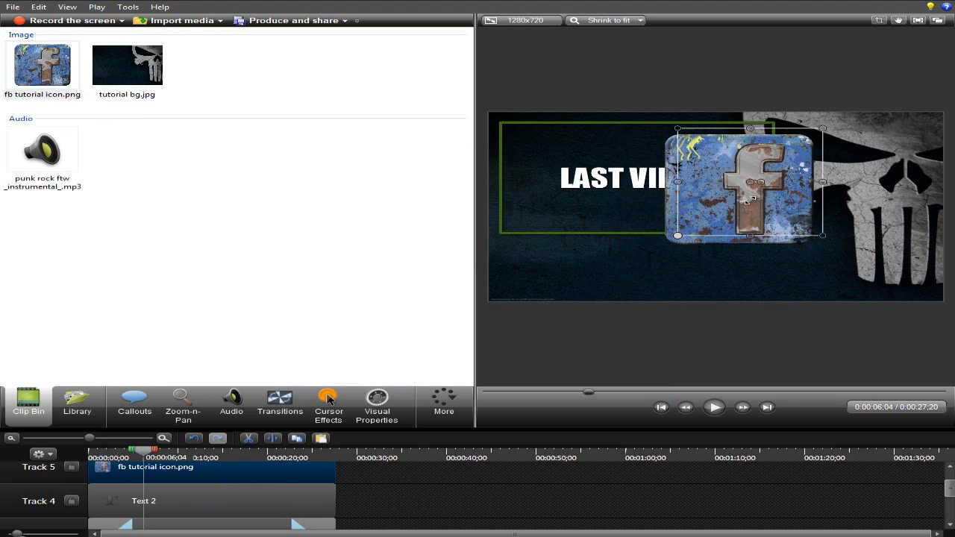
pyautogui.moveTo(750, 186); pyautogui.dragTo(800, 145)
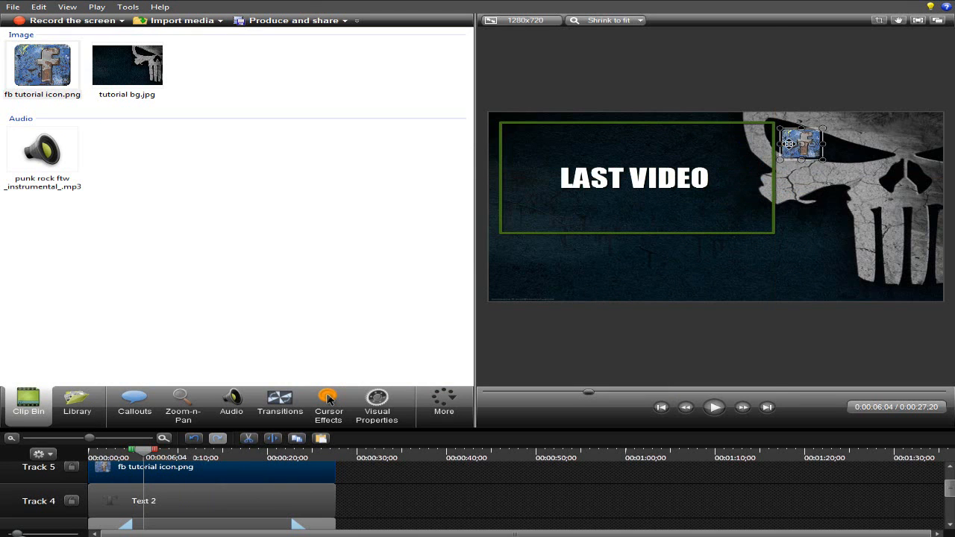
pyautogui.moveTo(801, 143); pyautogui.dragTo(528, 267)
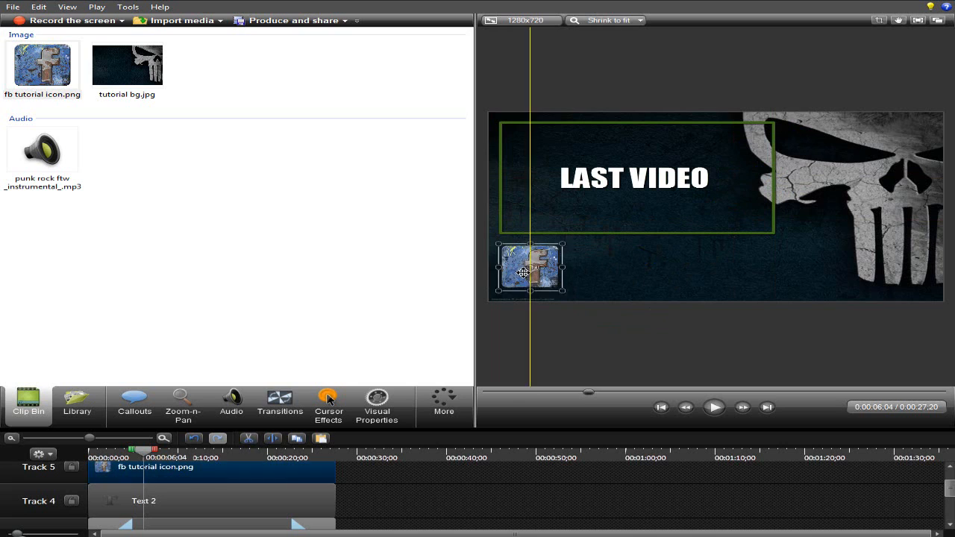
pyautogui.click(626, 337)
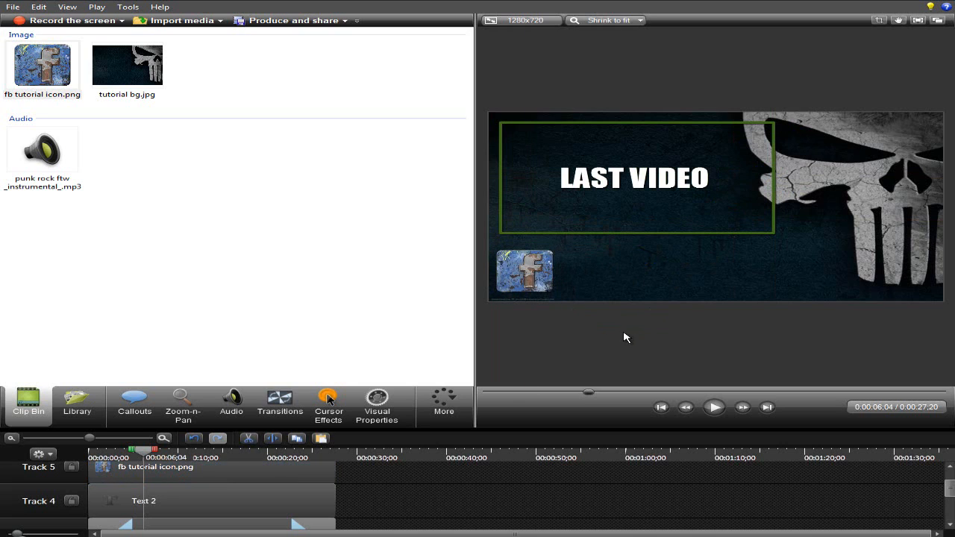
pyautogui.moveTo(733, 360)
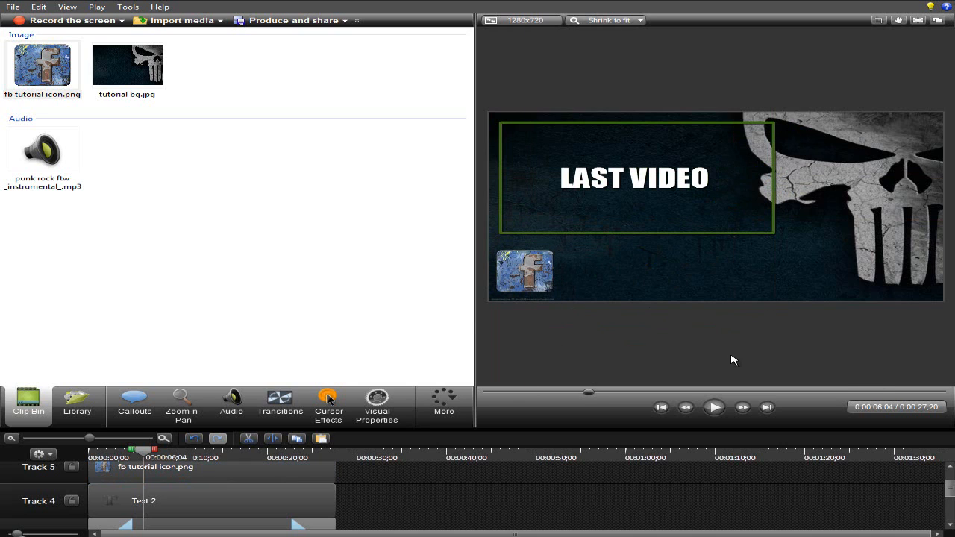
pyautogui.moveTo(464, 321)
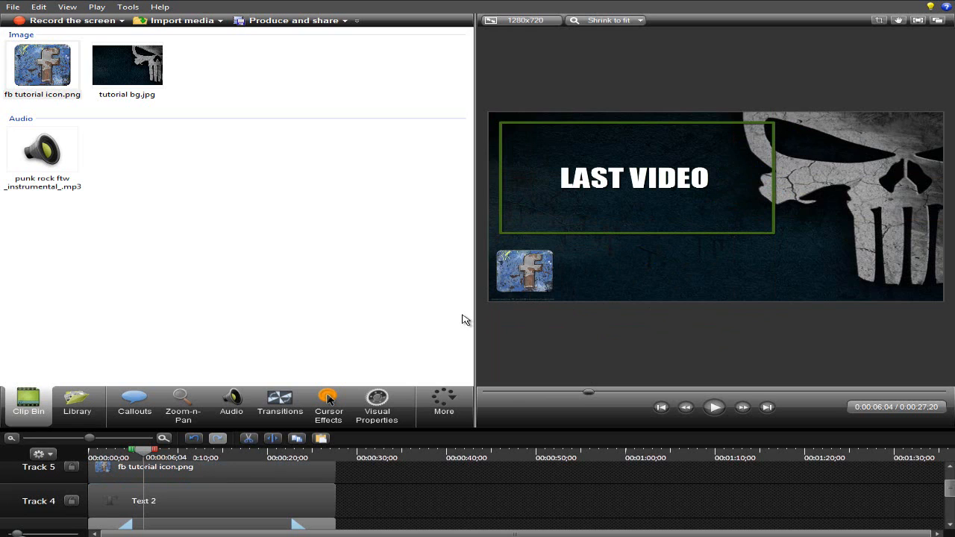
pyautogui.moveTo(183, 20)
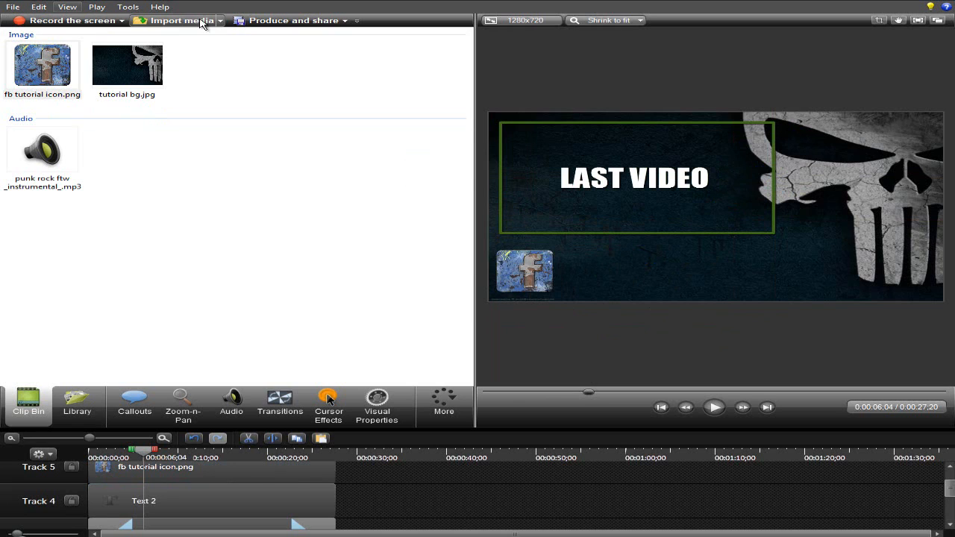
# Step: Add a new text callout, replace its placeholder with '@', and make the text white
pyautogui.click(134, 404)
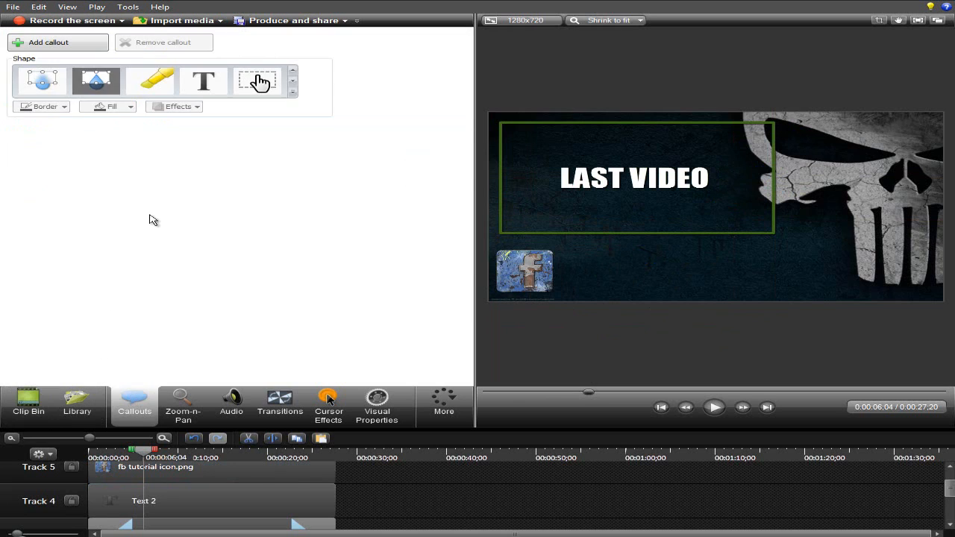
pyautogui.click(203, 80)
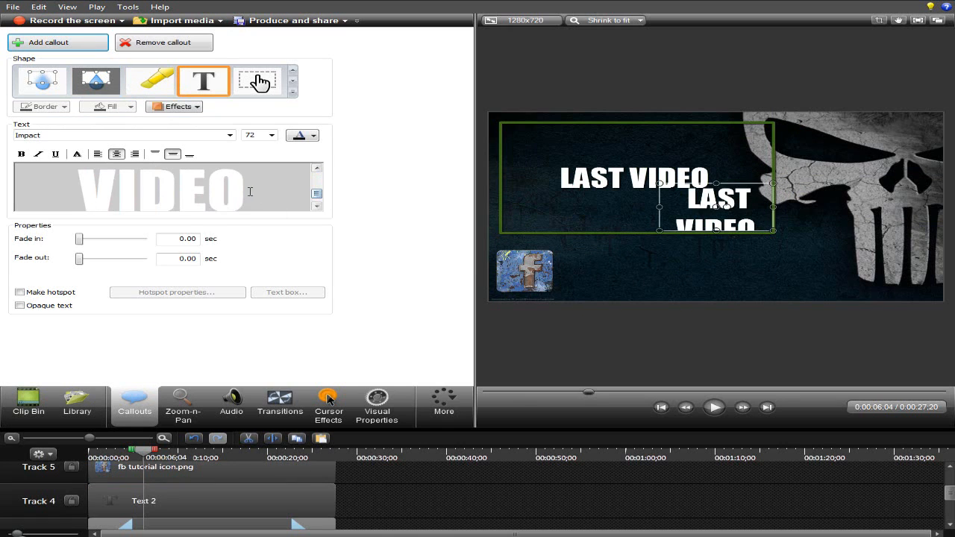
pyautogui.press('ctrl+a')
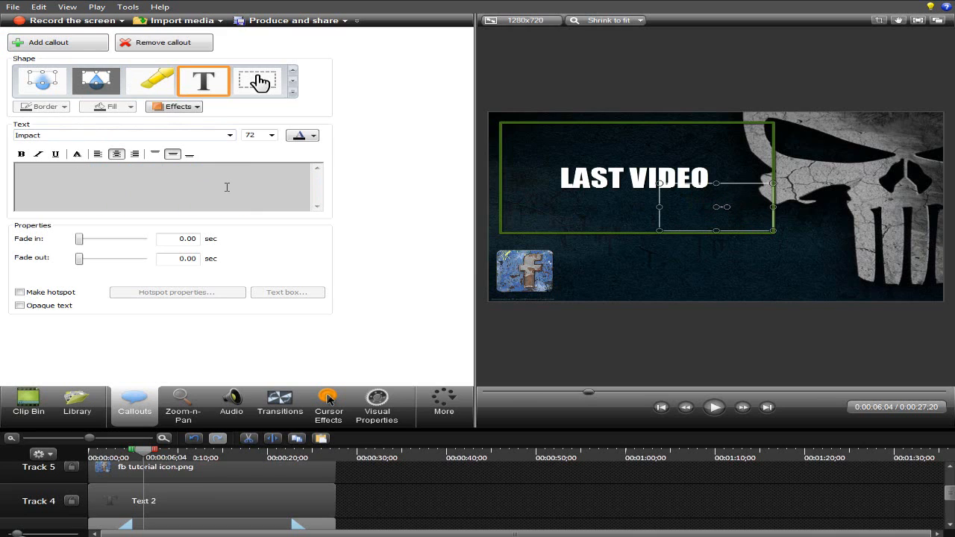
pyautogui.write('@')
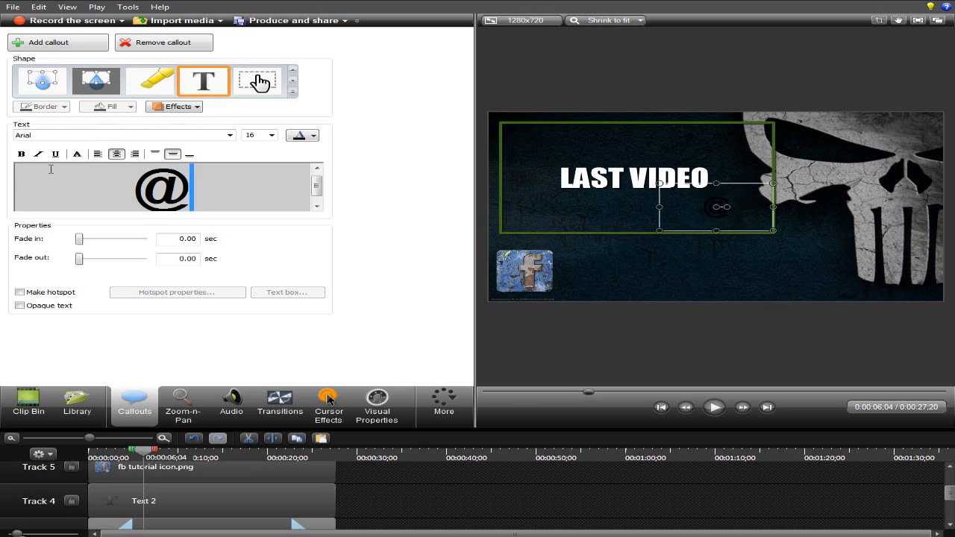
pyautogui.click(312, 136)
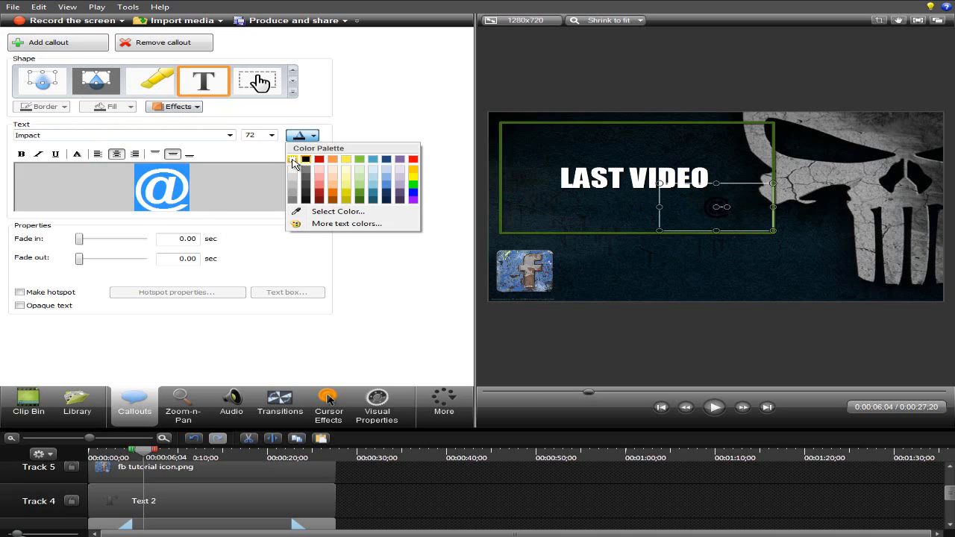
pyautogui.click(293, 161)
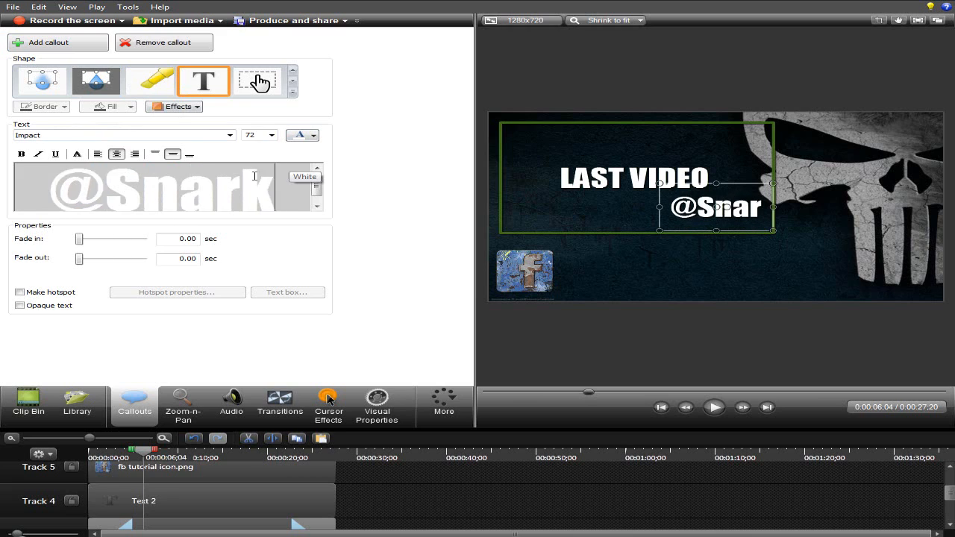
pyautogui.write('511')
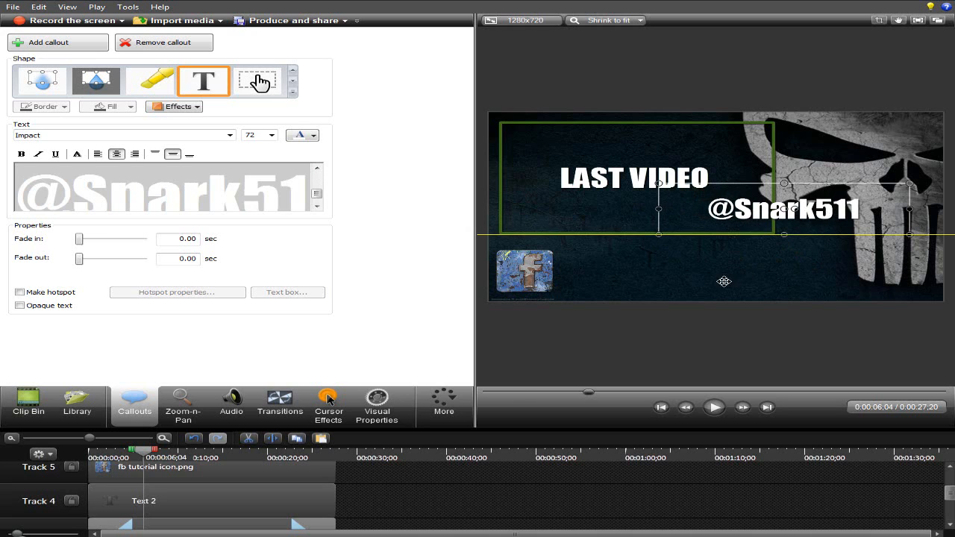
pyautogui.moveTo(783, 209); pyautogui.dragTo(638, 271)
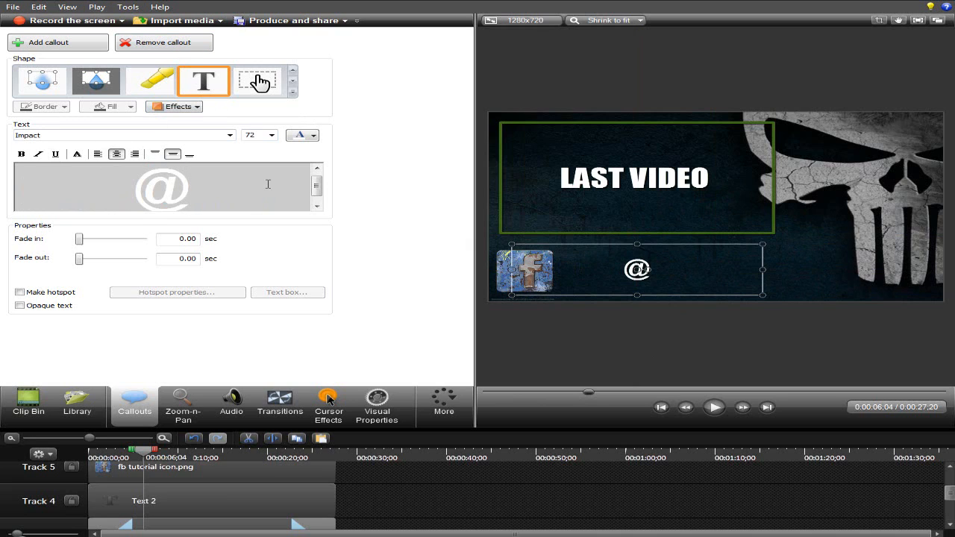
pyautogui.write('Snark511')
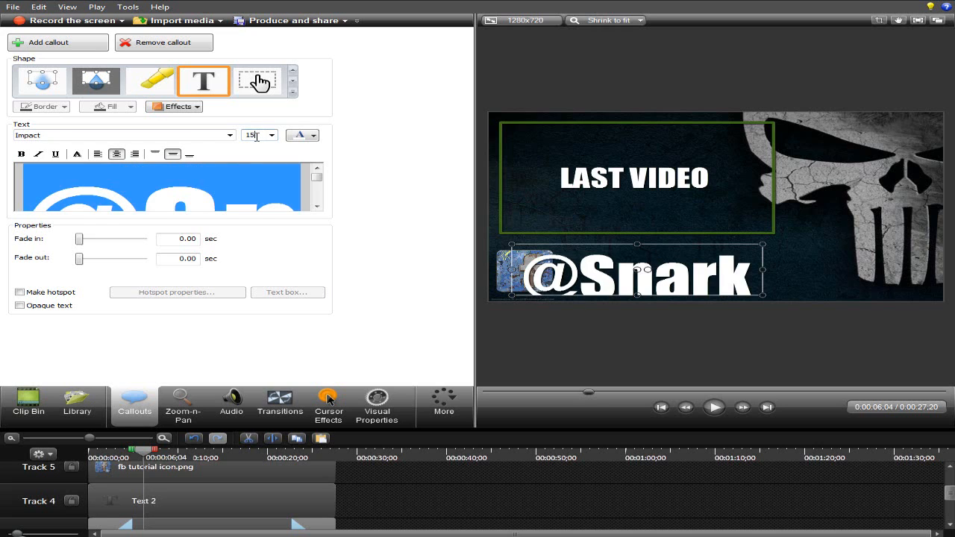
pyautogui.write('0')
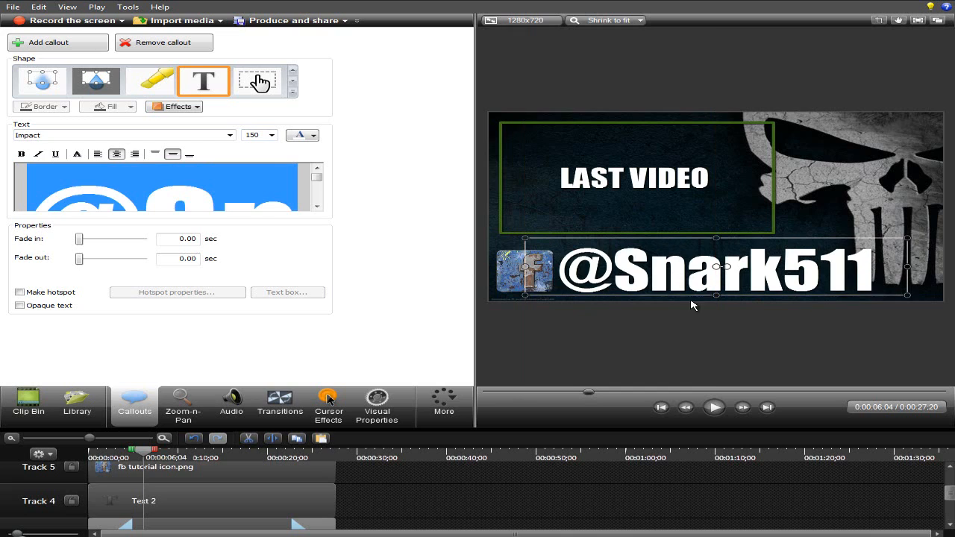
pyautogui.click(746, 272)
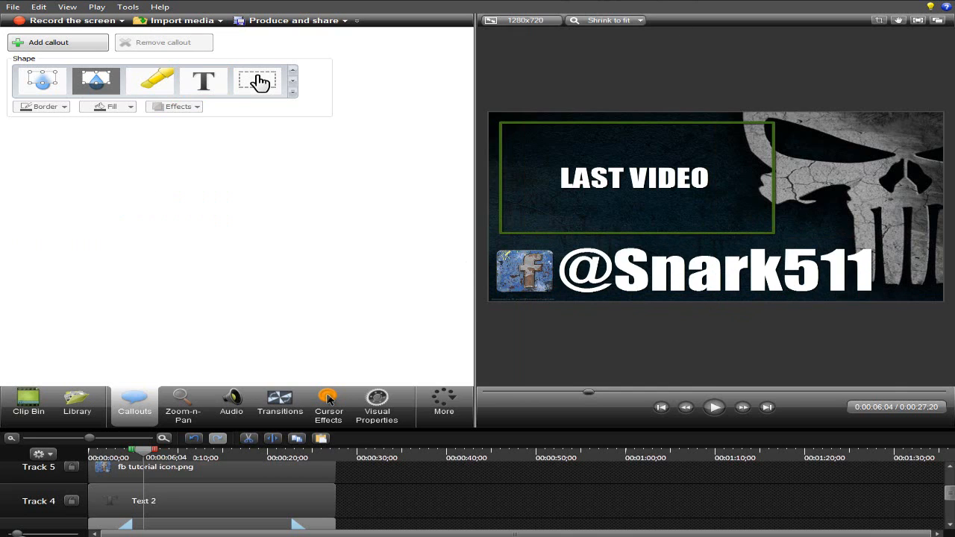
pyautogui.moveTo(649, 399)
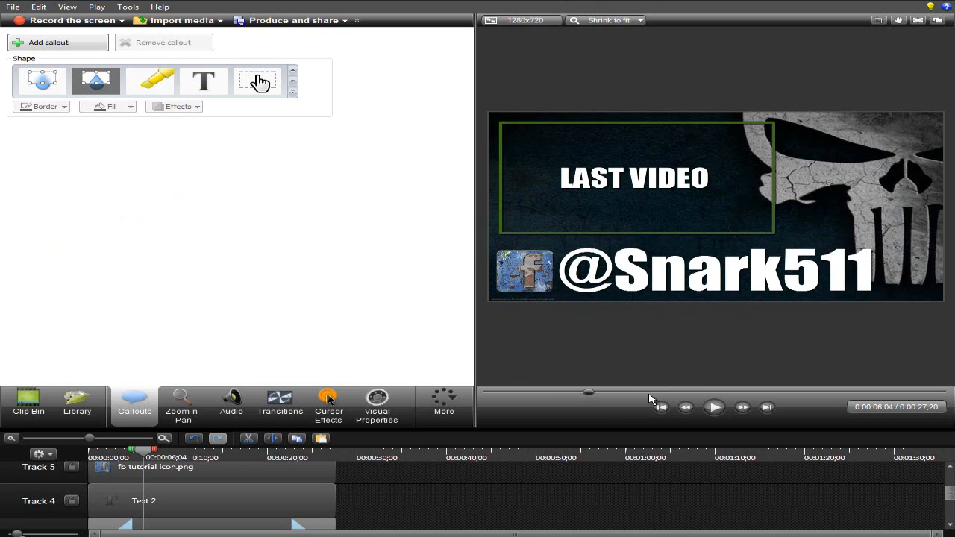
pyautogui.moveTo(651, 388)
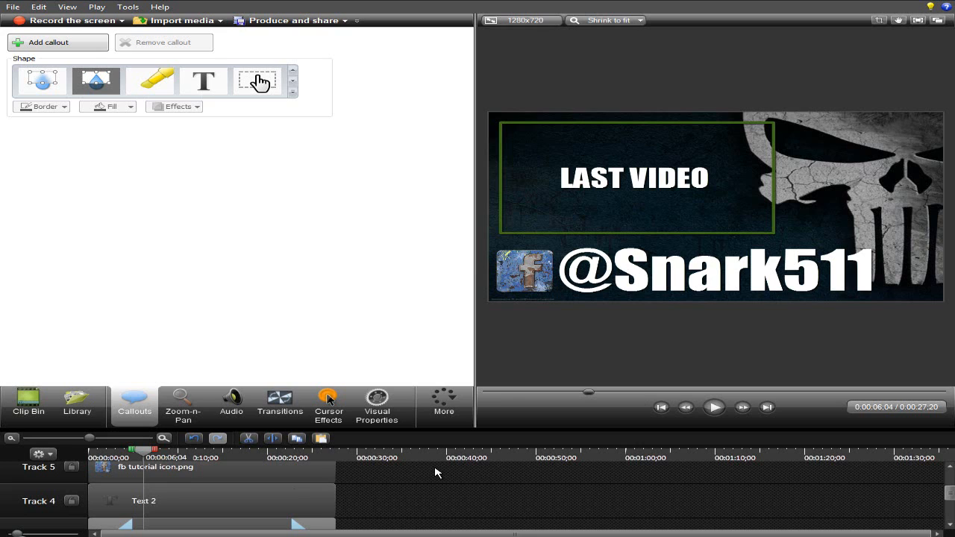
pyautogui.moveTo(416, 478)
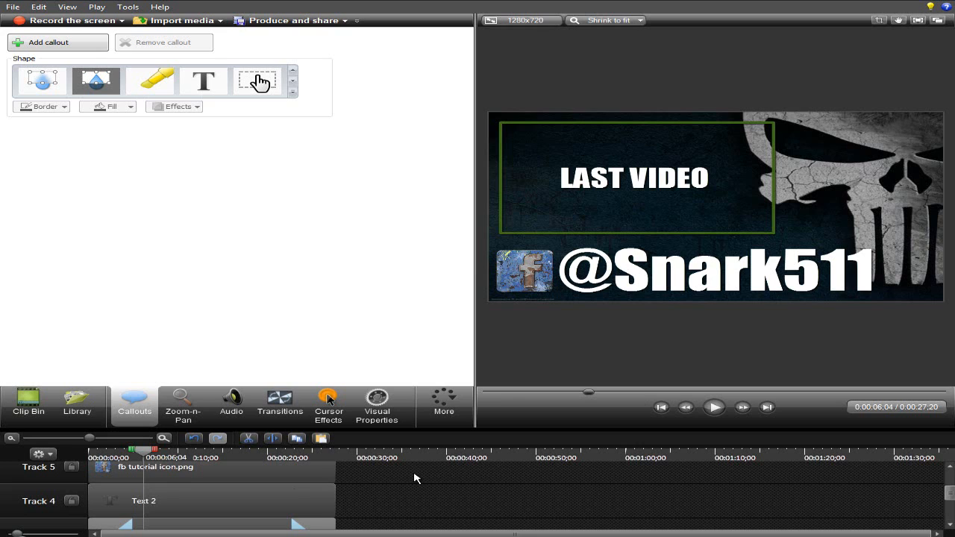
pyautogui.moveTo(423, 94)
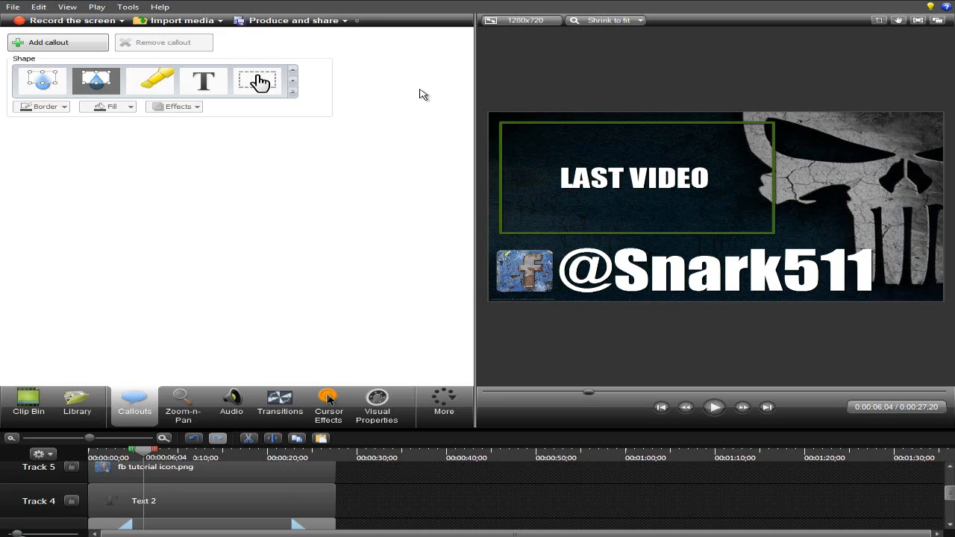
pyautogui.moveTo(544, 71)
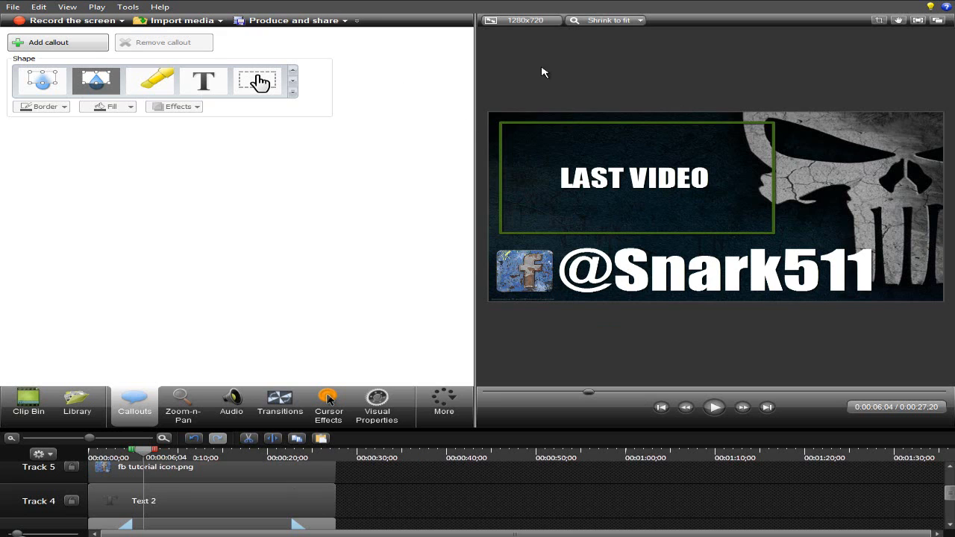
pyautogui.moveTo(351, 22)
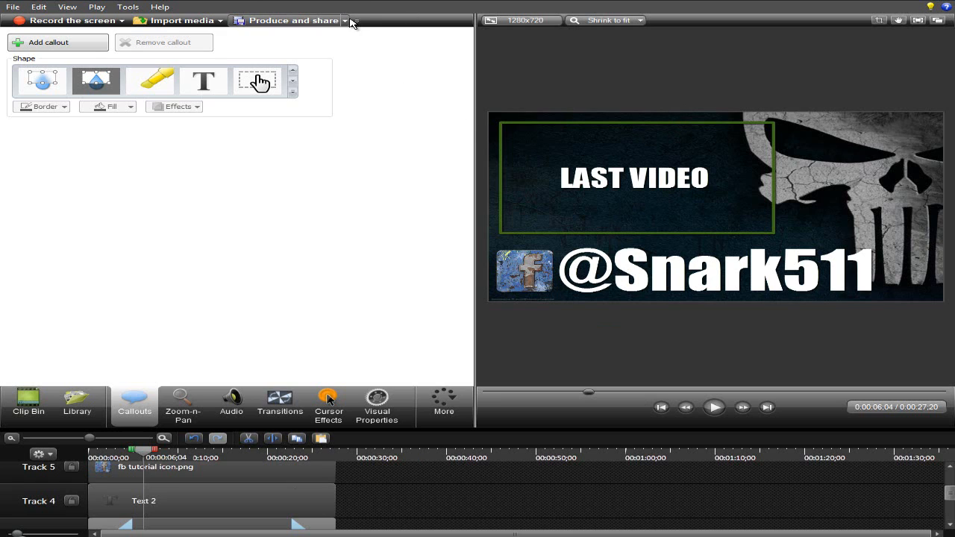
# Step: Show the Produce and share dropdown menu in the toolbar
pyautogui.click(346, 20)
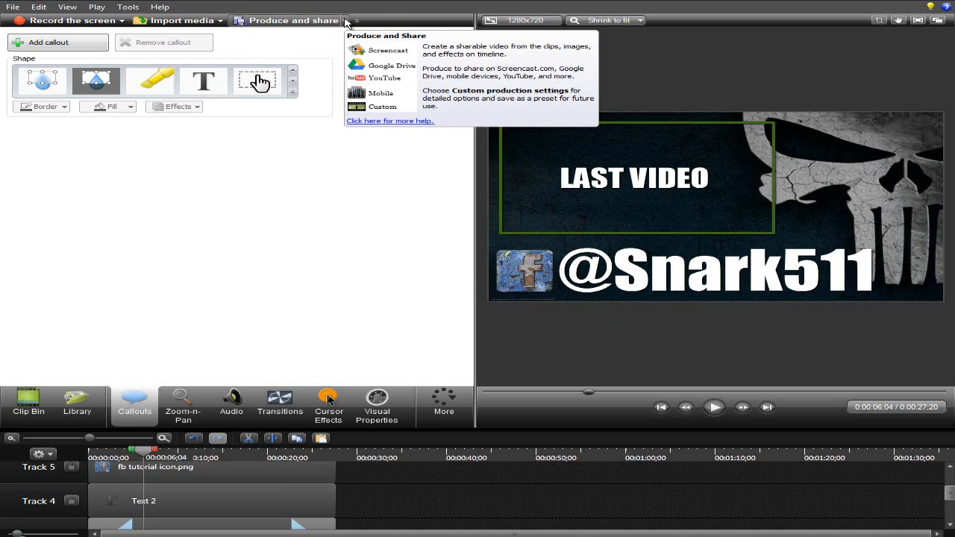
pyautogui.click(345, 21)
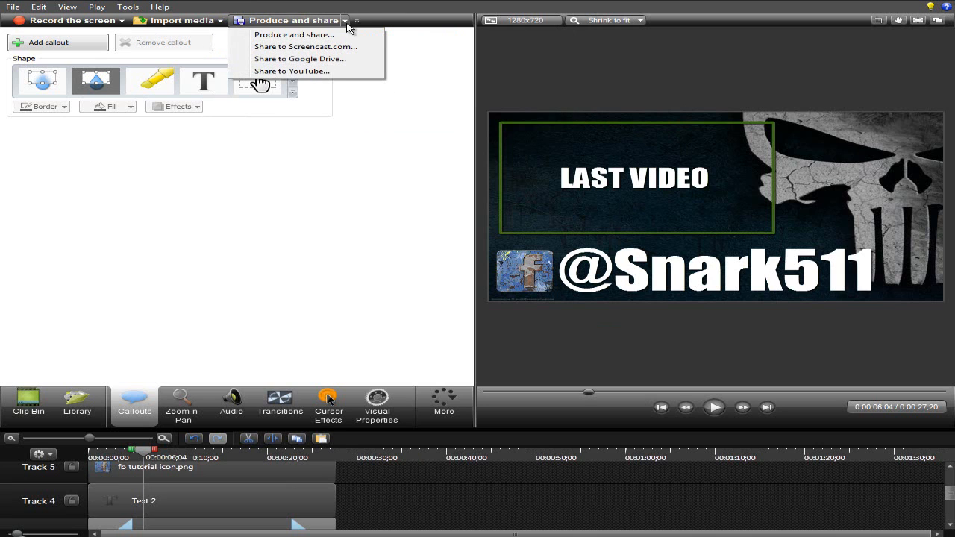
pyautogui.moveTo(307, 35)
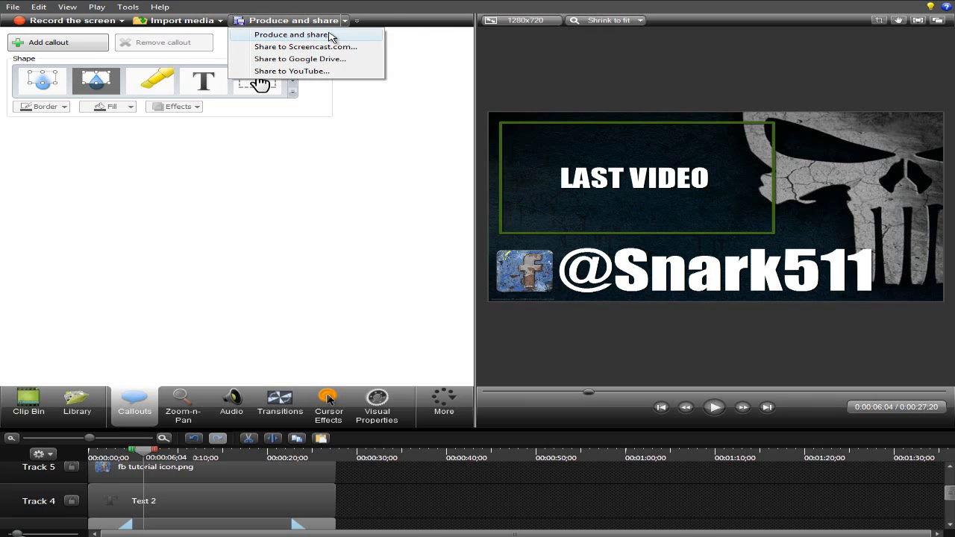
# Step: Start the Production Wizard with custom settings and name the output file Outro
pyautogui.click(291, 34)
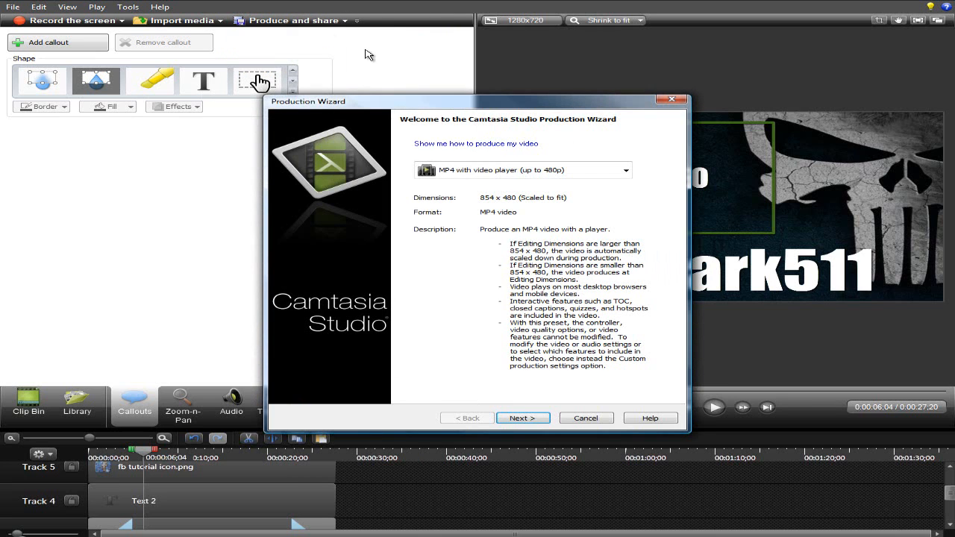
pyautogui.click(625, 170)
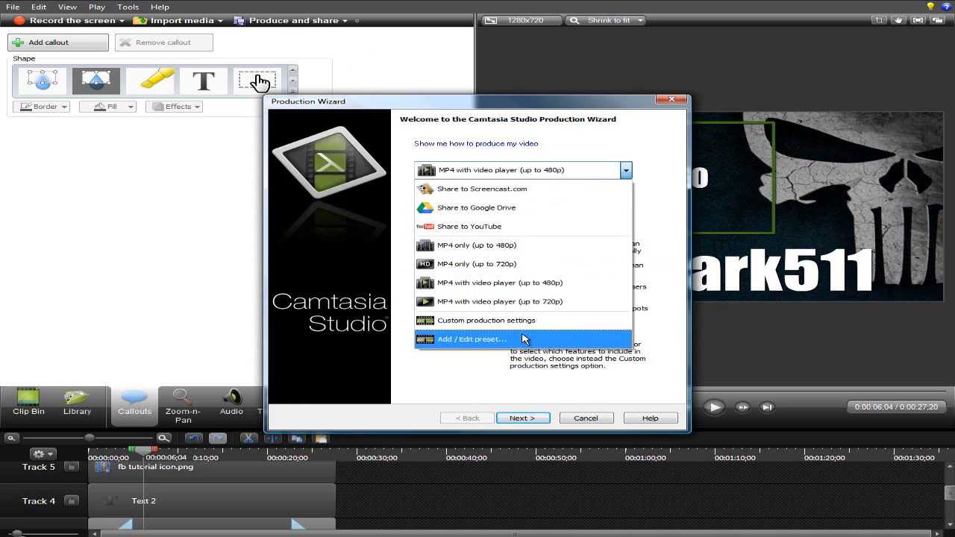
pyautogui.click(523, 418)
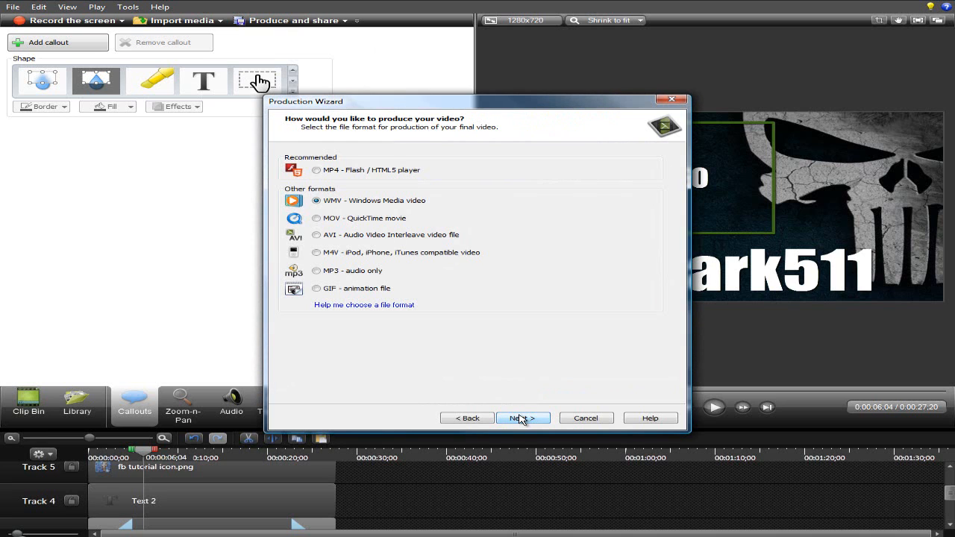
pyautogui.click(523, 418)
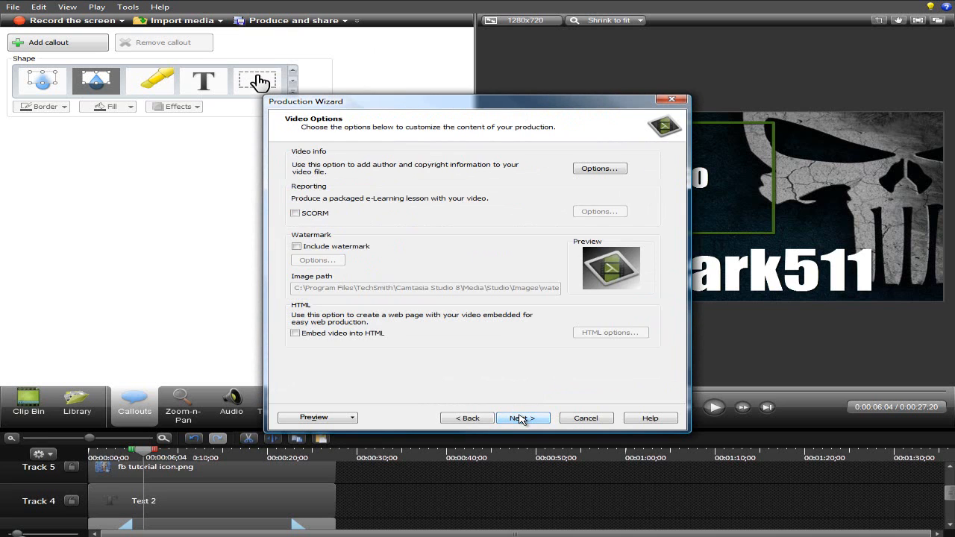
pyautogui.click(523, 418)
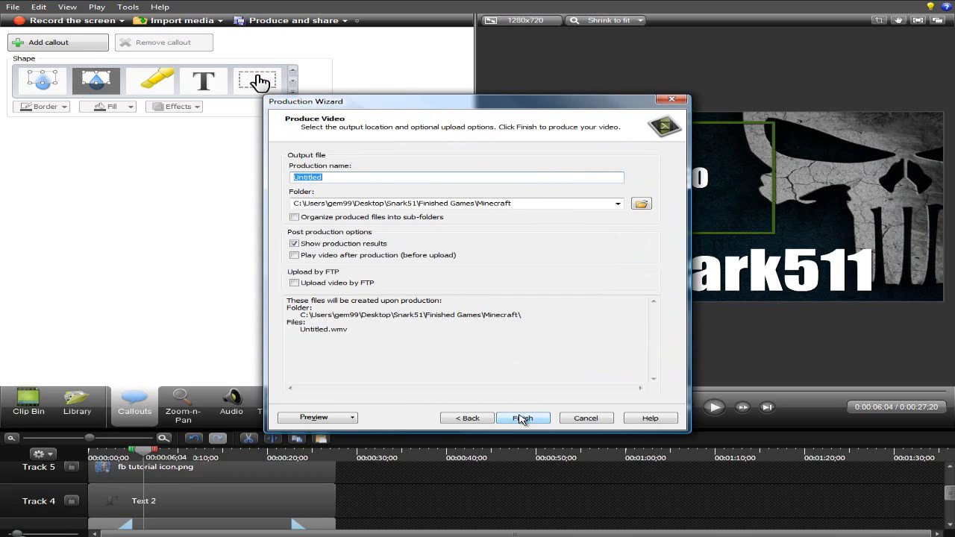
pyautogui.write('Outro')
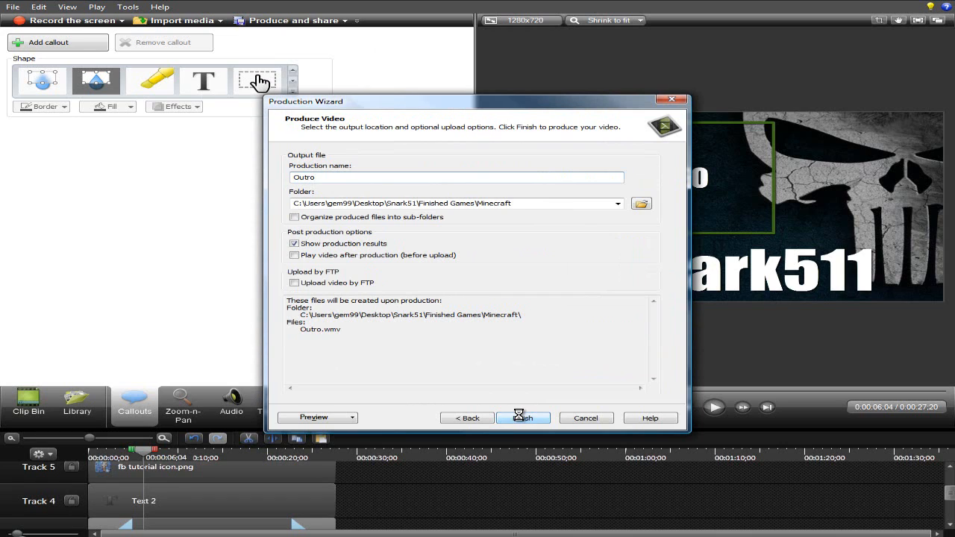
# Step: Browse the save location, cancel the Save As dialog, and exit the wizard
pyautogui.click(618, 203)
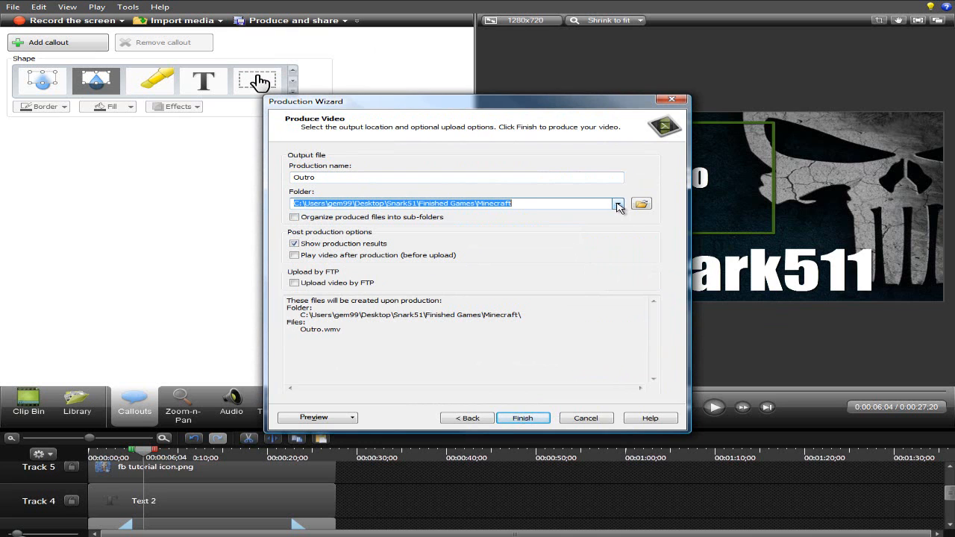
pyautogui.click(641, 204)
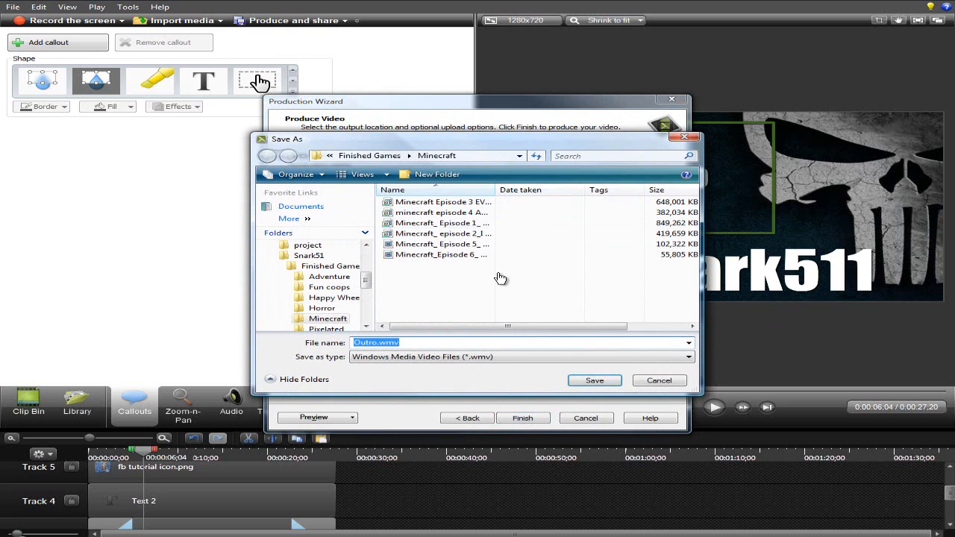
pyautogui.click(594, 380)
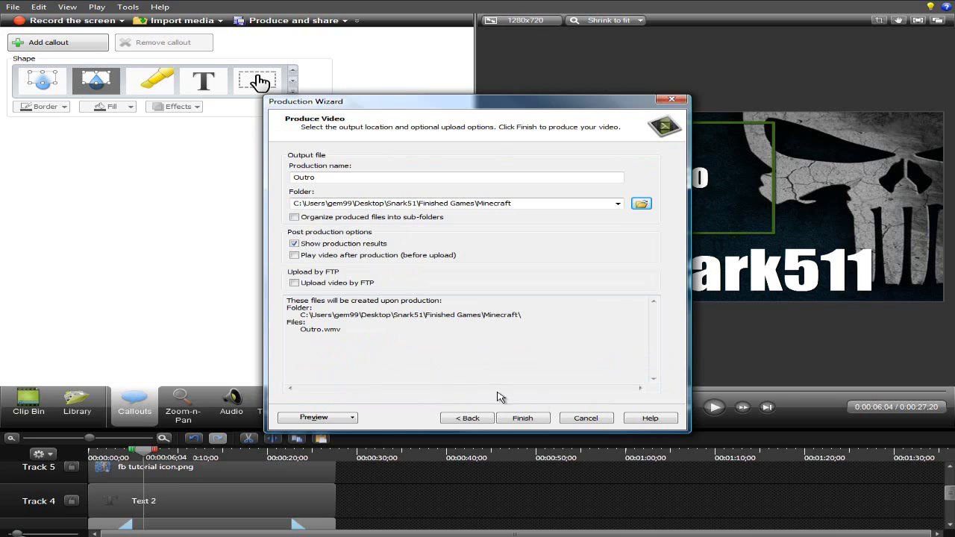
pyautogui.moveTo(926, 213)
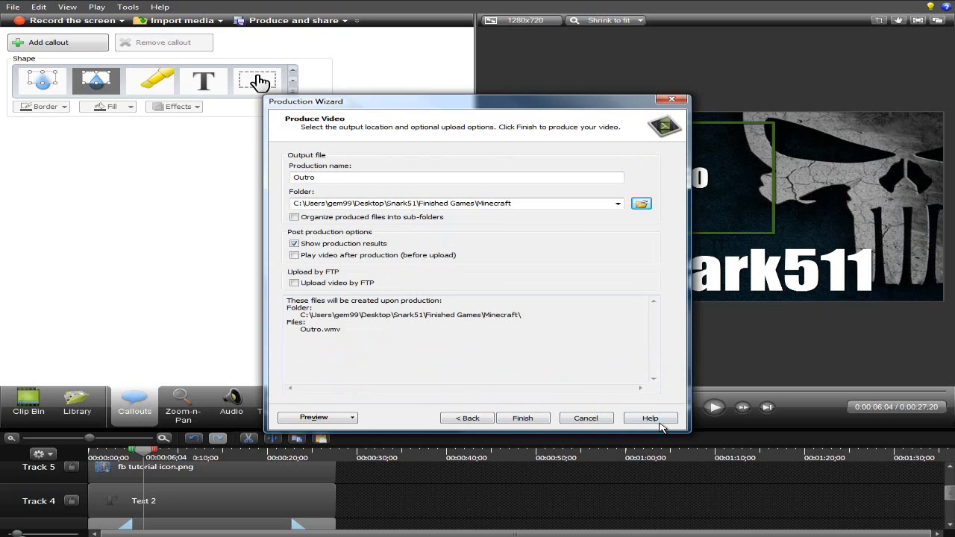
pyautogui.moveTo(587, 418)
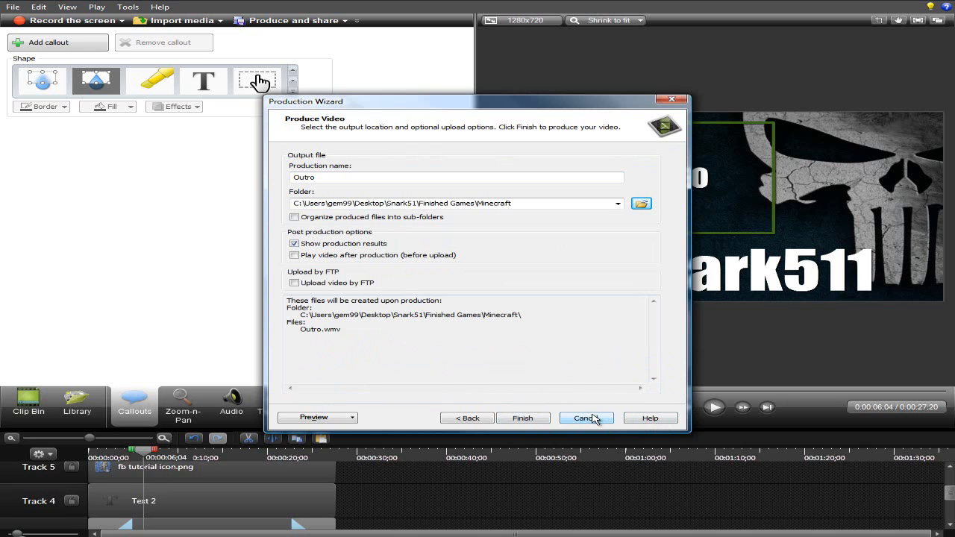
pyautogui.click(586, 418)
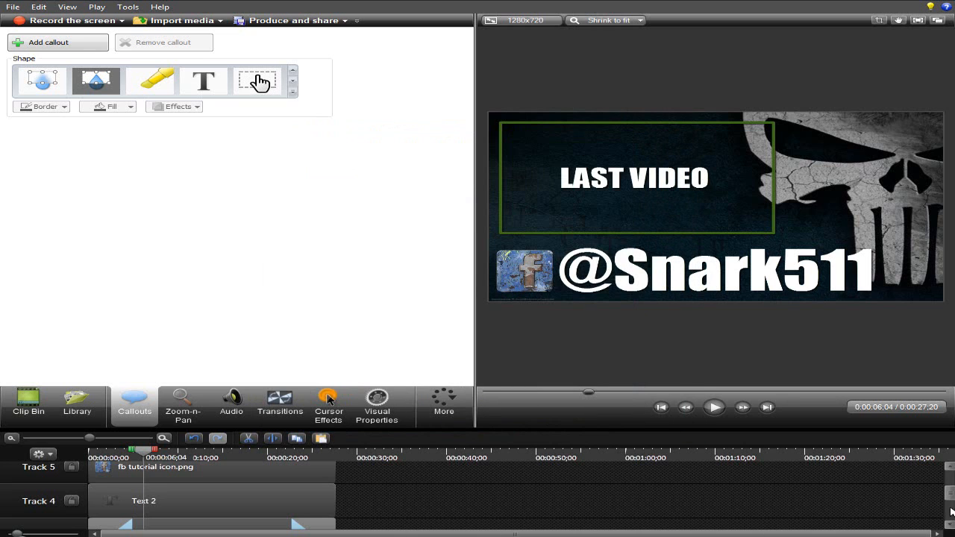
# Step: Create a new project, discarding changes to the old one
pyautogui.click(12, 6)
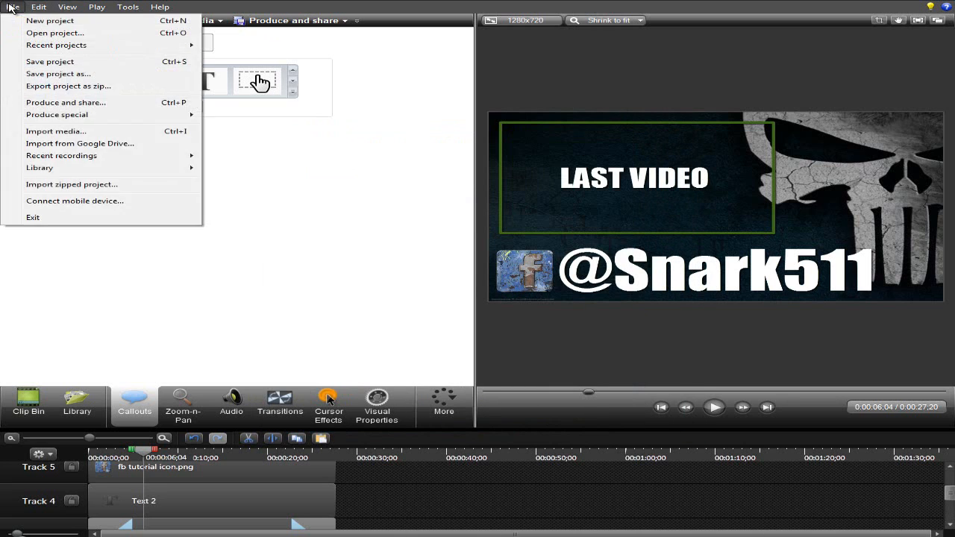
pyautogui.click(50, 20)
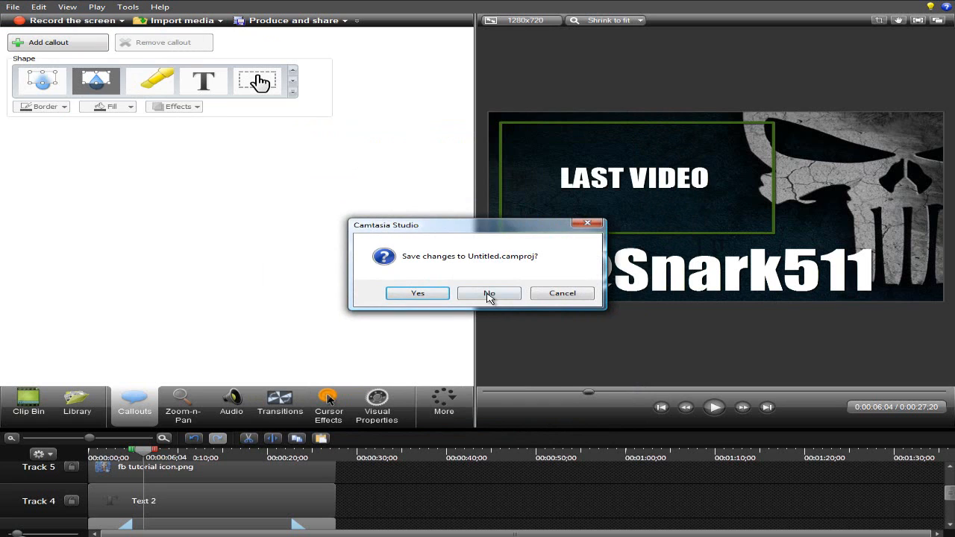
pyautogui.click(489, 292)
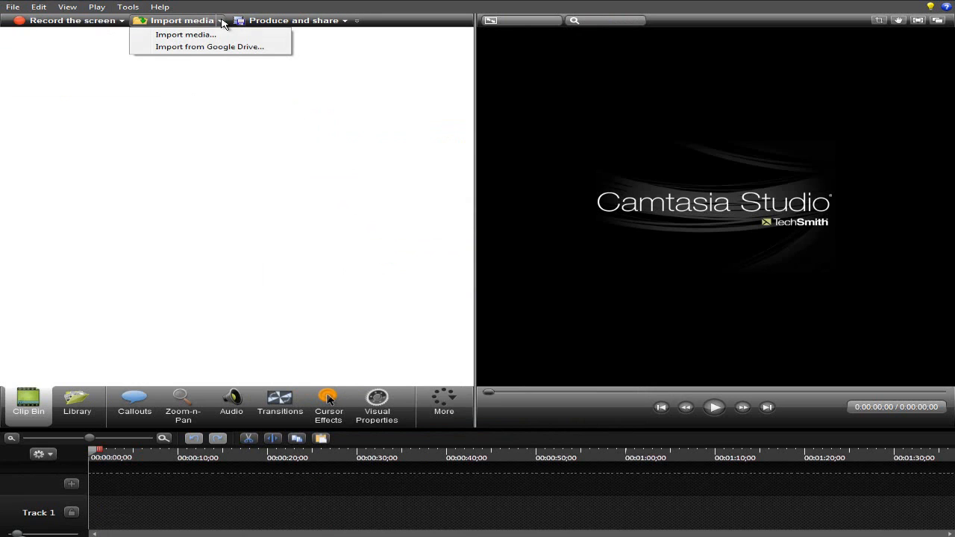
# Step: Import media, navigating into the Snark51 'For editing purposes' folder
pyautogui.click(185, 35)
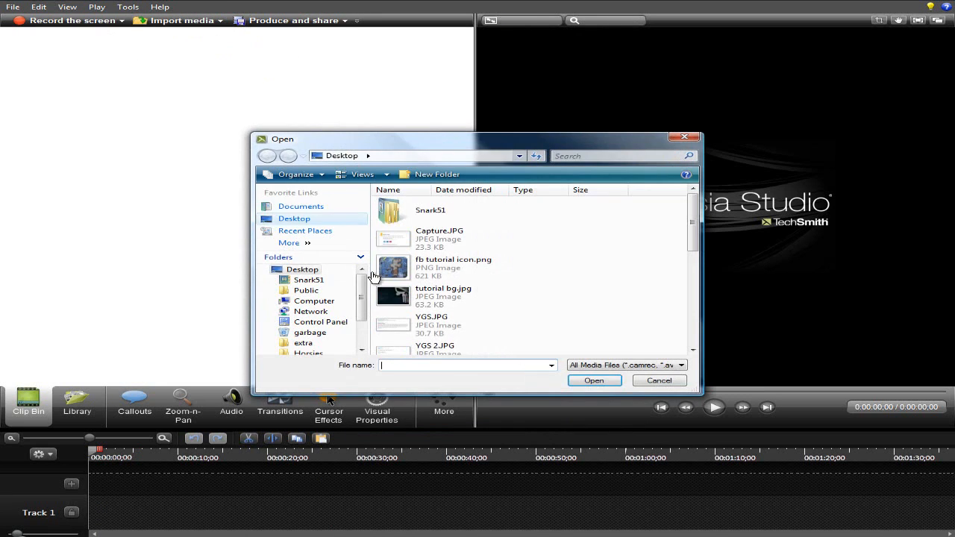
pyautogui.scroll(-3)
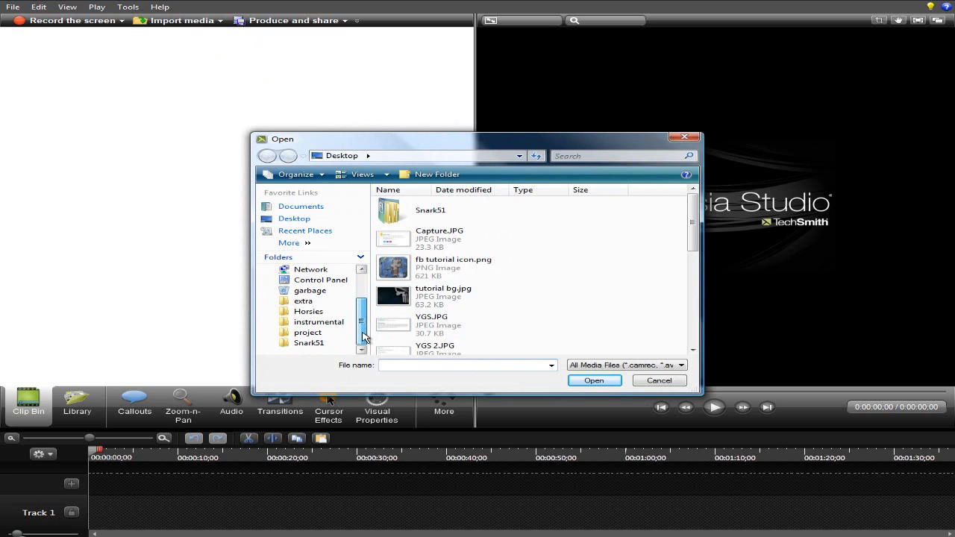
pyautogui.moveTo(638, 221)
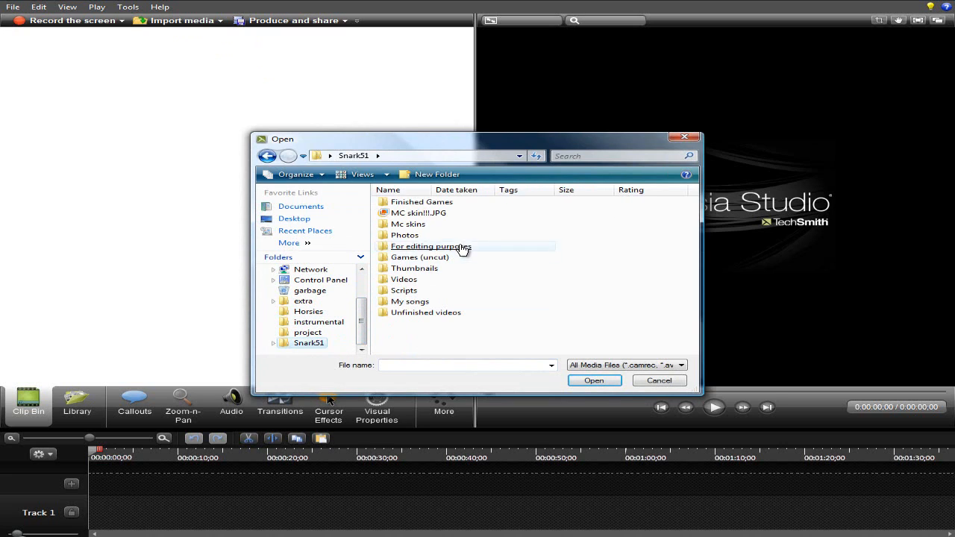
pyautogui.doubleClick(430, 246)
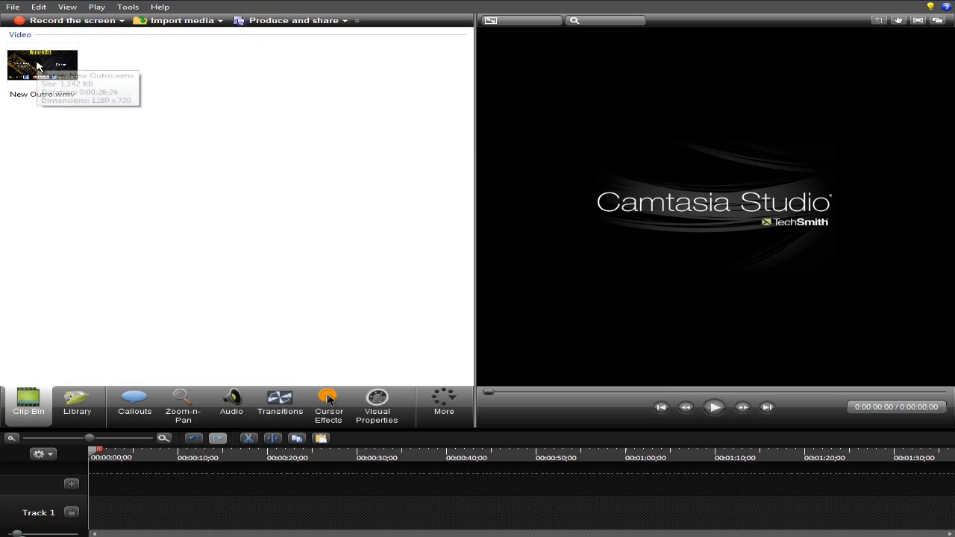
# Step: Add New Outro.wmv to Track 1 and accept 1280×720 editing dimensions
pyautogui.click(43, 65)
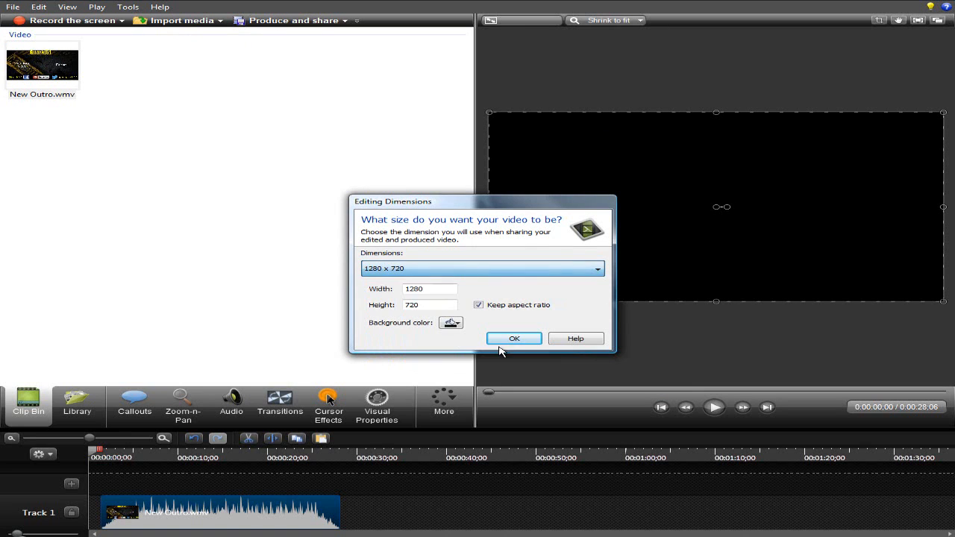
pyautogui.click(514, 338)
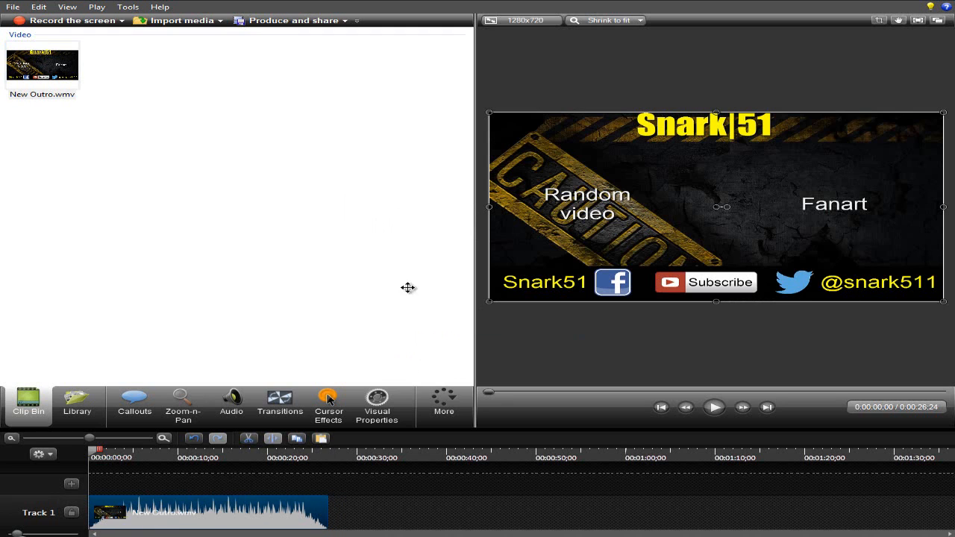
pyautogui.moveTo(590, 352)
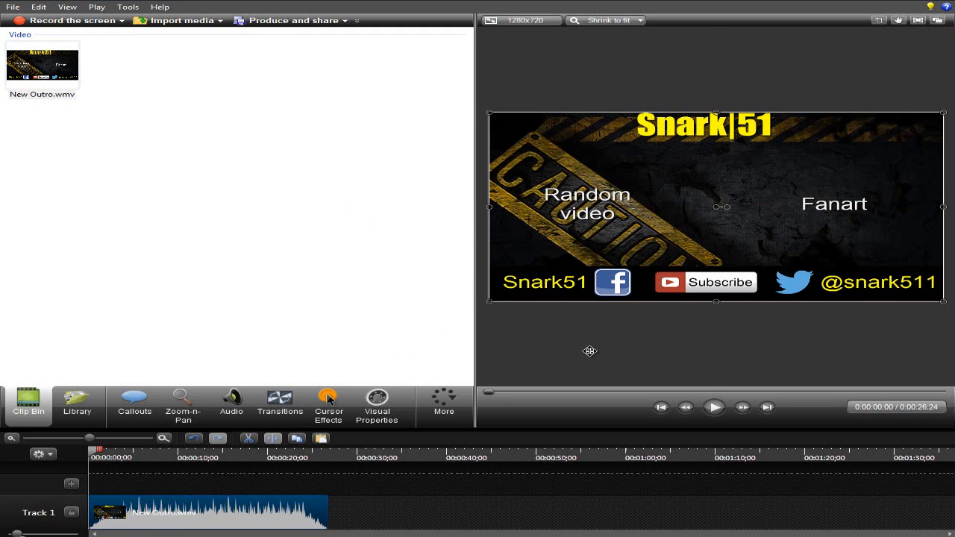
pyautogui.moveTo(639, 331)
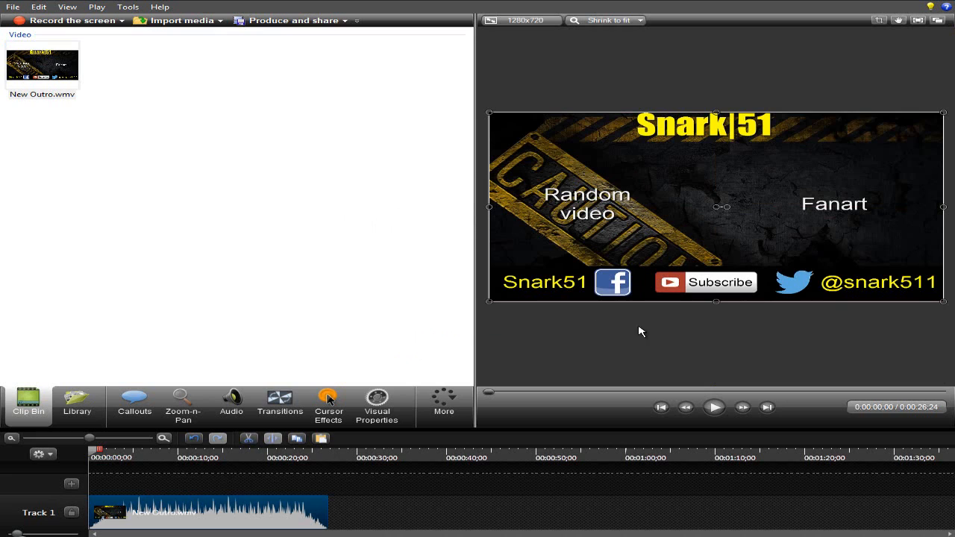
pyautogui.moveTo(603, 174)
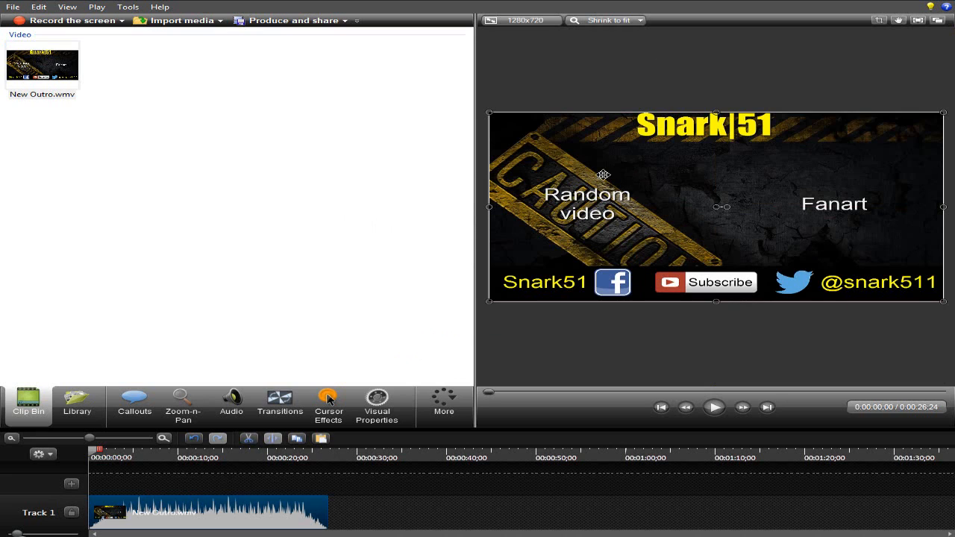
pyautogui.moveTo(95, 458)
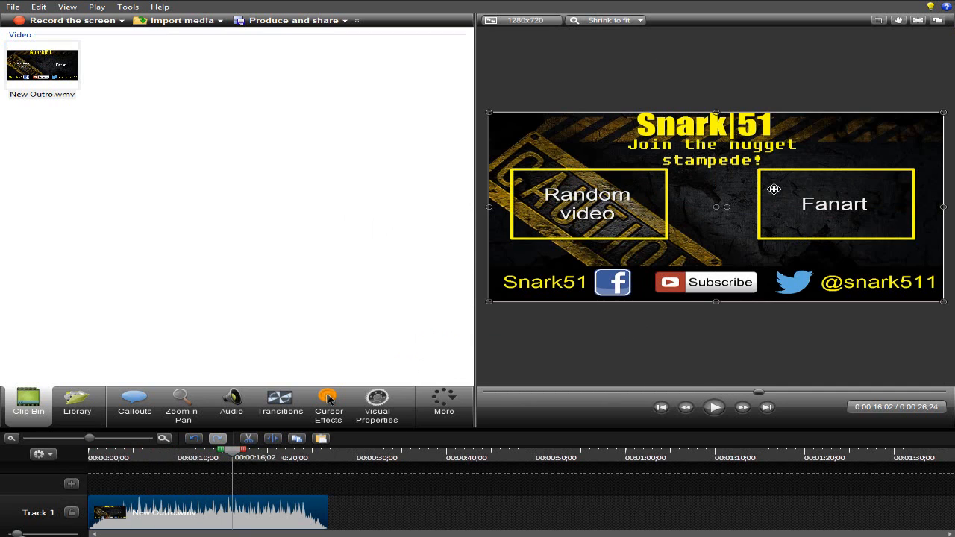
pyautogui.moveTo(705, 271)
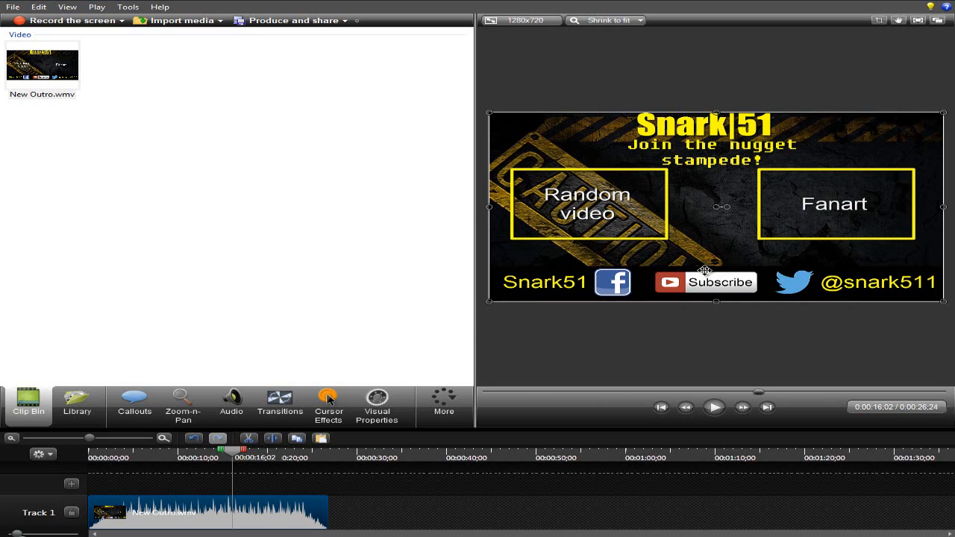
pyautogui.moveTo(394, 446)
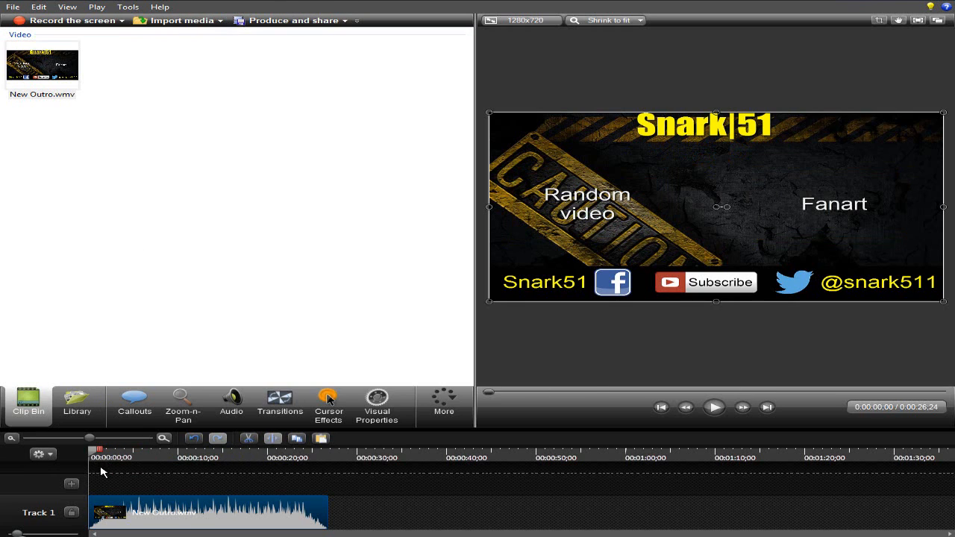
# Step: At the 14 s mark, import Were-butt_shirt_design.png from the Snark51 Photos folder
pyautogui.click(214, 458)
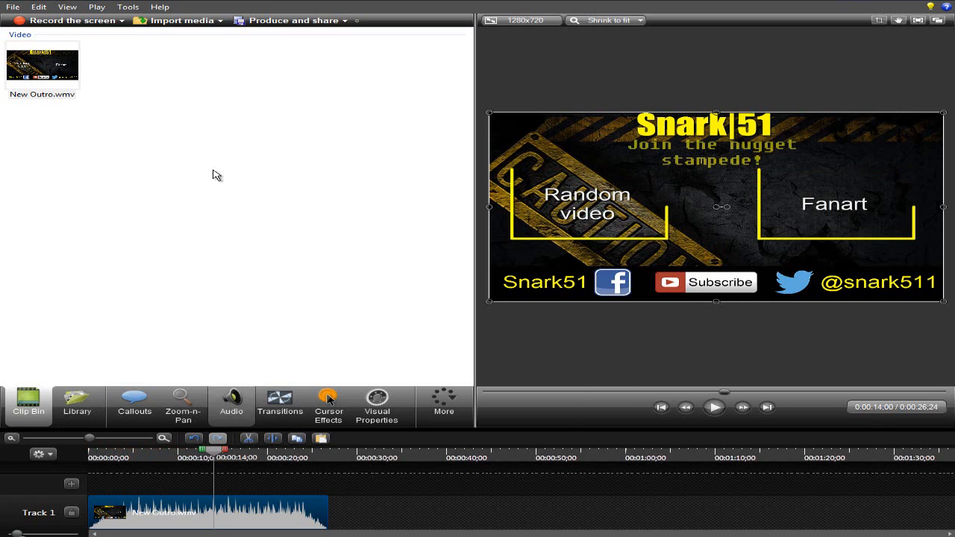
pyautogui.click(179, 20)
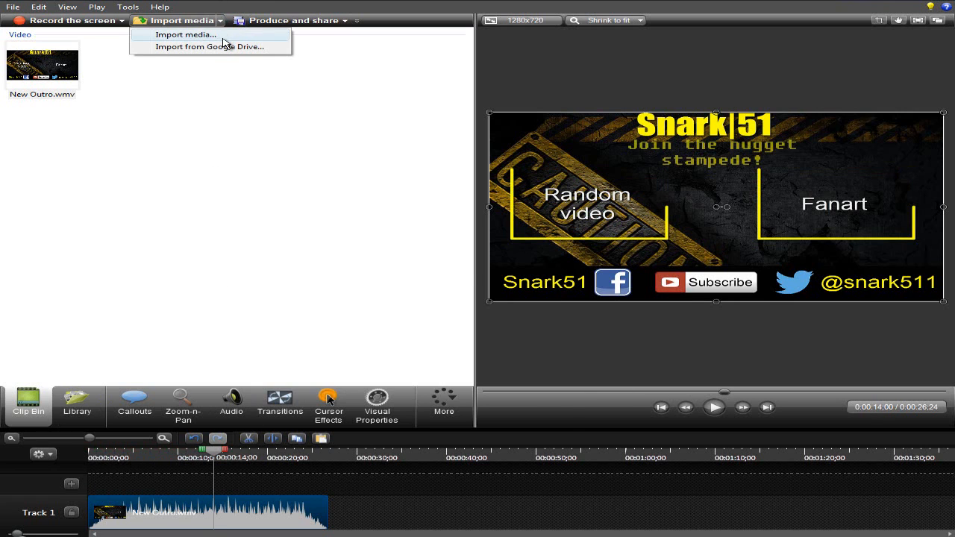
pyautogui.click(185, 35)
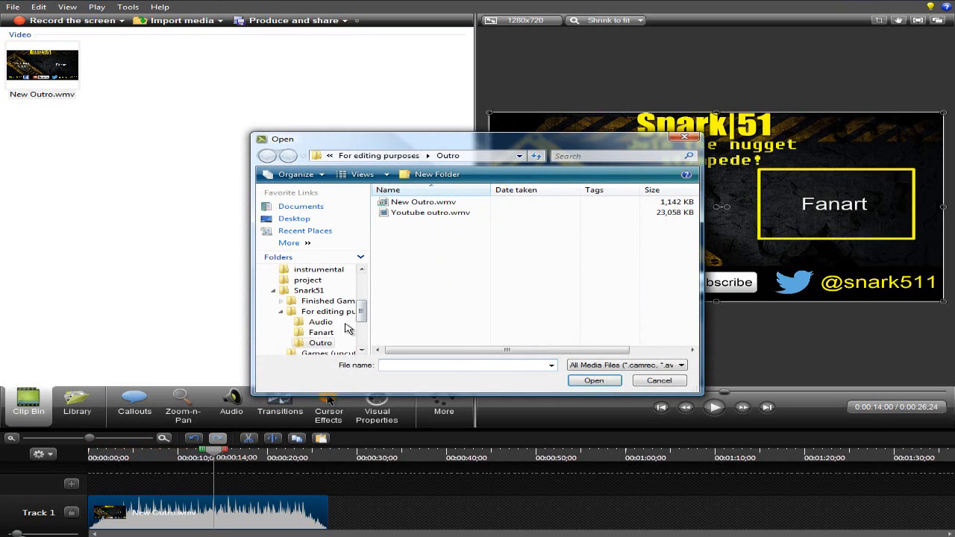
pyautogui.scroll(-3)
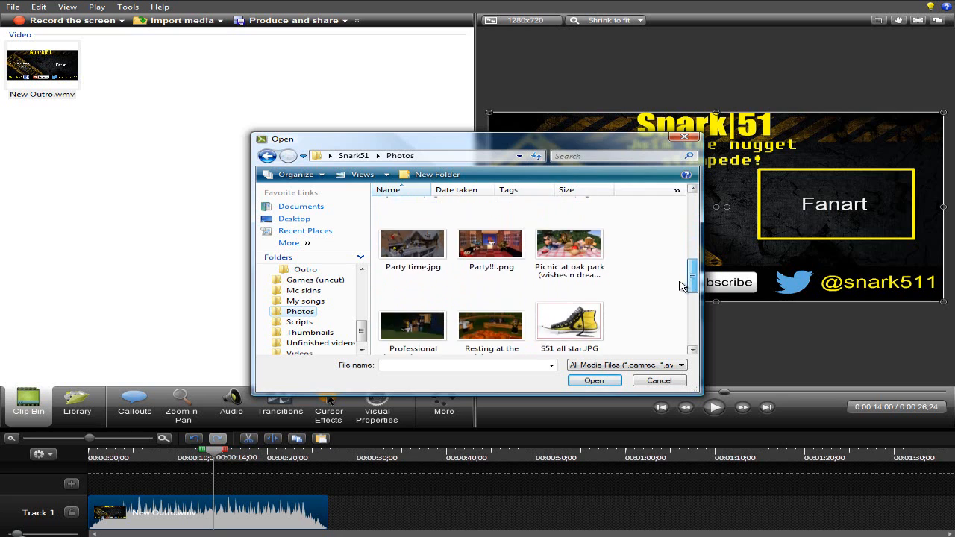
pyautogui.scroll(-3)
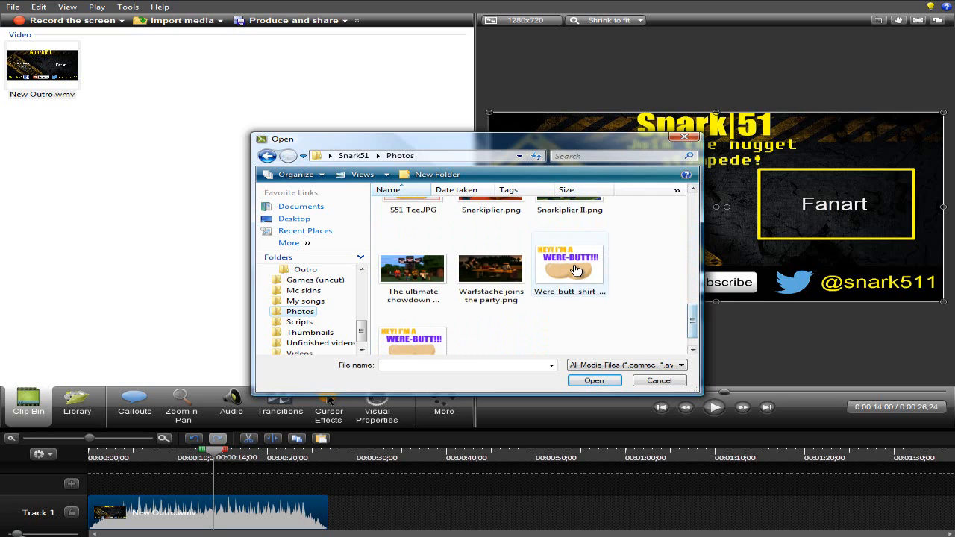
pyautogui.click(594, 381)
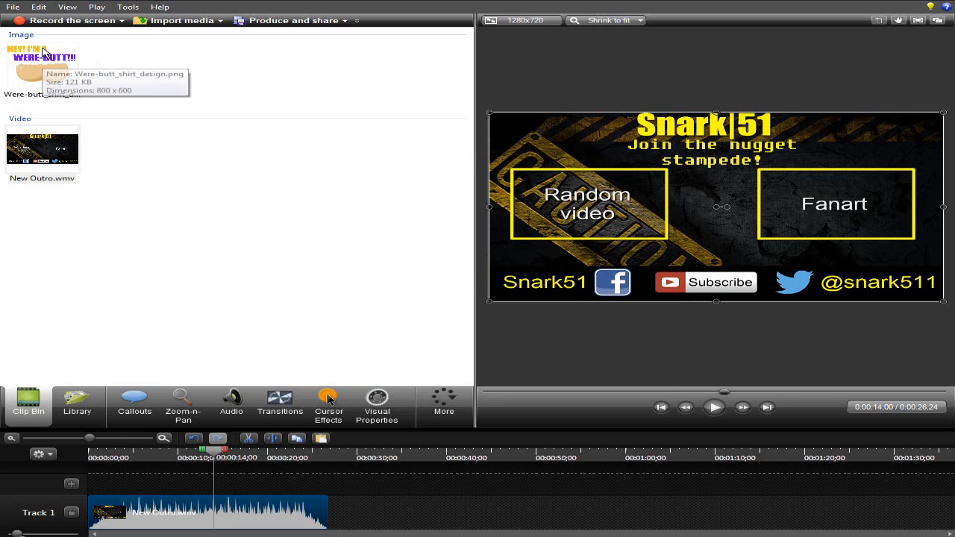
# Step: Place the Were-butt fanart on Track 2 and resize it into the right Fanart box
pyautogui.click(42, 67)
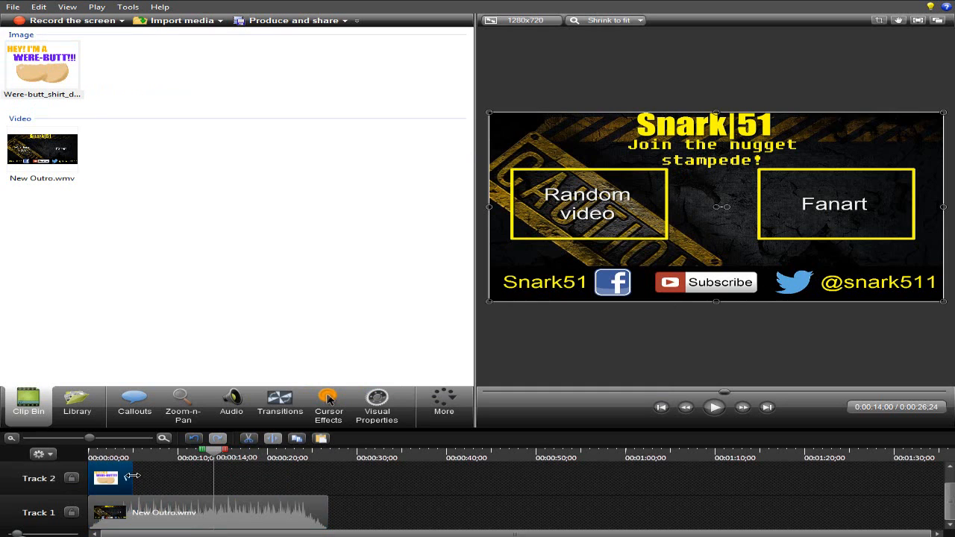
pyautogui.moveTo(42, 63); pyautogui.dragTo(209, 477)
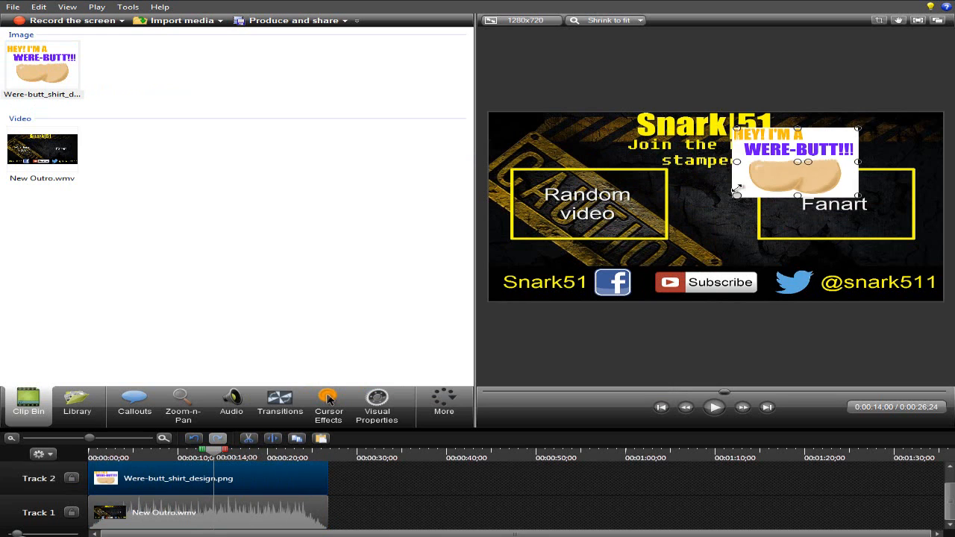
pyautogui.moveTo(797, 161); pyautogui.dragTo(817, 195)
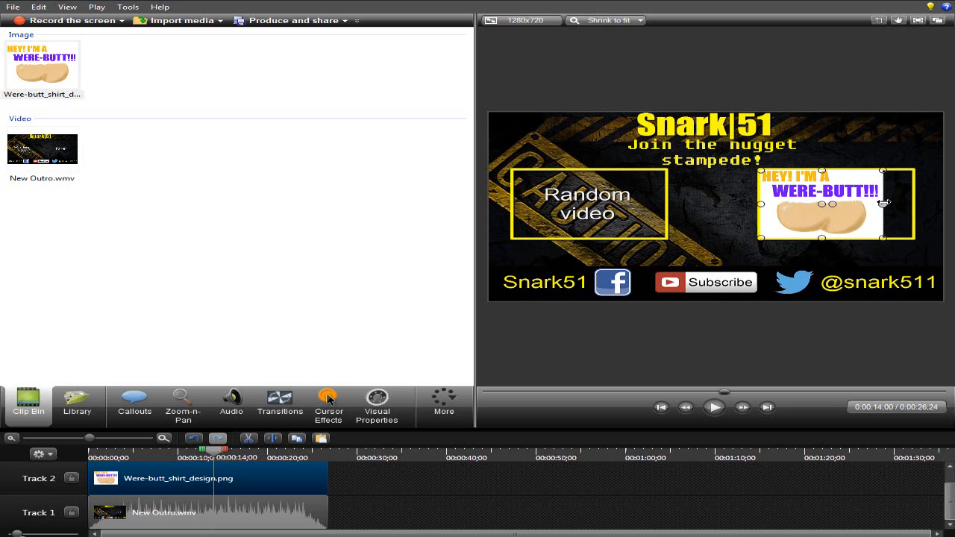
pyautogui.moveTo(884, 204); pyautogui.dragTo(914, 204)
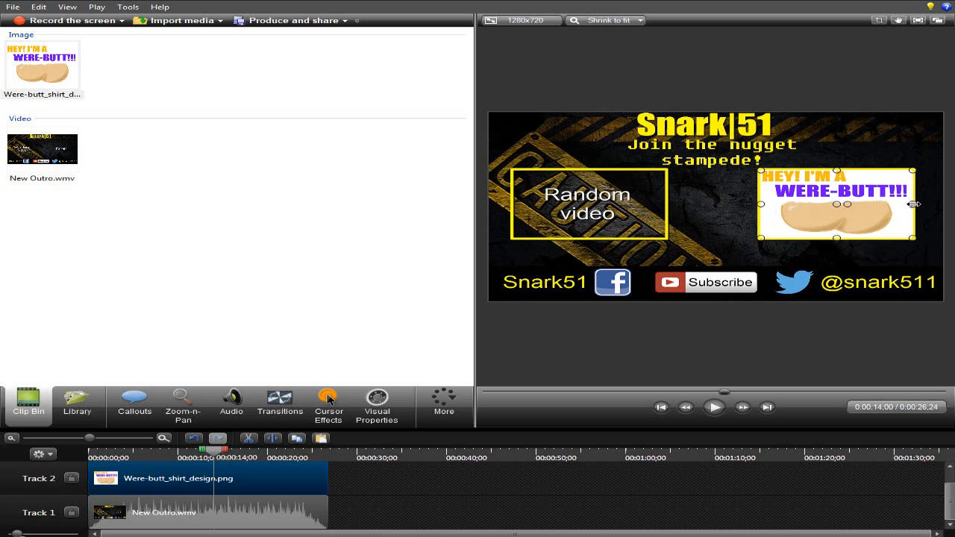
# Step: Preview the outro from the beginning to check the fanart placement
pyautogui.click(713, 407)
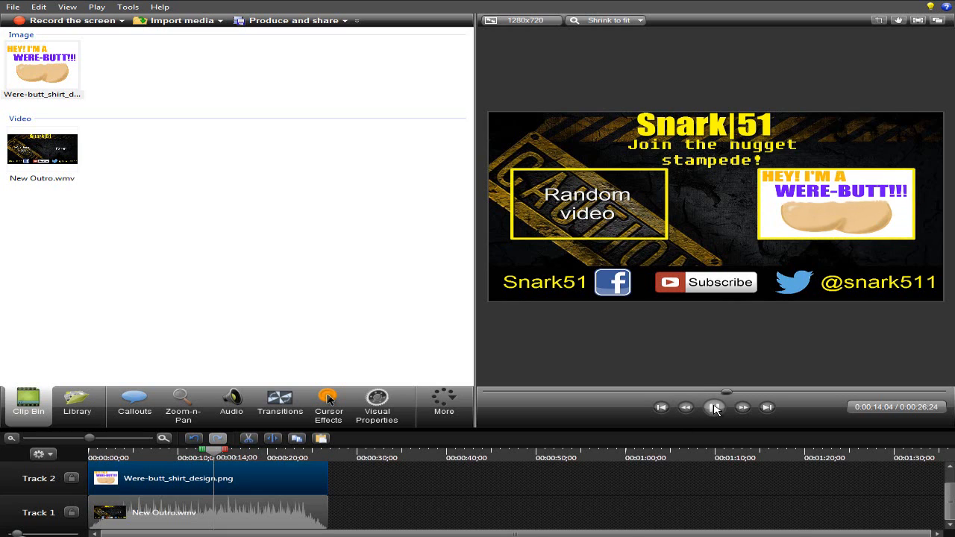
pyautogui.click(715, 407)
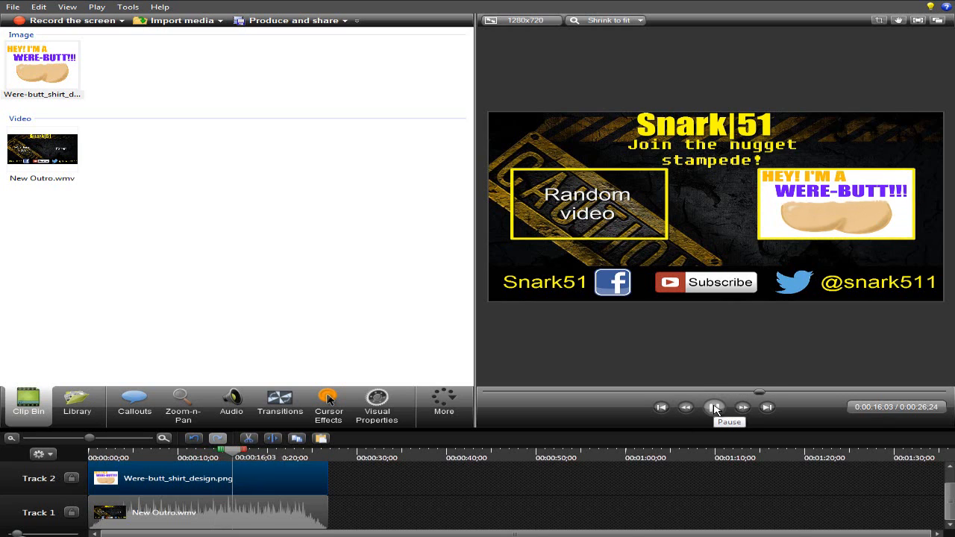
pyautogui.click(715, 406)
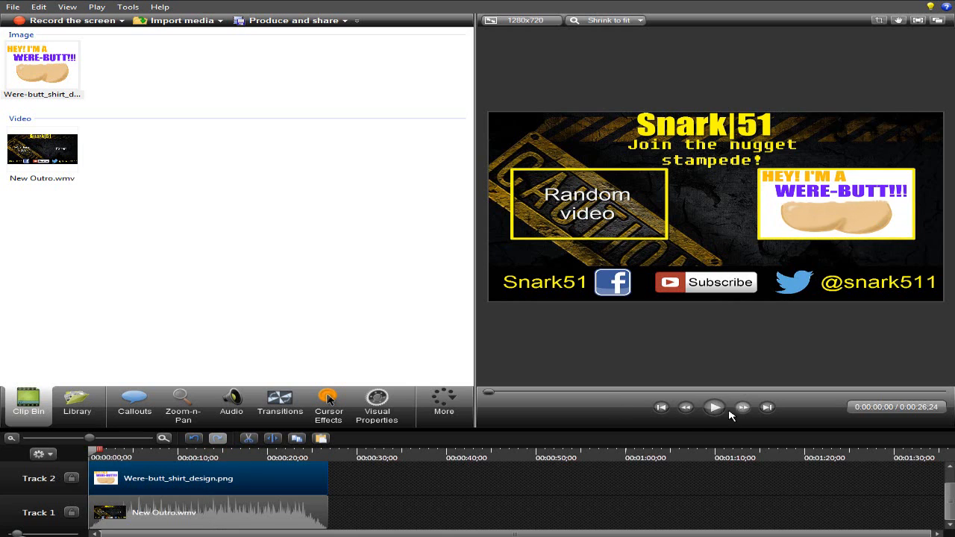
pyautogui.click(715, 407)
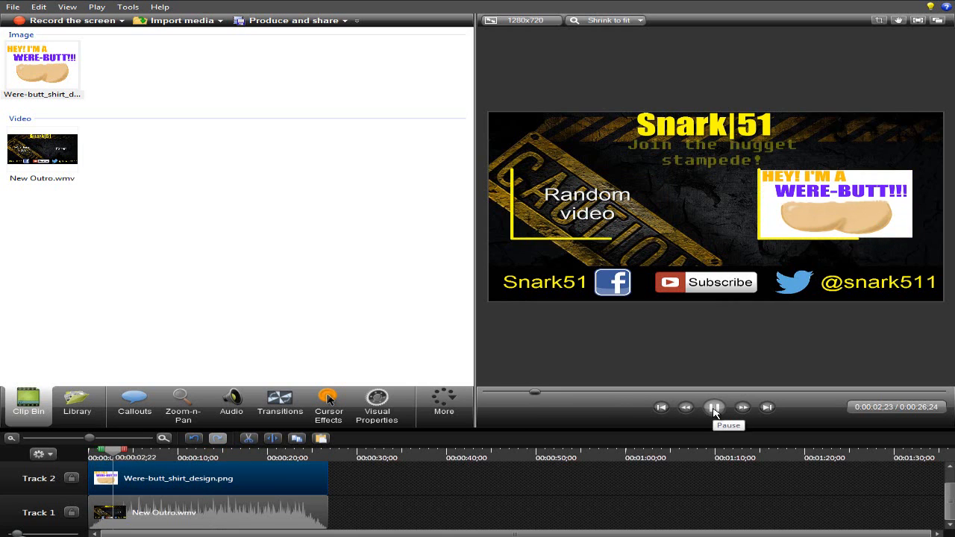
pyautogui.click(714, 407)
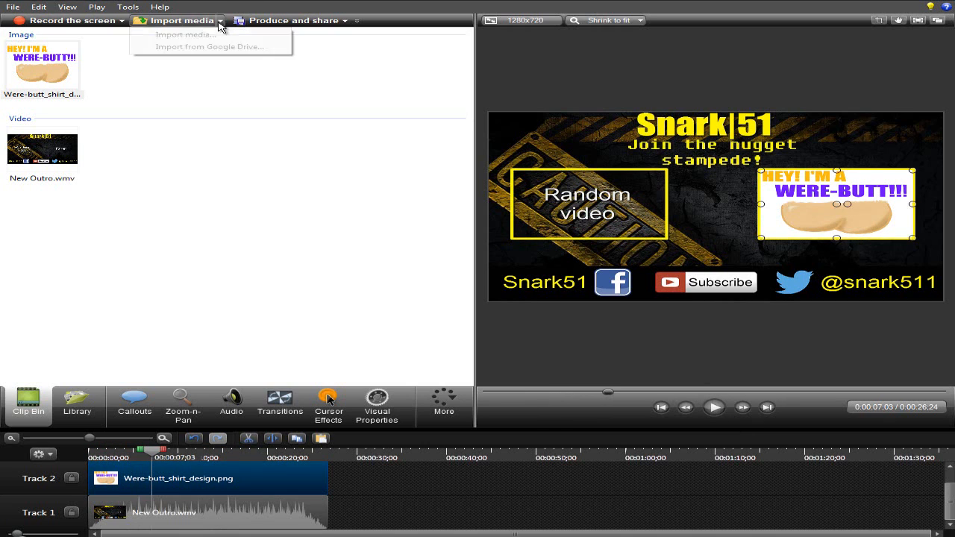
# Step: Import 'Random With Skittles and Whale.wmv' from the Videos folder
pyautogui.click(185, 34)
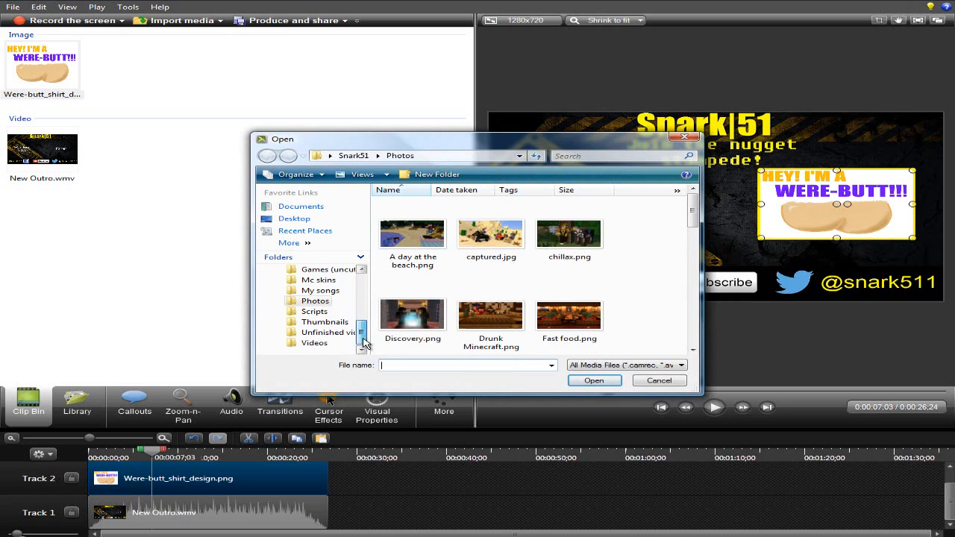
pyautogui.doubleClick(314, 343)
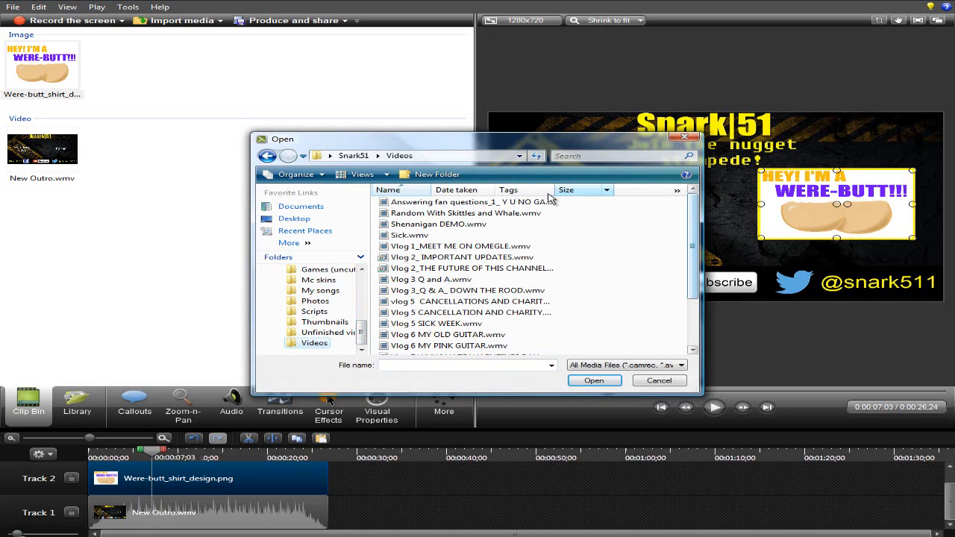
pyautogui.scroll(-3)
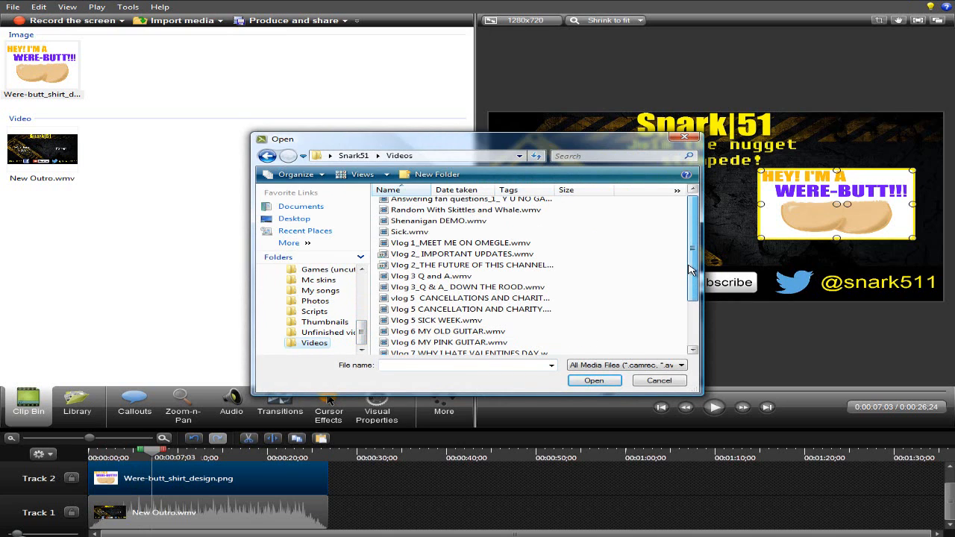
pyautogui.click(594, 381)
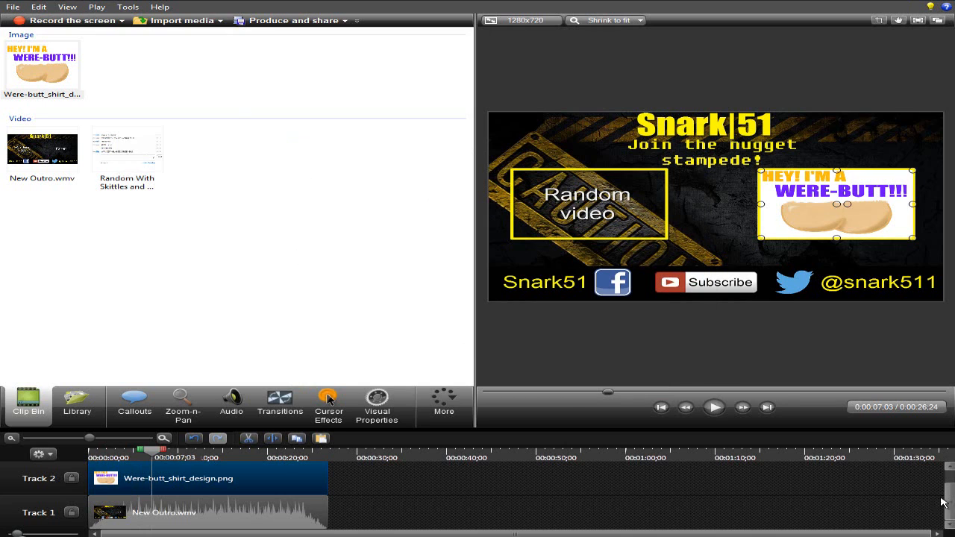
pyautogui.moveTo(127, 150)
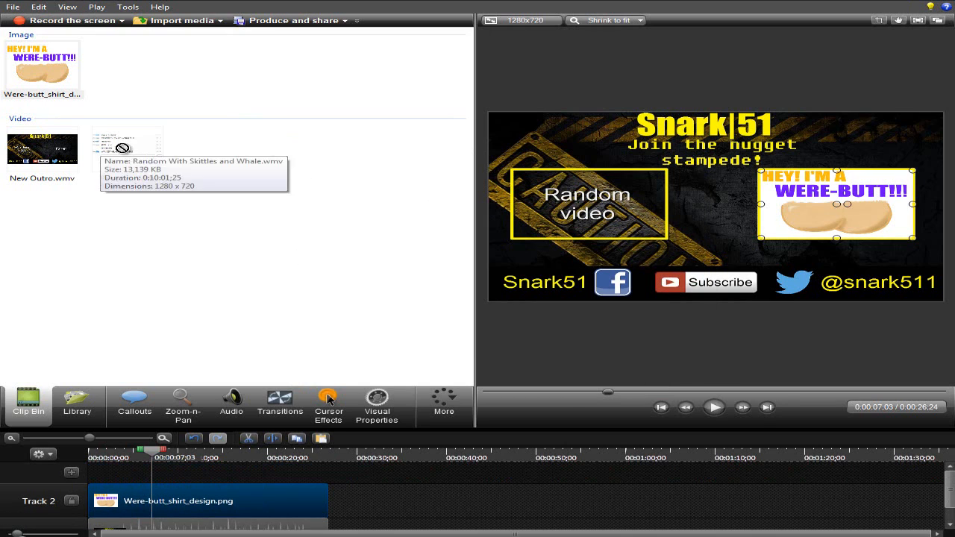
# Step: Put the Skittles and Whale video on Track 3, trim it, and preview
pyautogui.moveTo(127, 147); pyautogui.dragTo(194, 467)
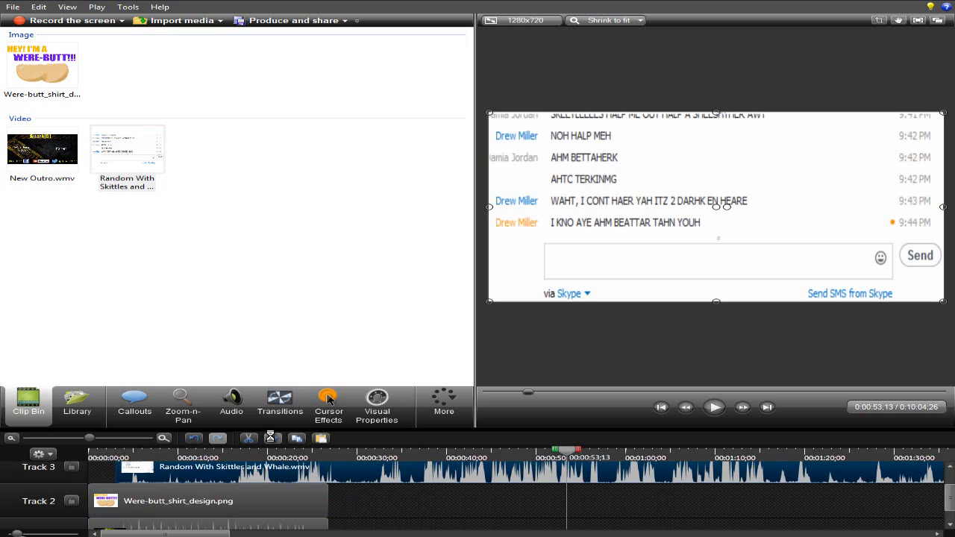
pyautogui.click(249, 438)
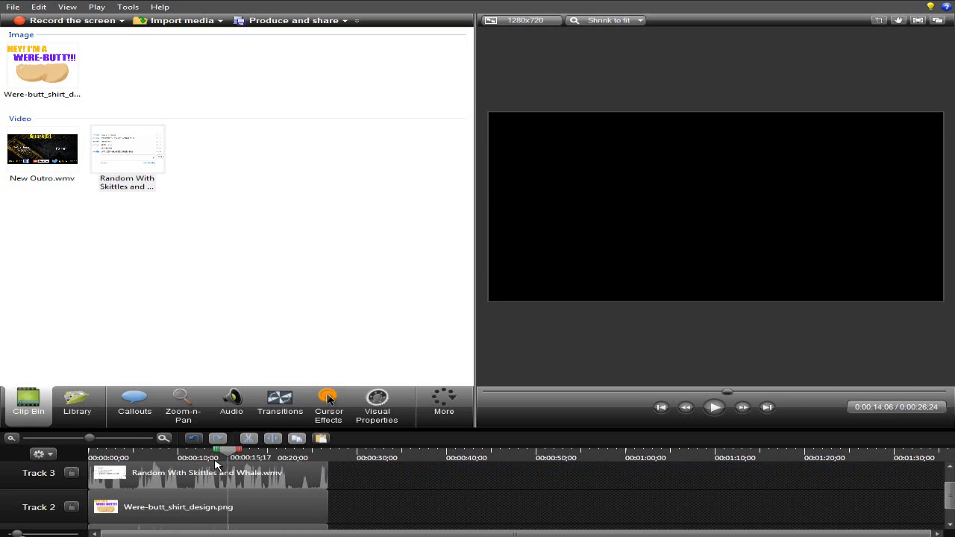
pyautogui.click(209, 474)
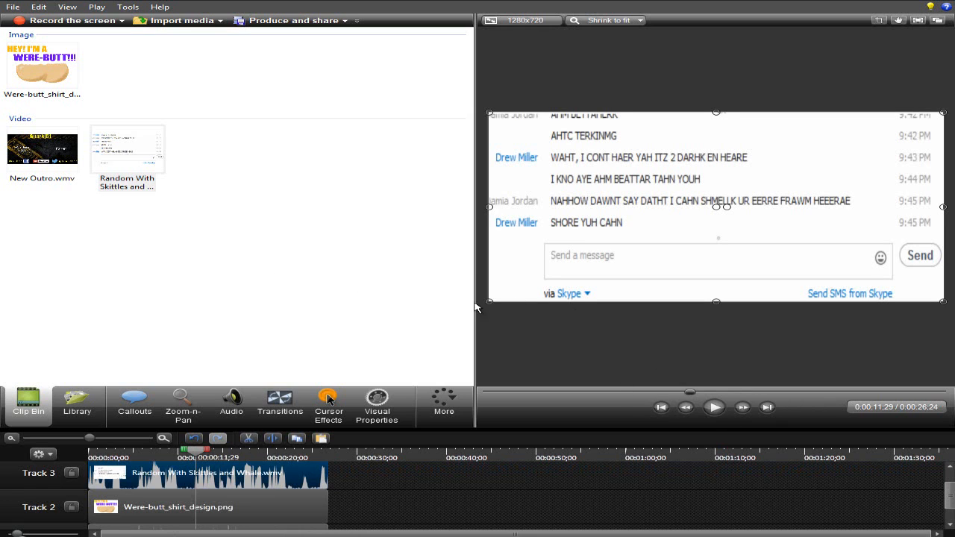
pyautogui.moveTo(712, 181)
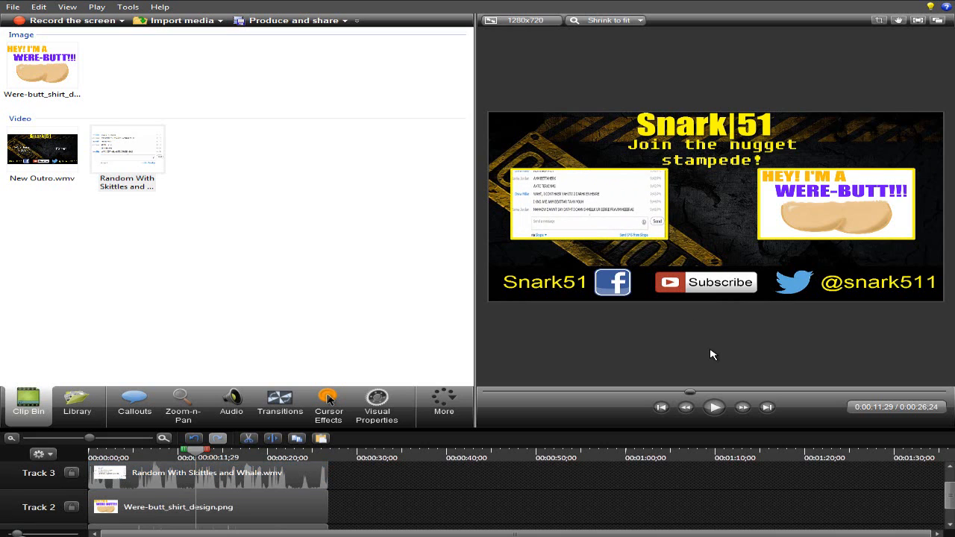
pyautogui.moveTo(681, 394)
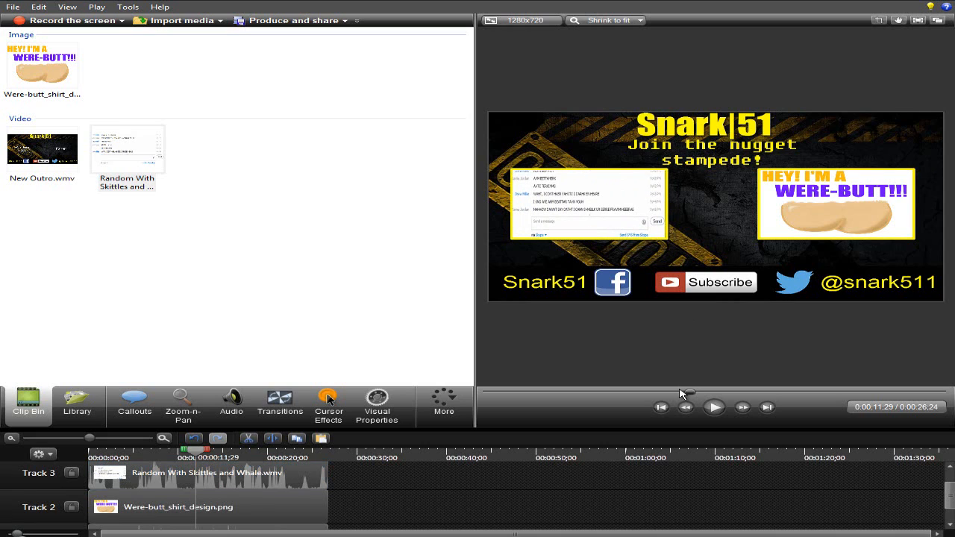
pyautogui.click(714, 407)
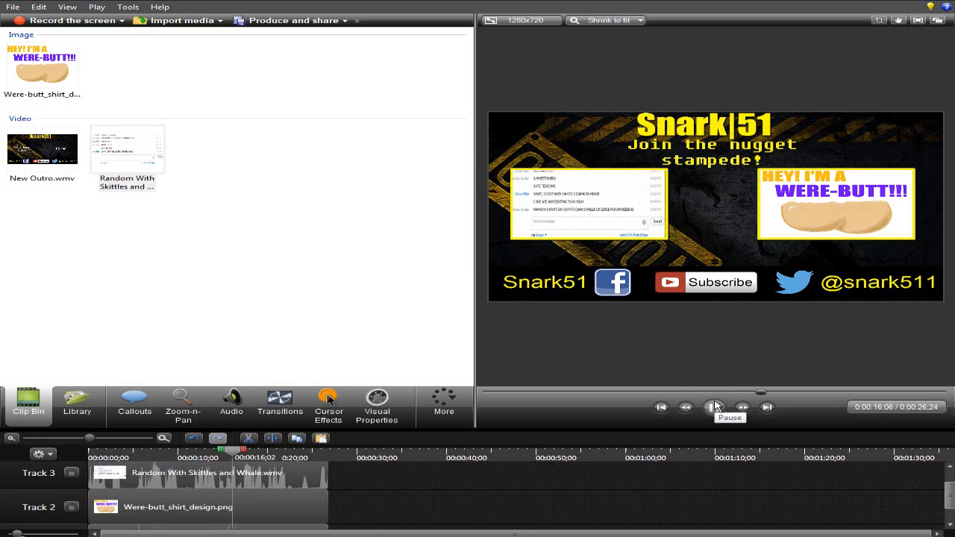
pyautogui.click(714, 407)
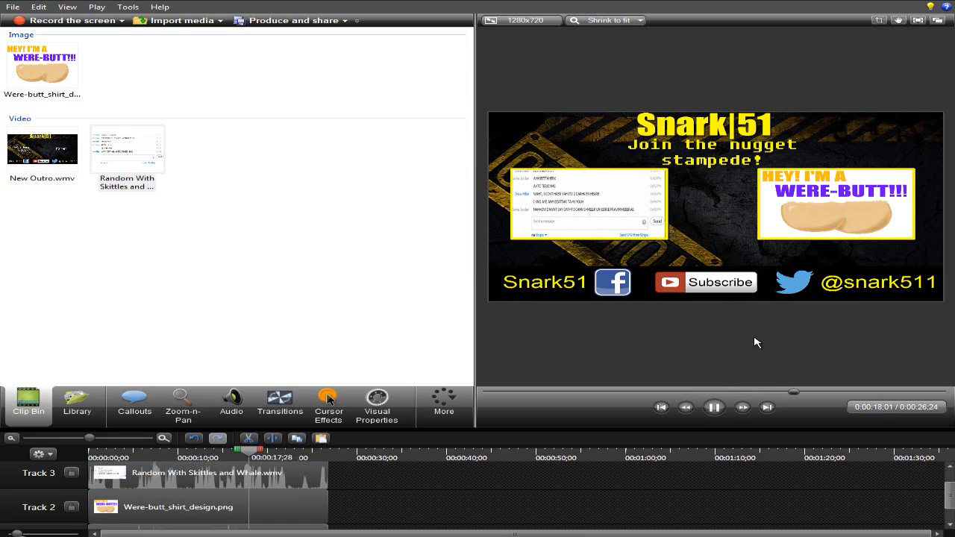
pyautogui.click(713, 407)
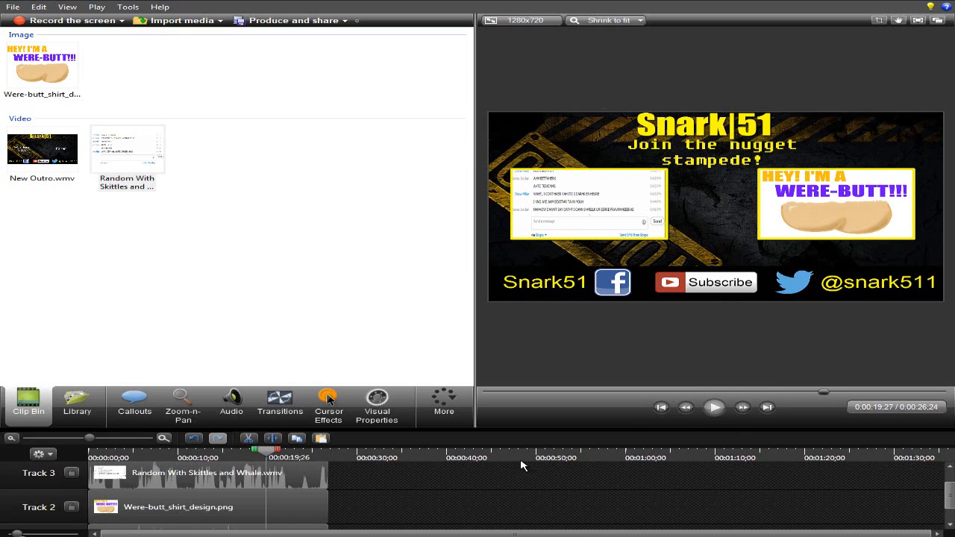
pyautogui.moveTo(545, 170)
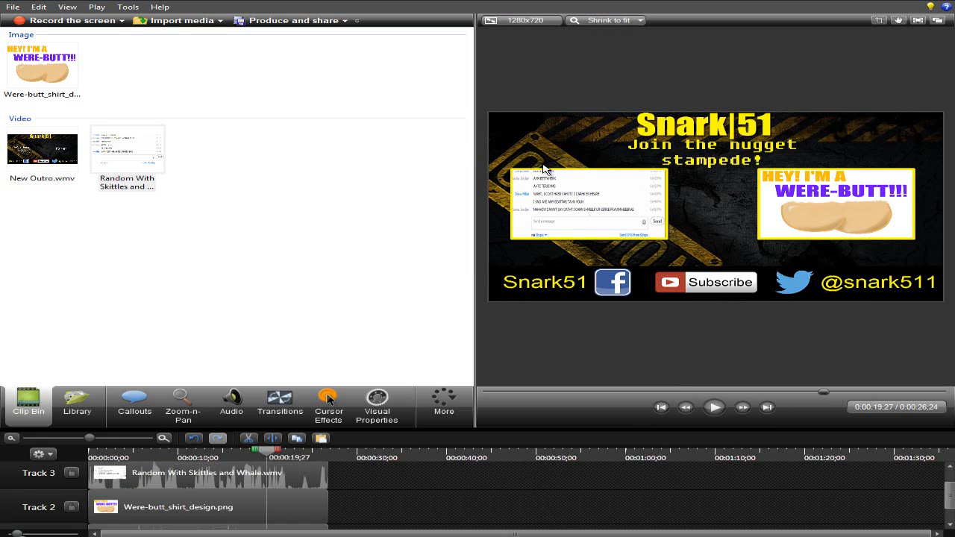
pyautogui.moveTo(387, 471)
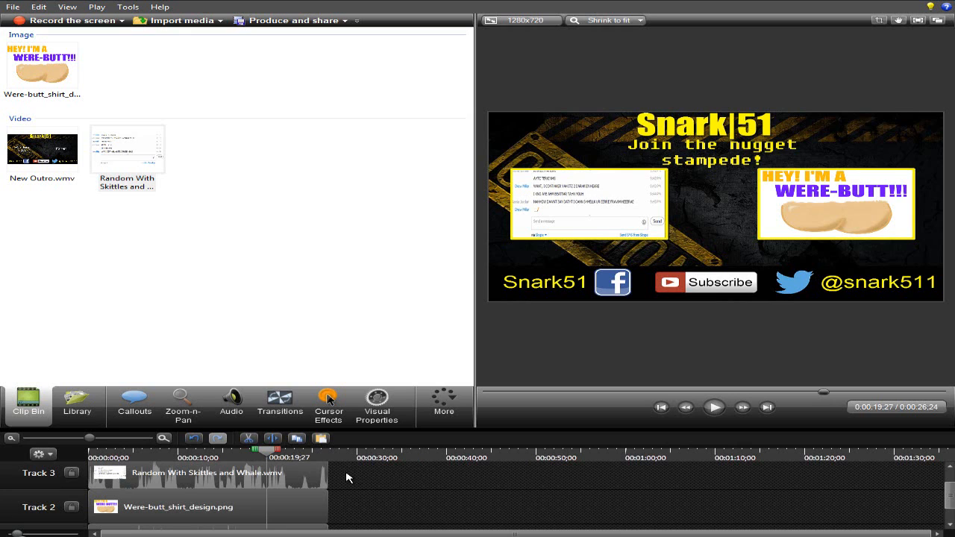
pyautogui.moveTo(362, 511)
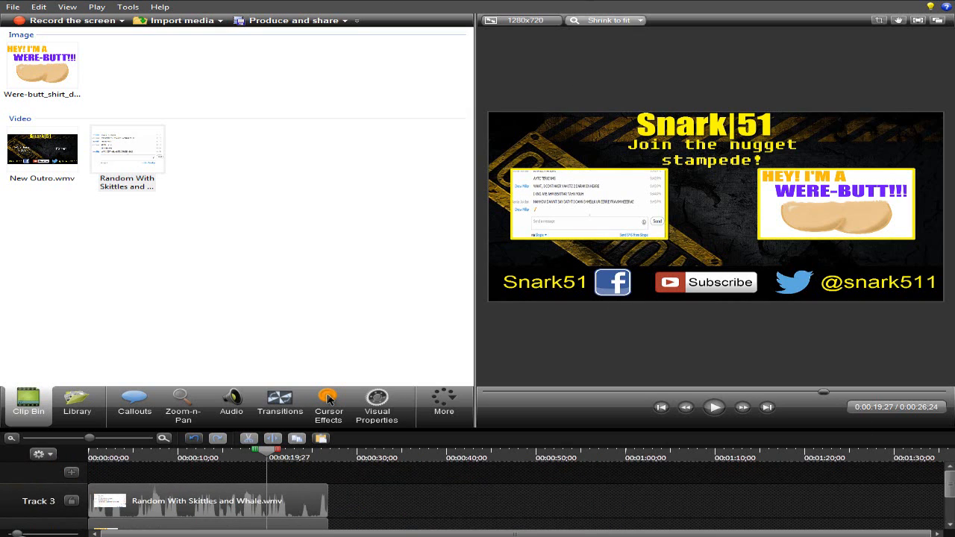
pyautogui.moveTo(483, 109)
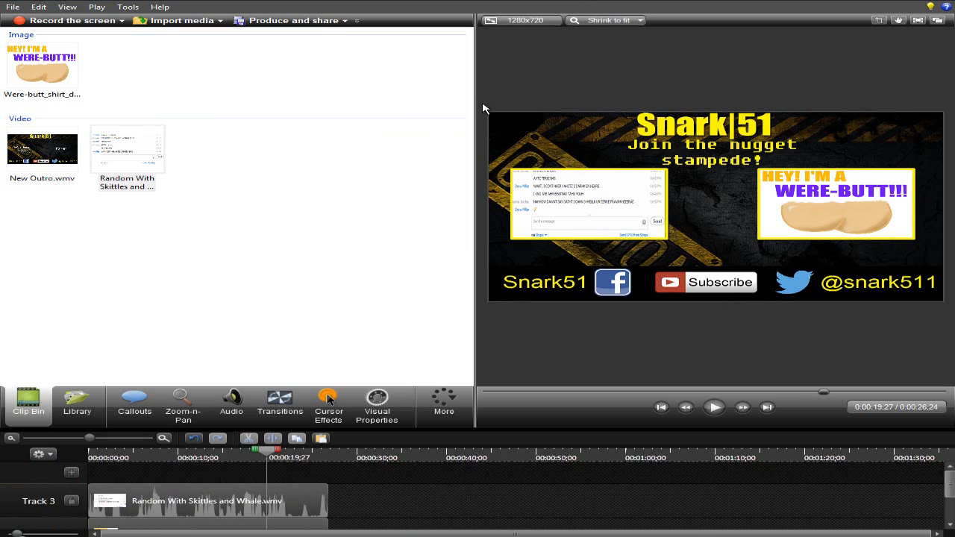
pyautogui.moveTo(840, 102)
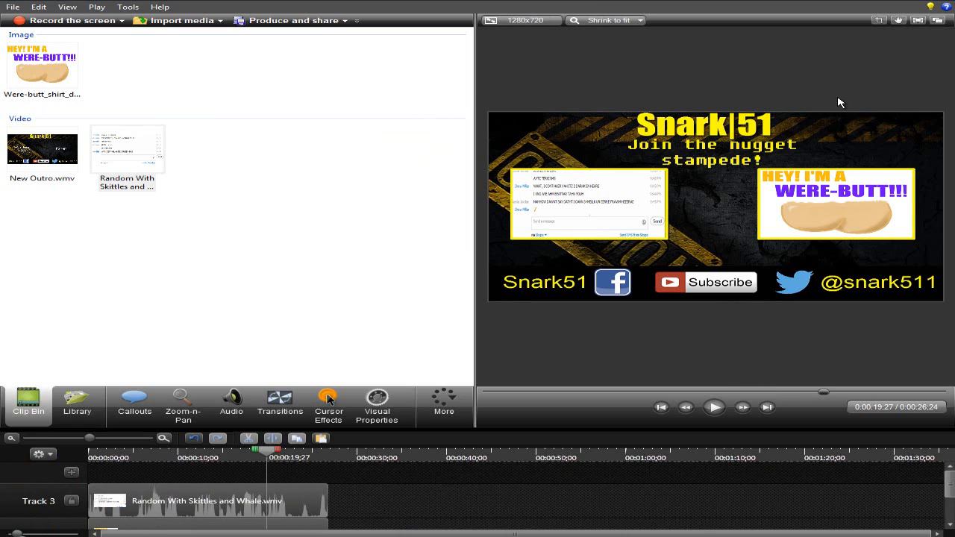
pyautogui.moveTo(815, 91)
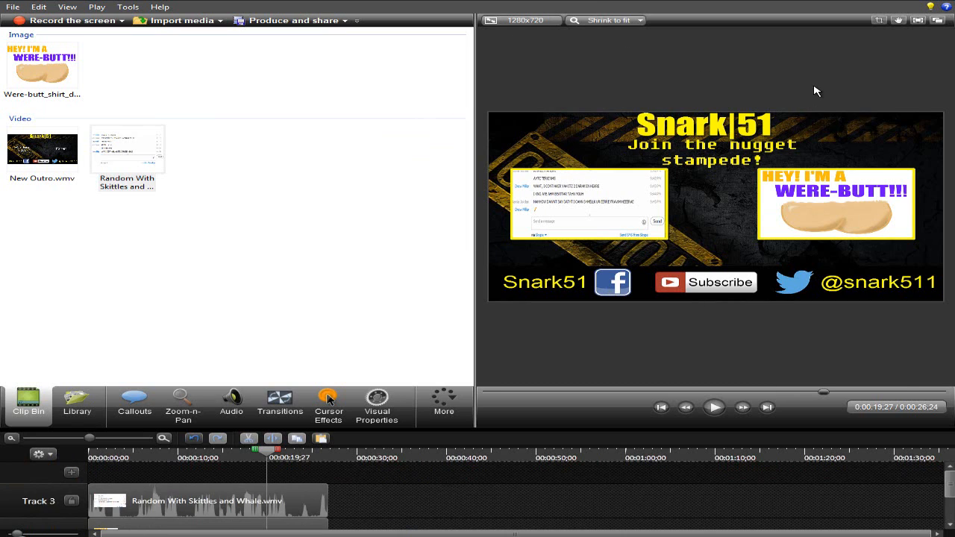
pyautogui.moveTo(504, 104)
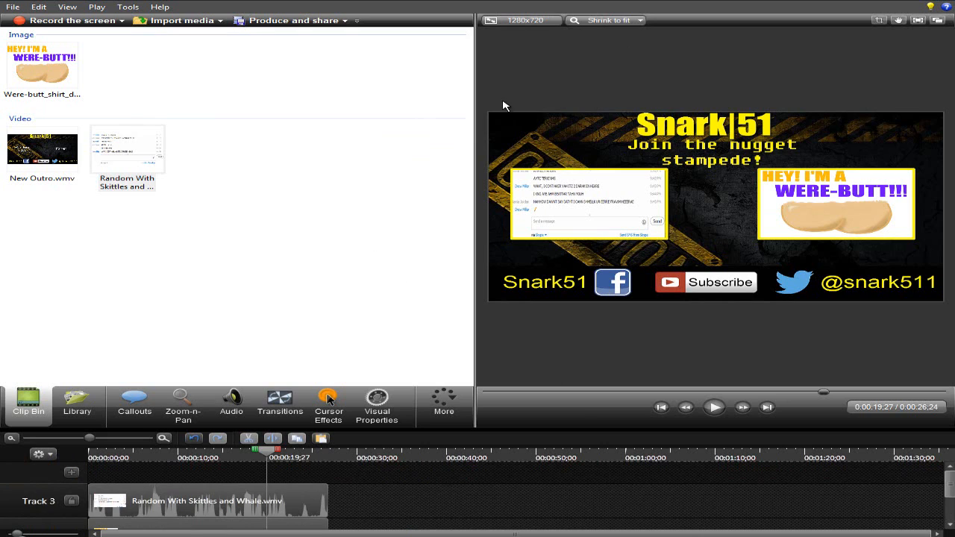
pyautogui.moveTo(584, 347)
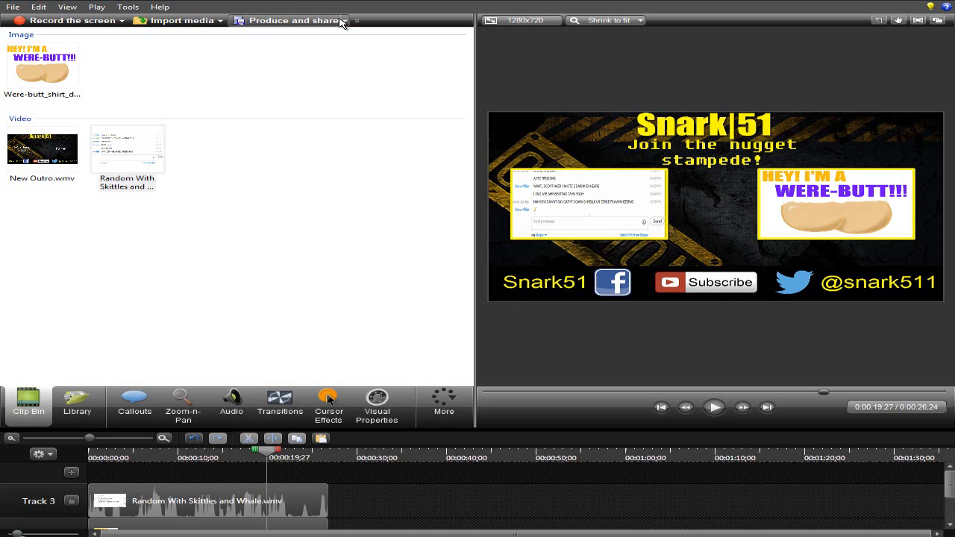
pyautogui.click(291, 20)
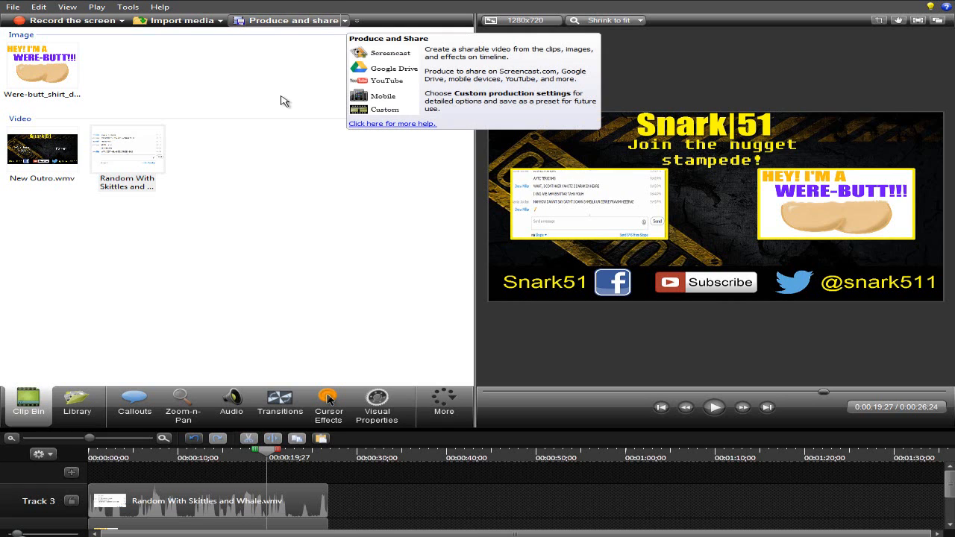
pyautogui.click(282, 100)
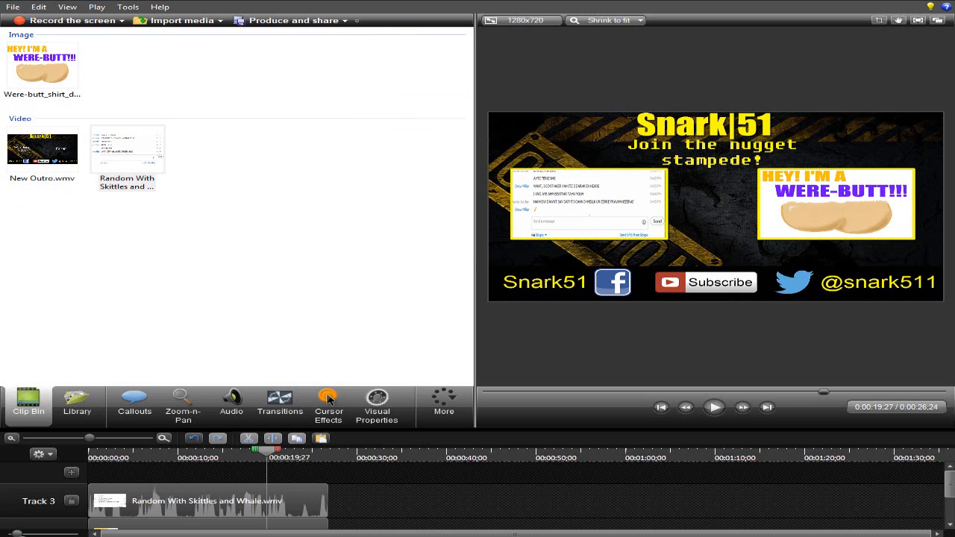